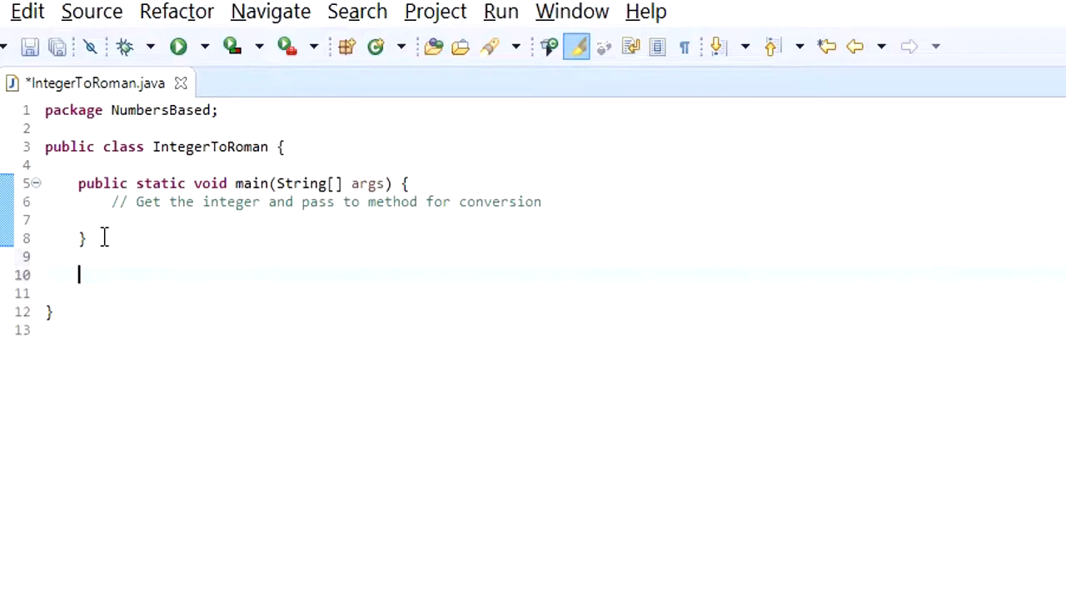
Step: Write the method header public static void ConvertRoman(int num) with its opening brace below main
text(public)
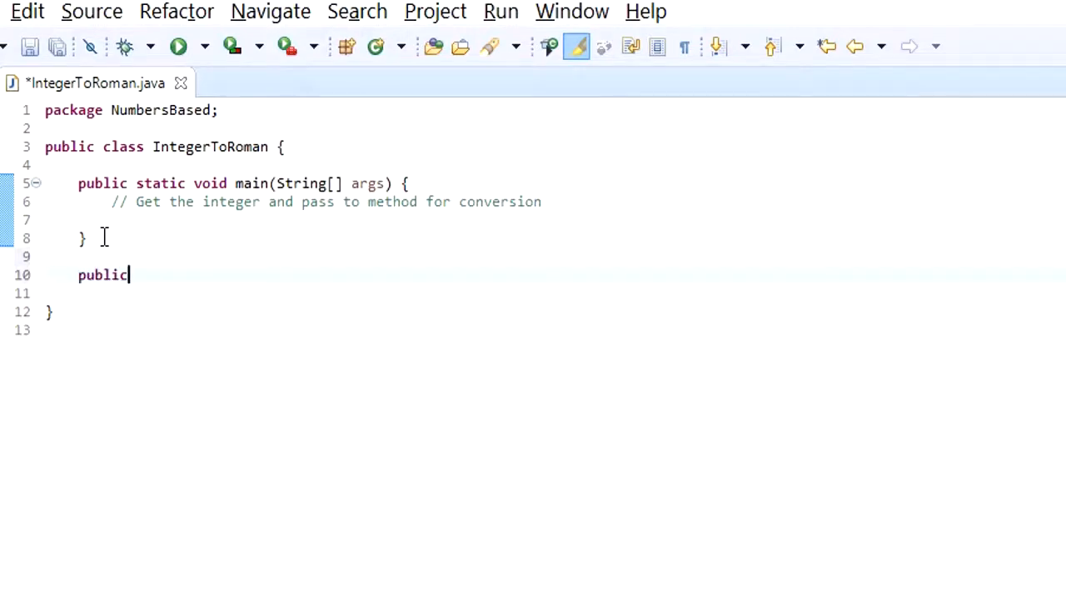
text(stati)
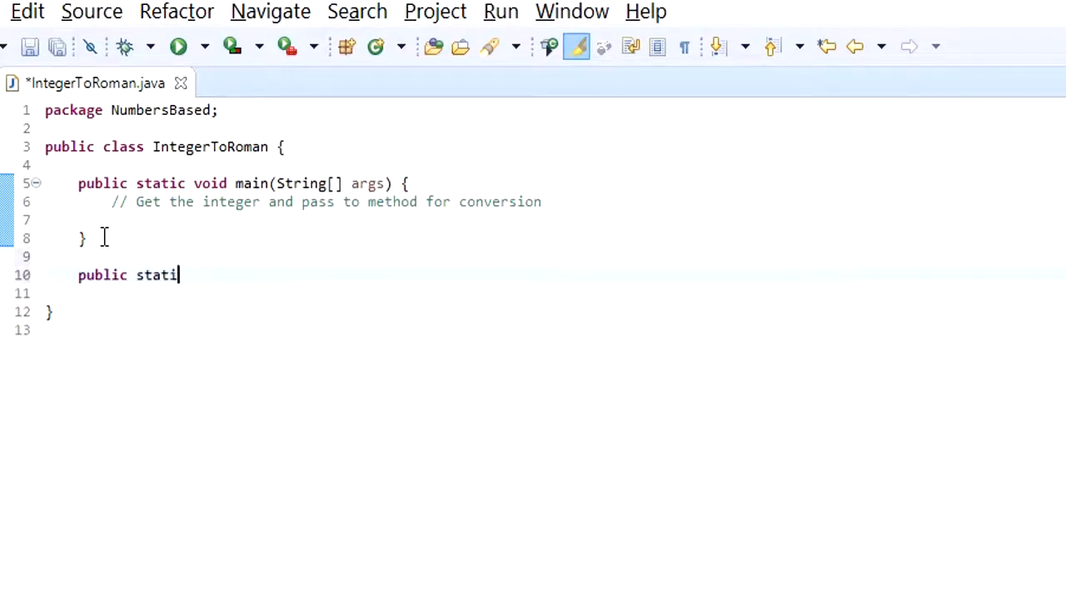
text(c void)
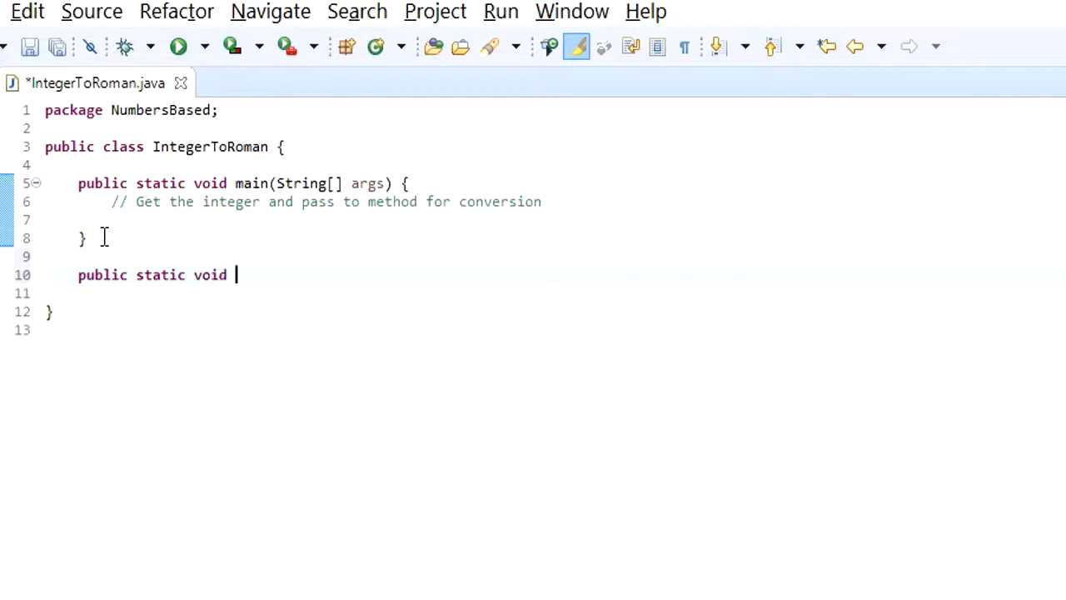
text(C)
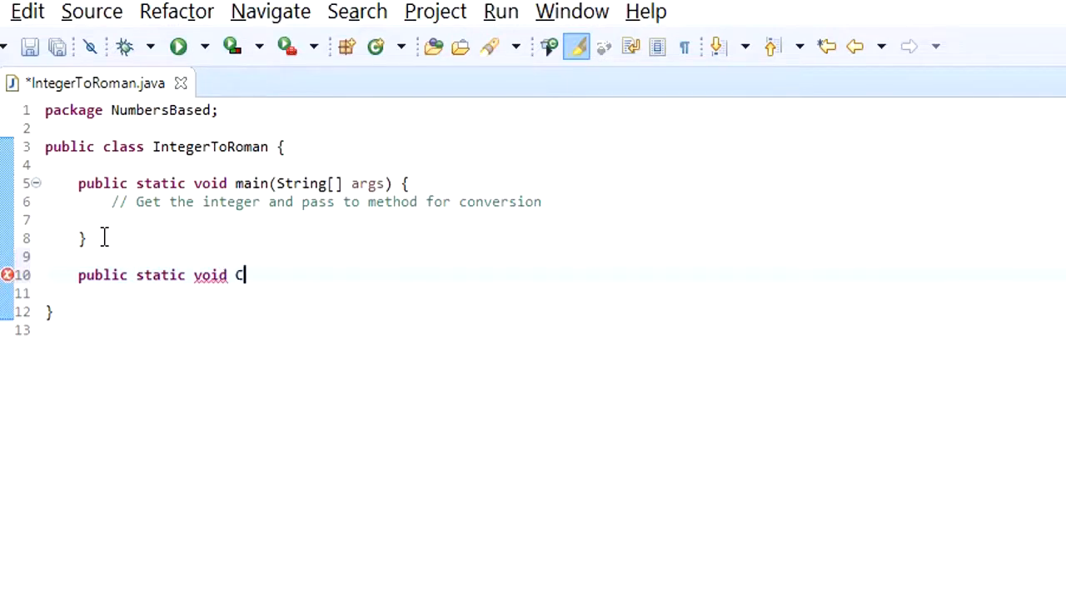
text(onvert)
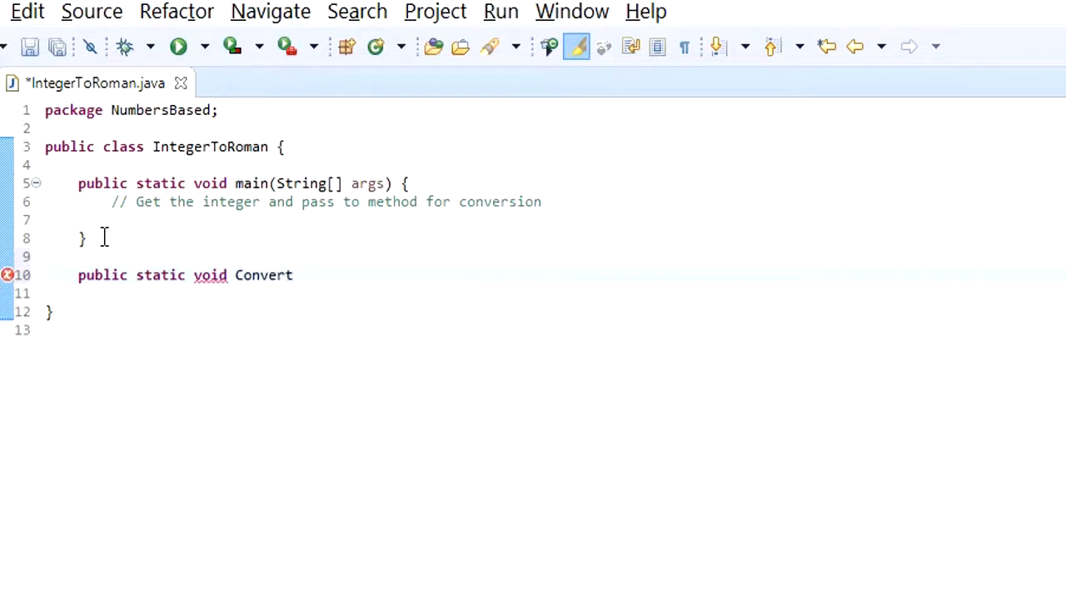
text(R)
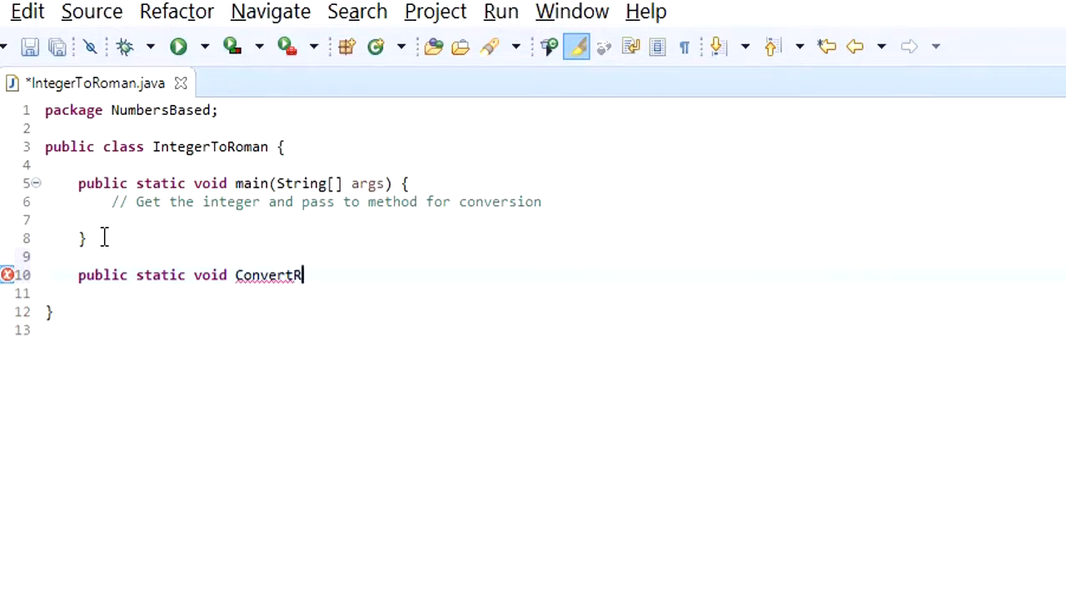
text(oma)
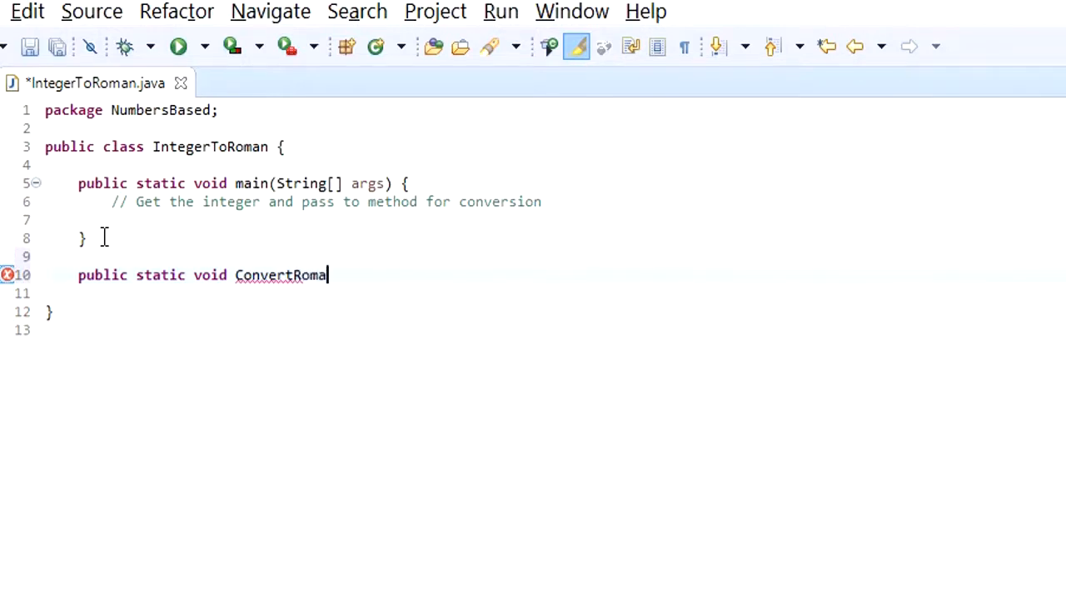
text(n()
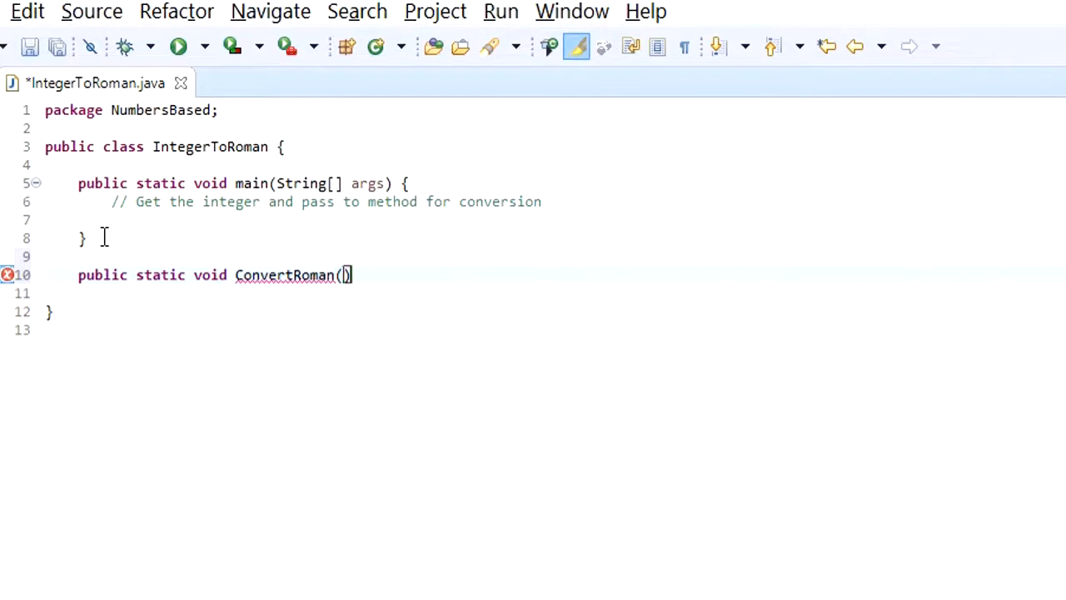
text(int nu)
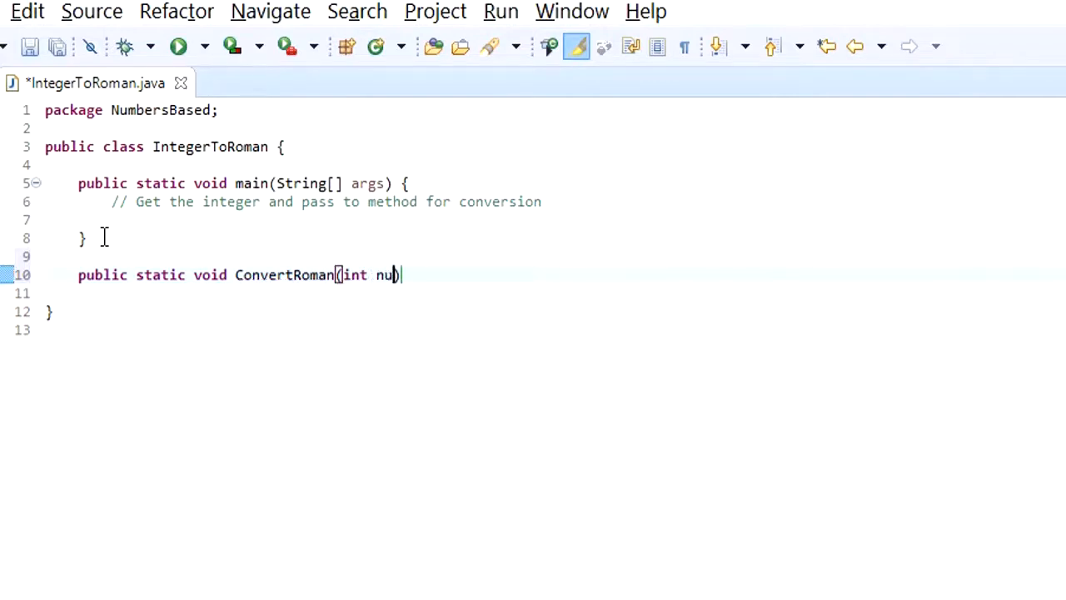
text(m))
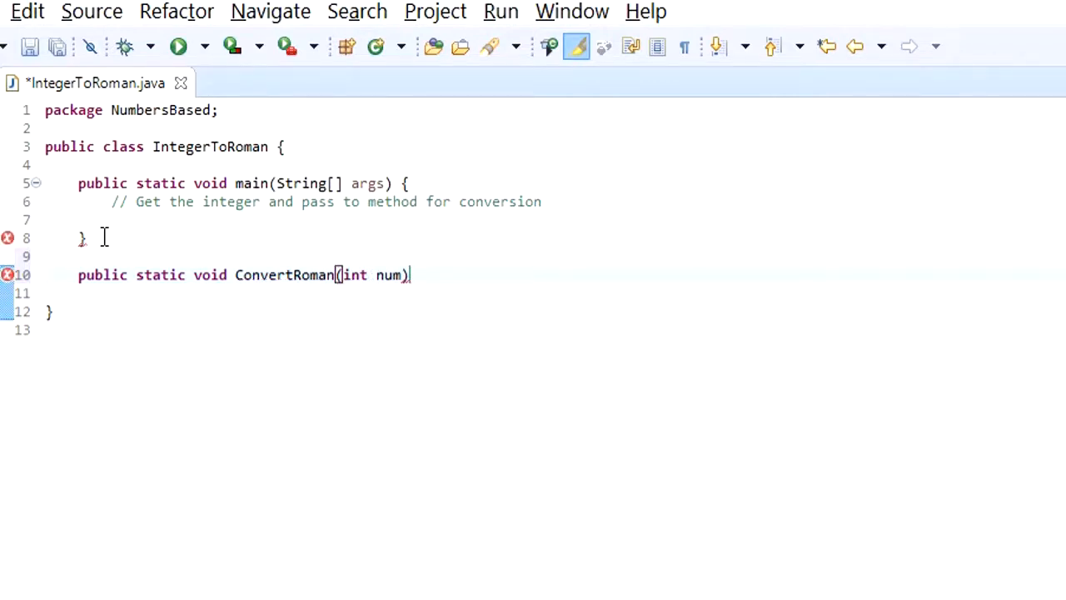
text({)
click(555, 293)
text(/*Let's start creating mapping for place values*/)
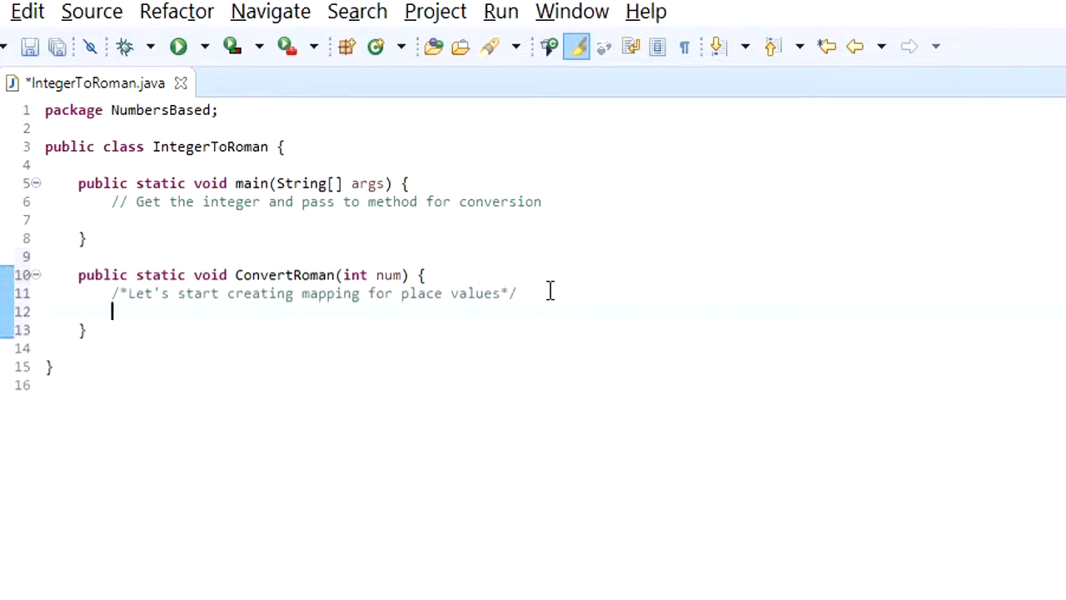
Step: Declare String[] ones holding "", I, II, III, IV, V, VI, VII, VIII, IX
text(Strin)
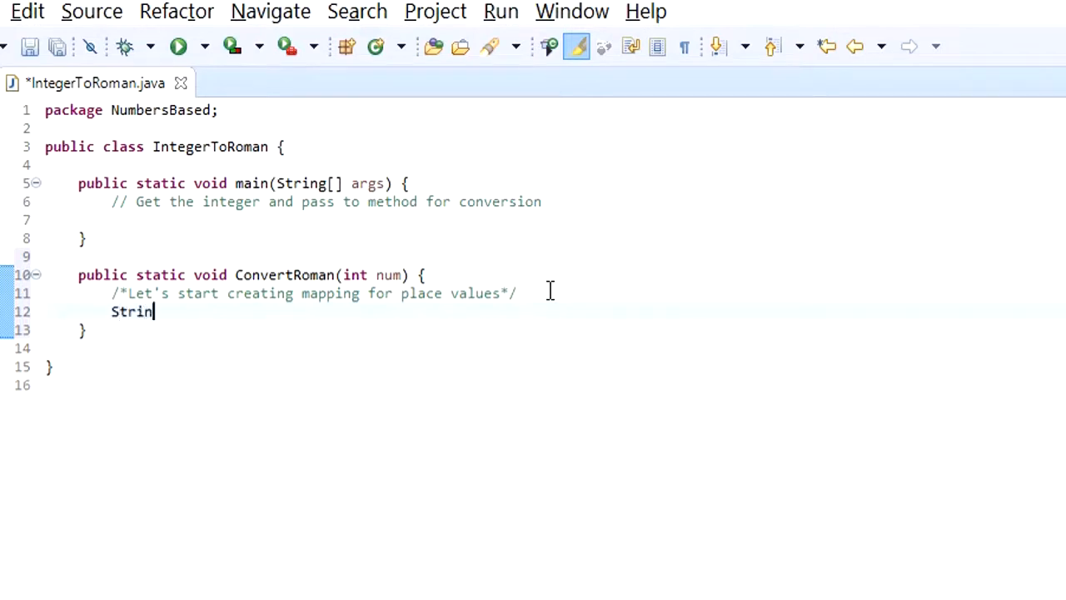
text(g [])
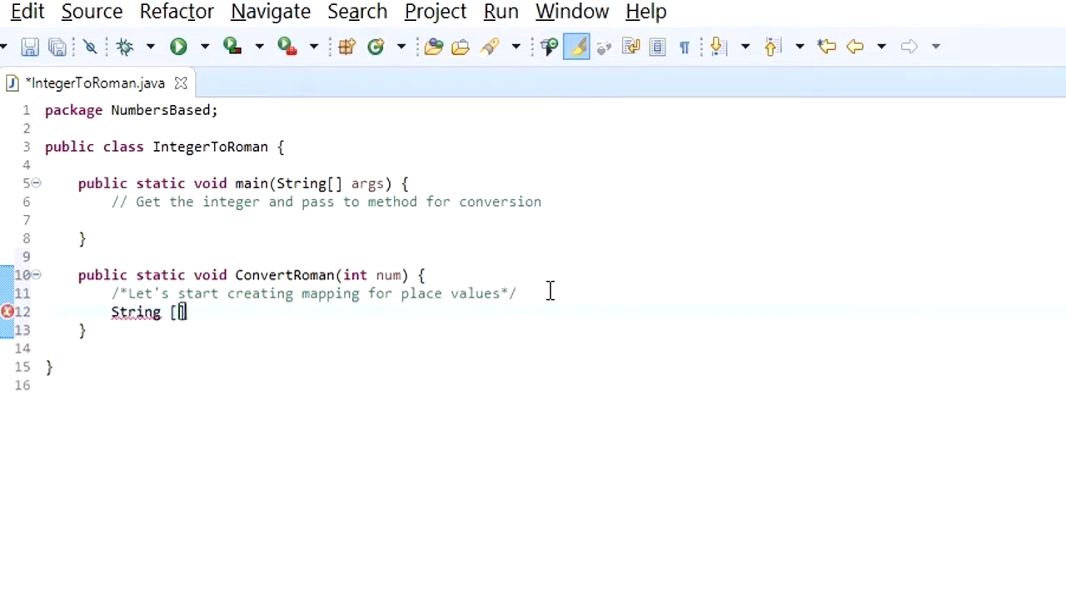
text(ones =)
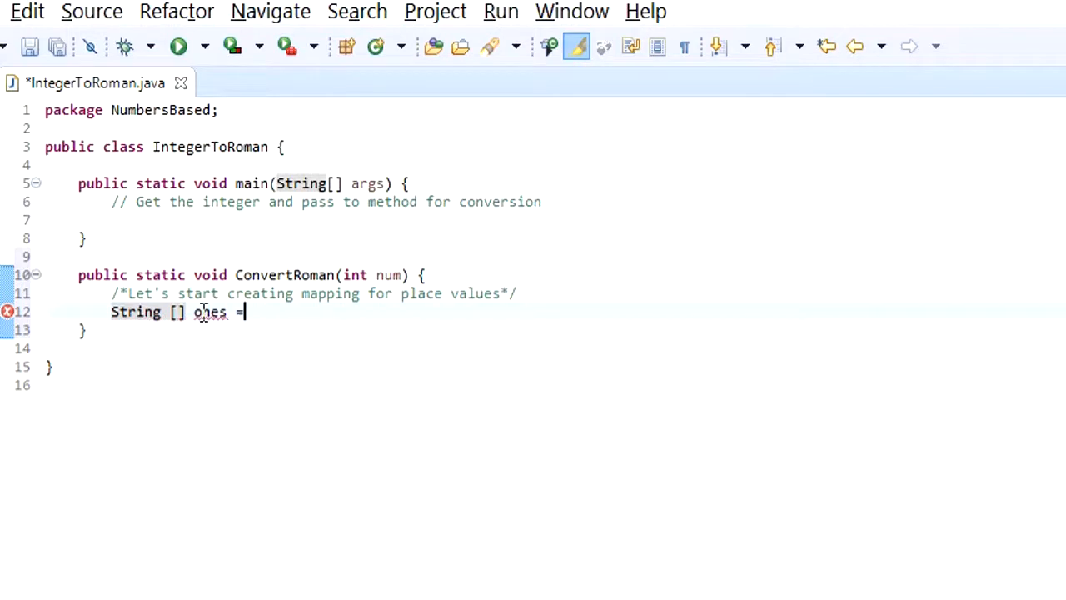
text({ "", "I", "II", "III", "IV", "V", "VI", "VII", "VIII", "IX" };)
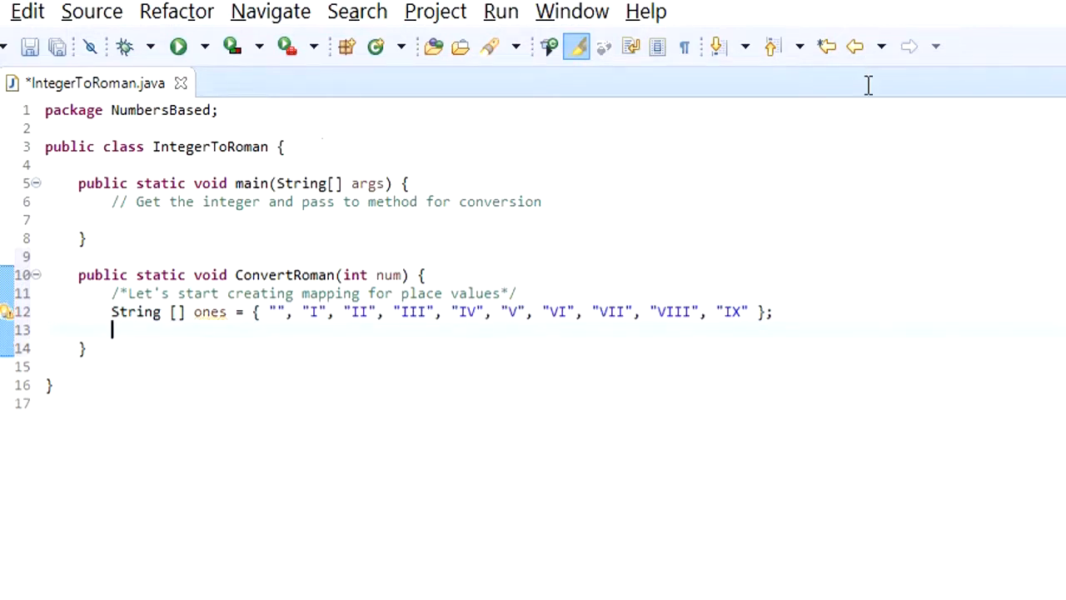
Step: Declare the tens (X..XC), hundreds (C..CM) and thousands (M, MM, MMM) String arrays
text(String[] tens = { "", "X", "XX", "XXX", "XL", "L", "LX", "LXX", "LXXX", "XC" };)
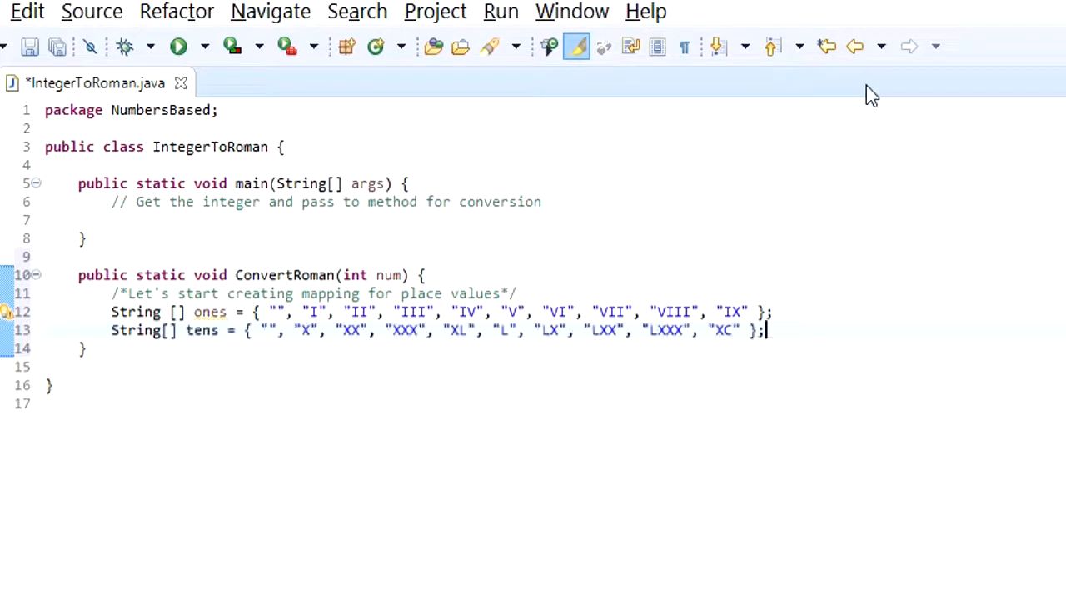
text(String[] hundreds = { "", "C", "CC", "CCC", "CD", "D", "DC", "DCC", "DCCC", "CM" };)
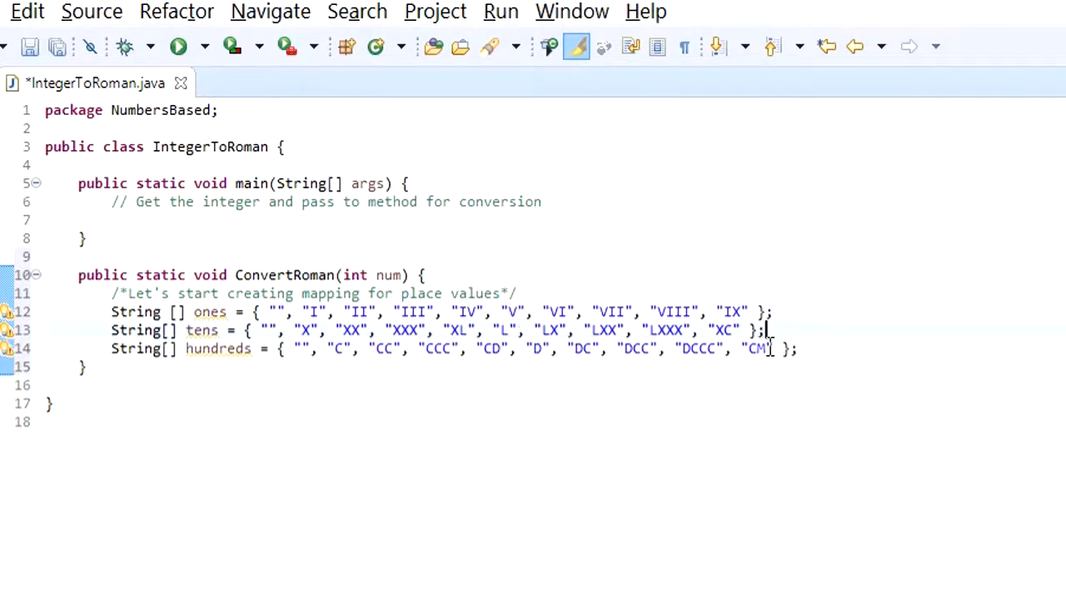
text(String[] thousands = { "", "M", "MM", "MMM" };)
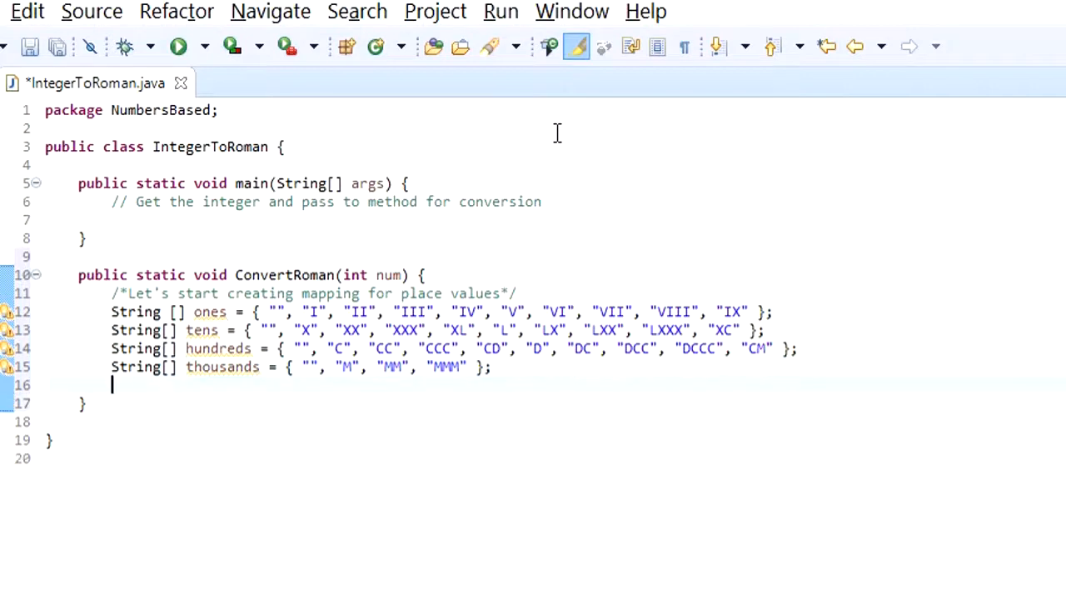
Step: Add a block comment: Split the integer for place value separated digits
text(/)
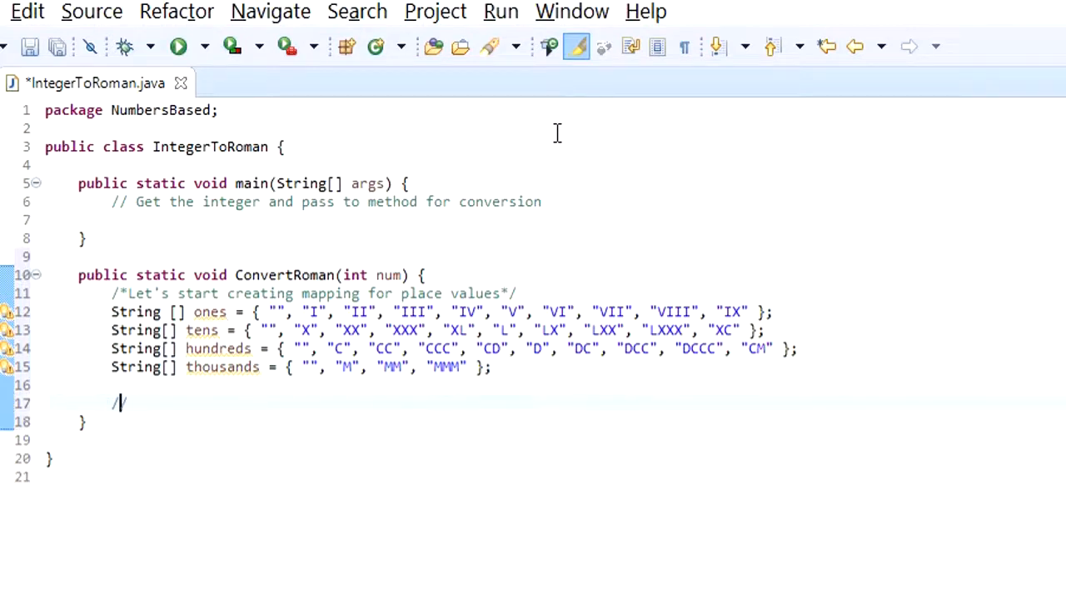
text(**/)
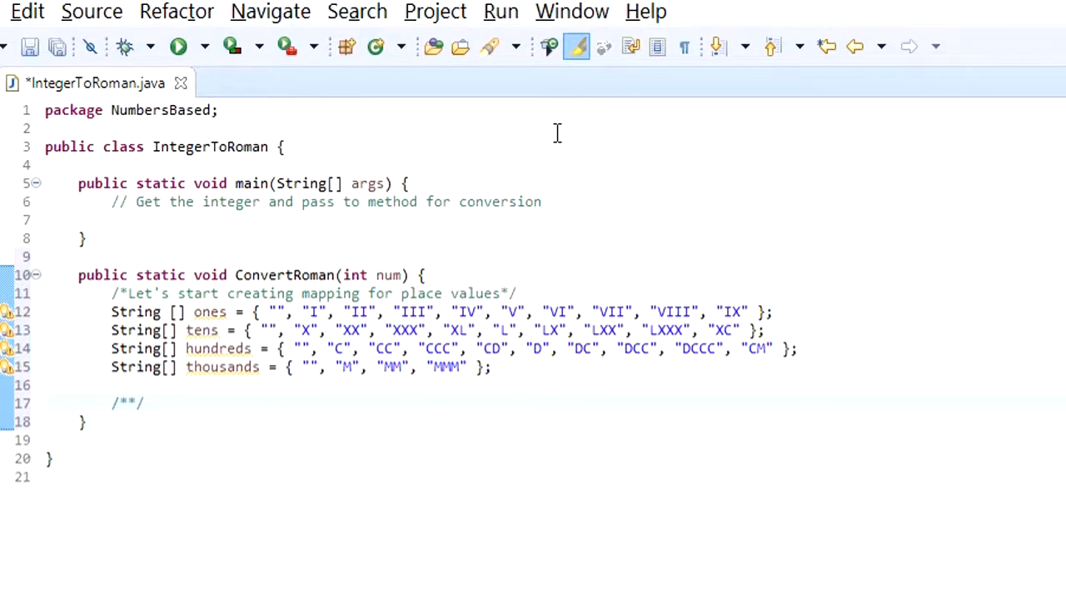
text(Split the)
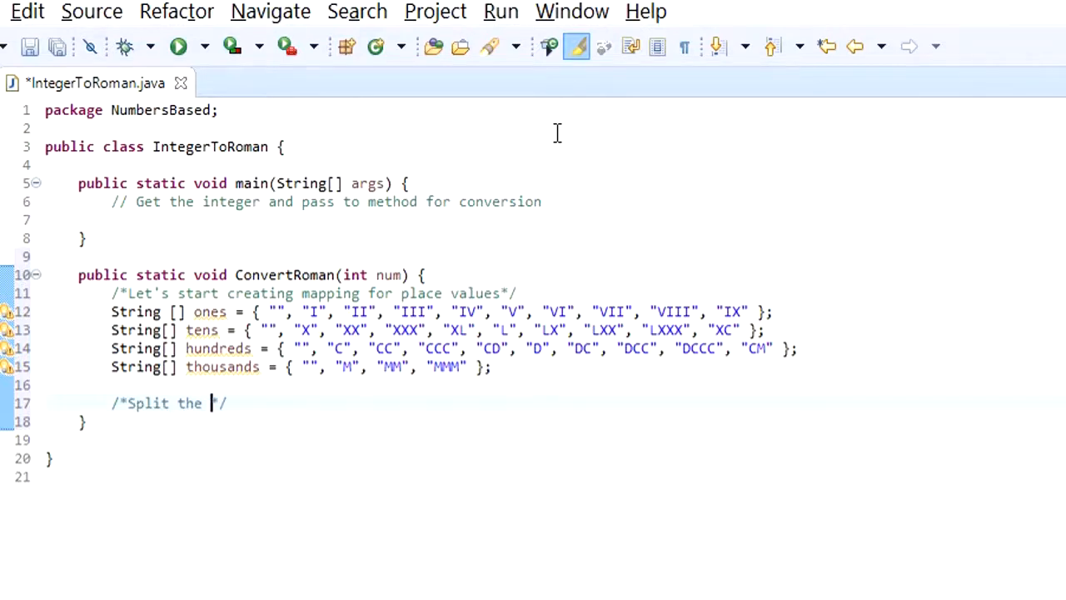
text(integer)
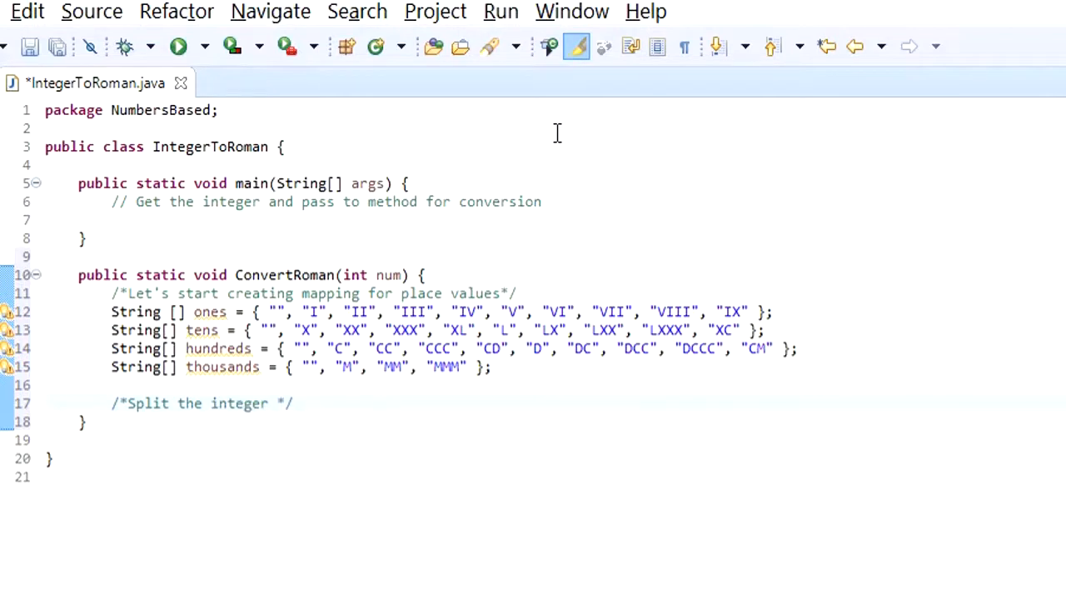
text(for place)
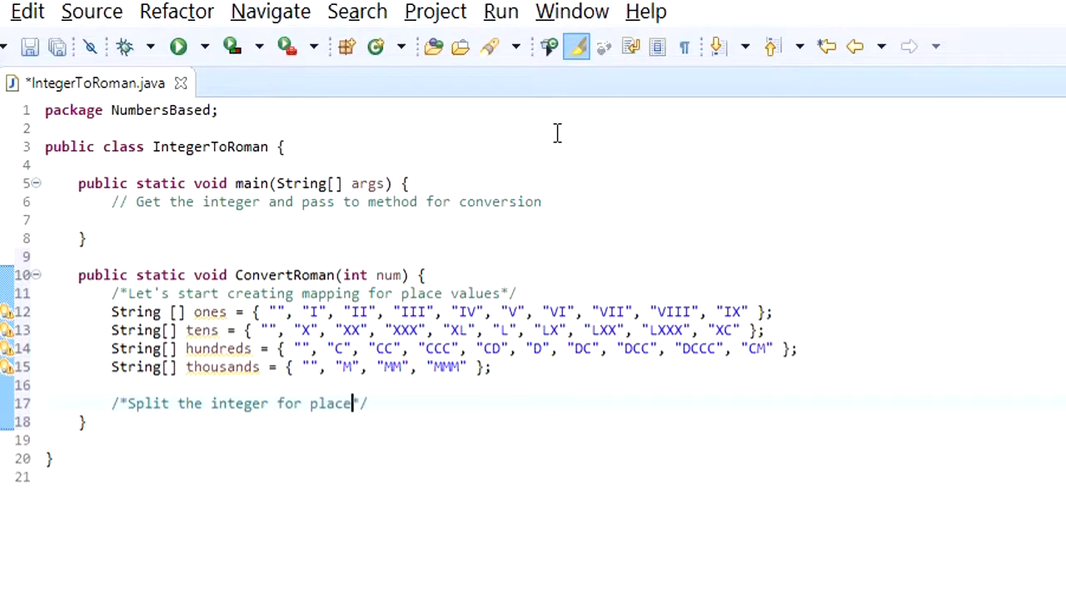
text(value separated digits)
text(* and get corresponding array value */)
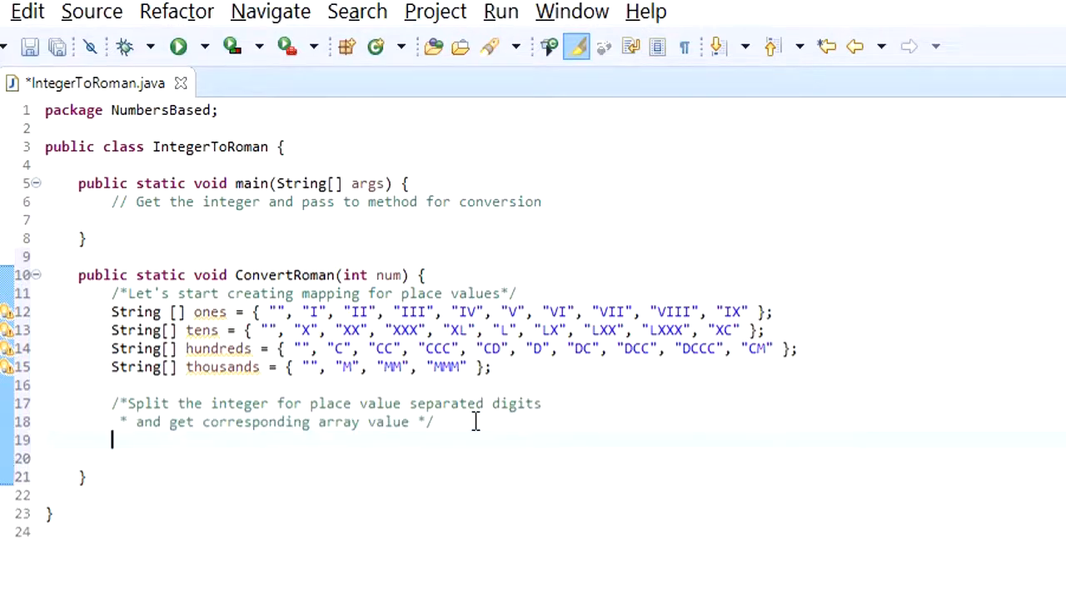
Step: Write the lookups thousands[num/1000] + hundreds[(num%1000)/100]
text(thousa)
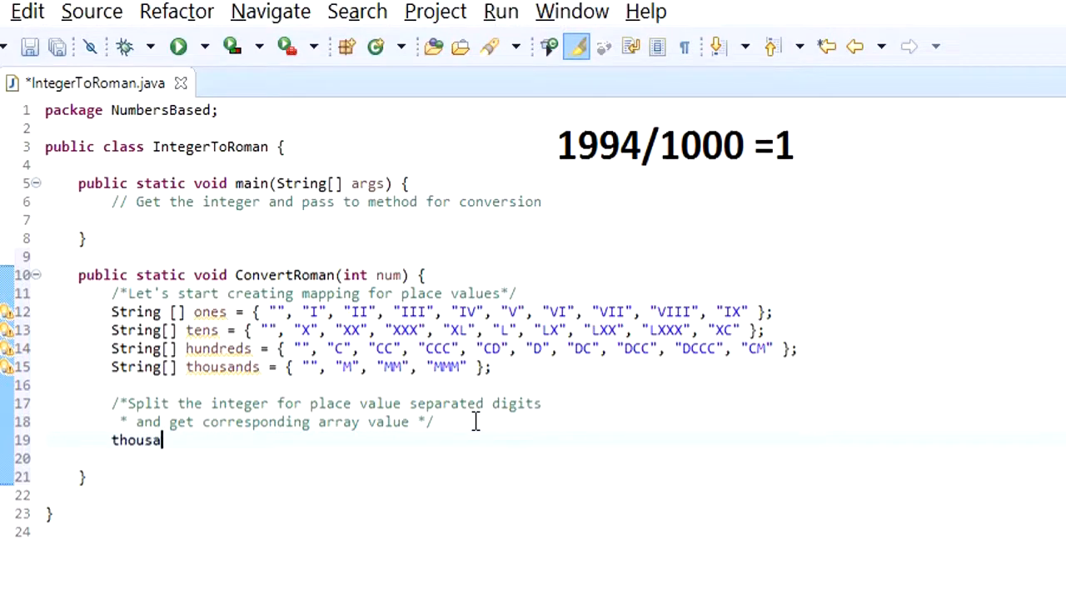
text(nds)
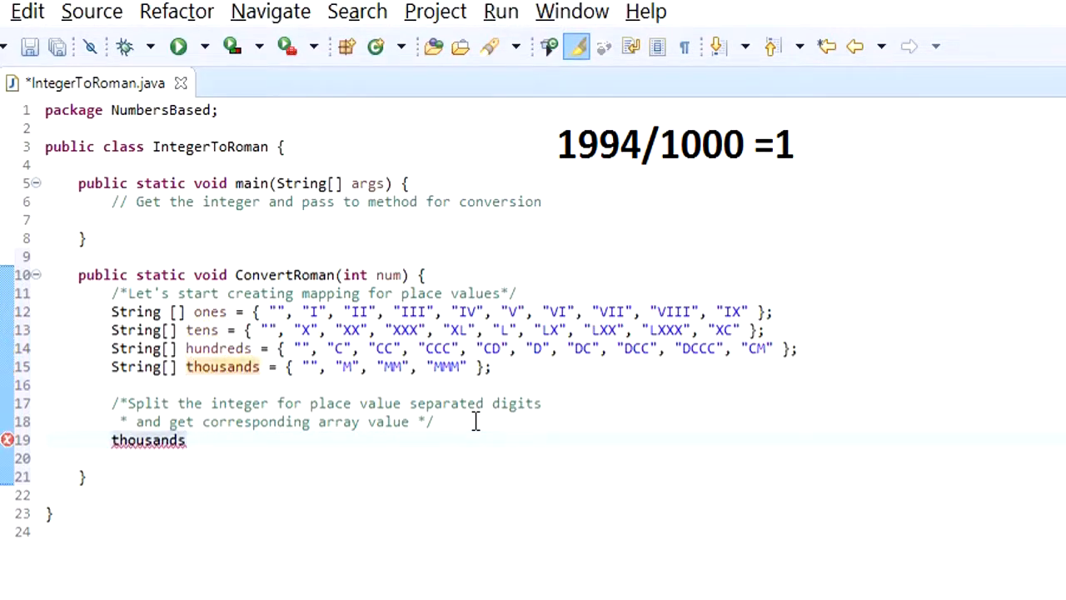
text([])
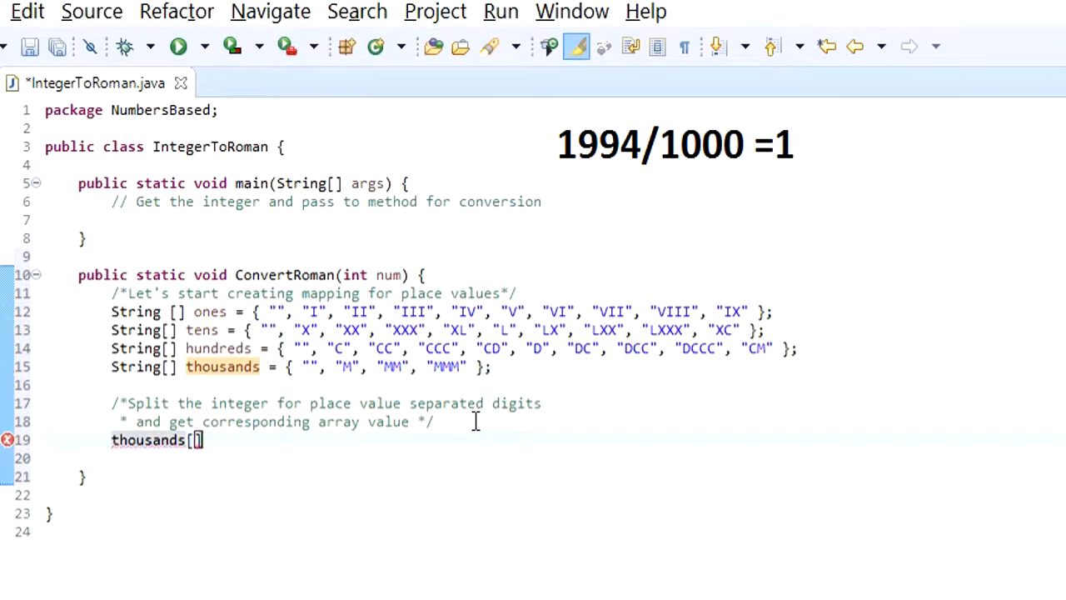
text(num])
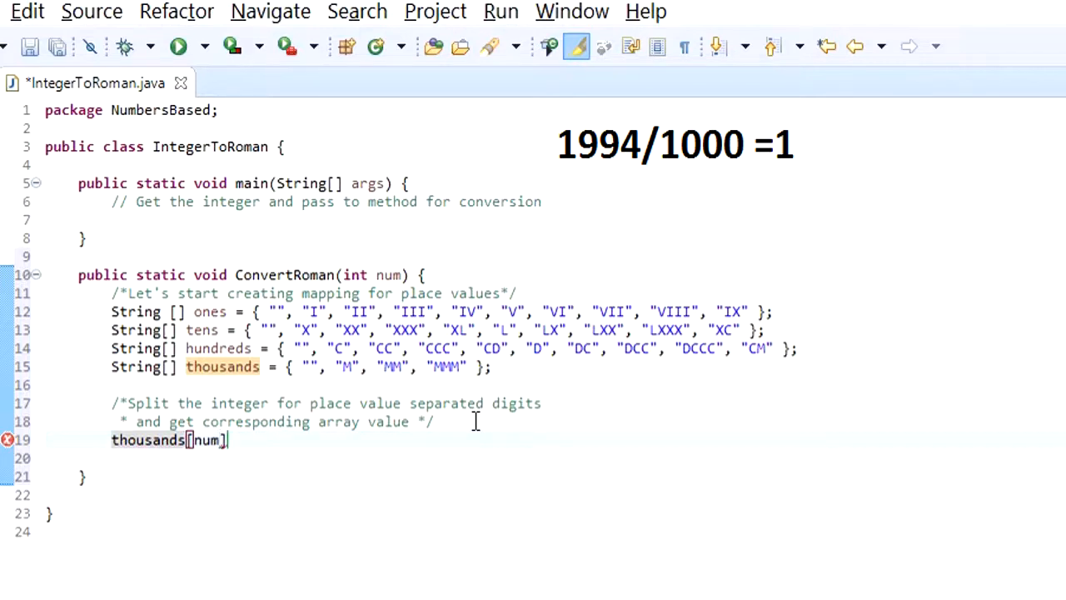
text(/1000)
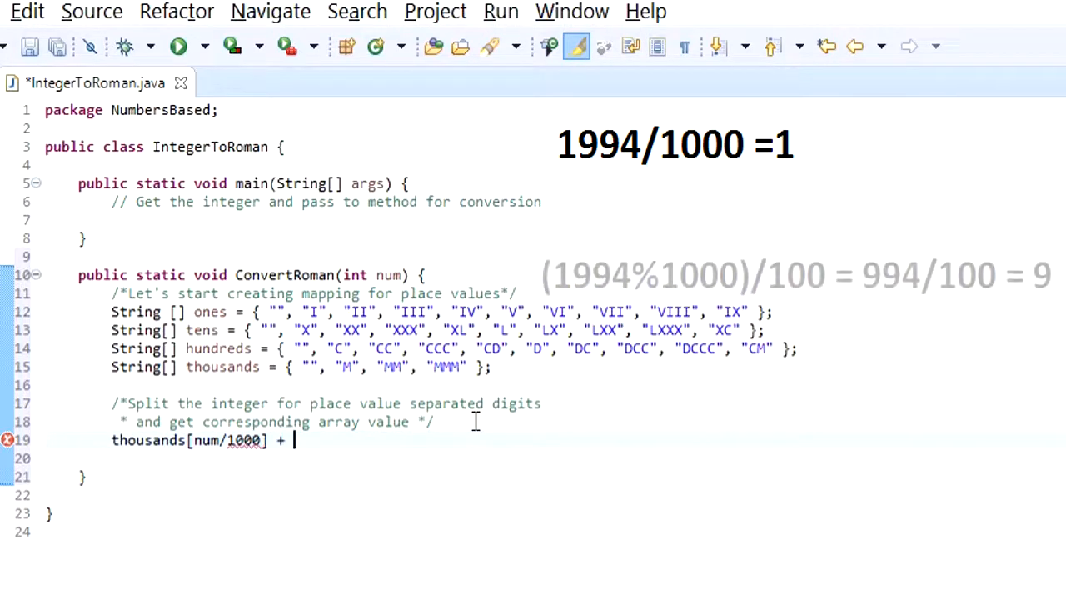
text(hundreds)
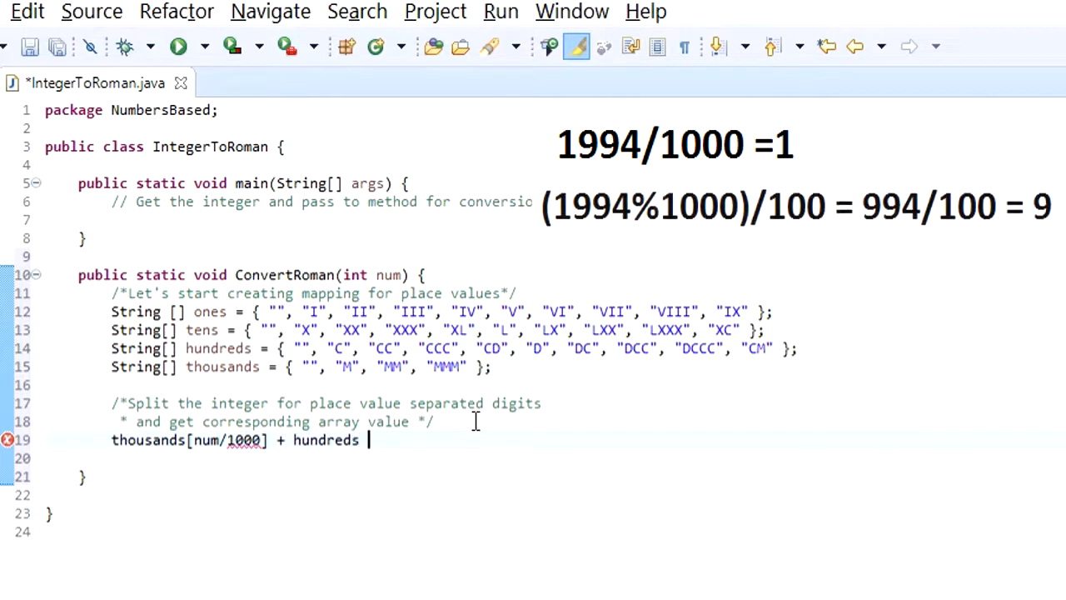
text([()])
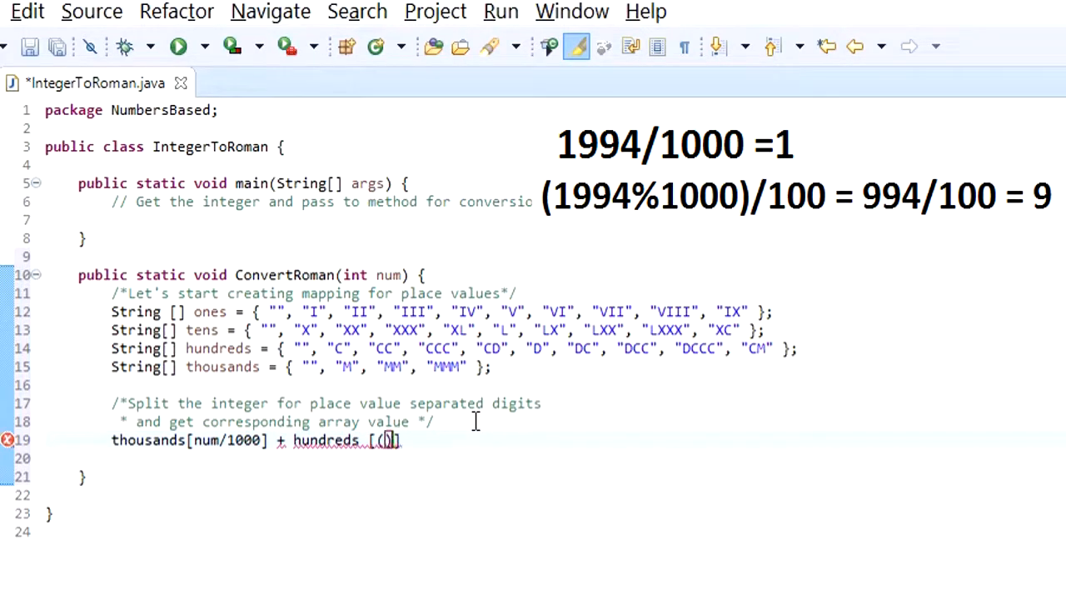
text(num)
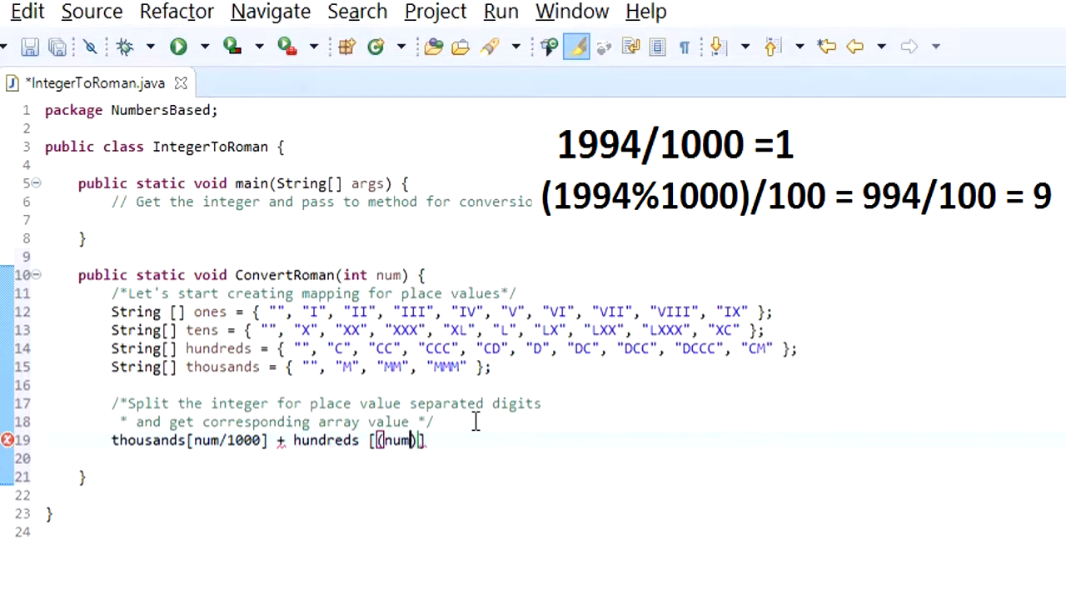
text(%1000)
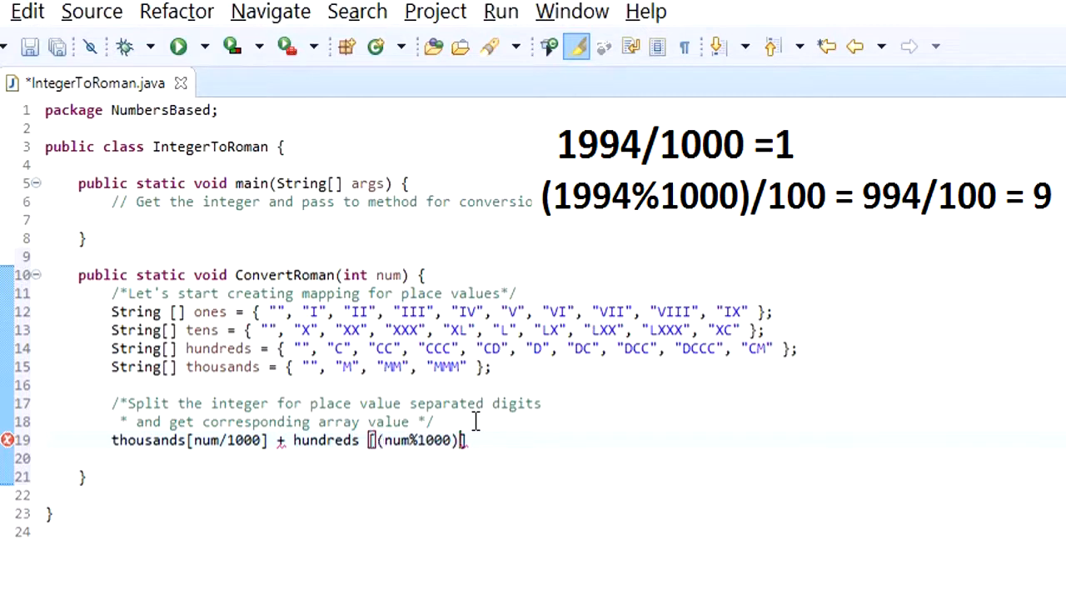
text(/100)
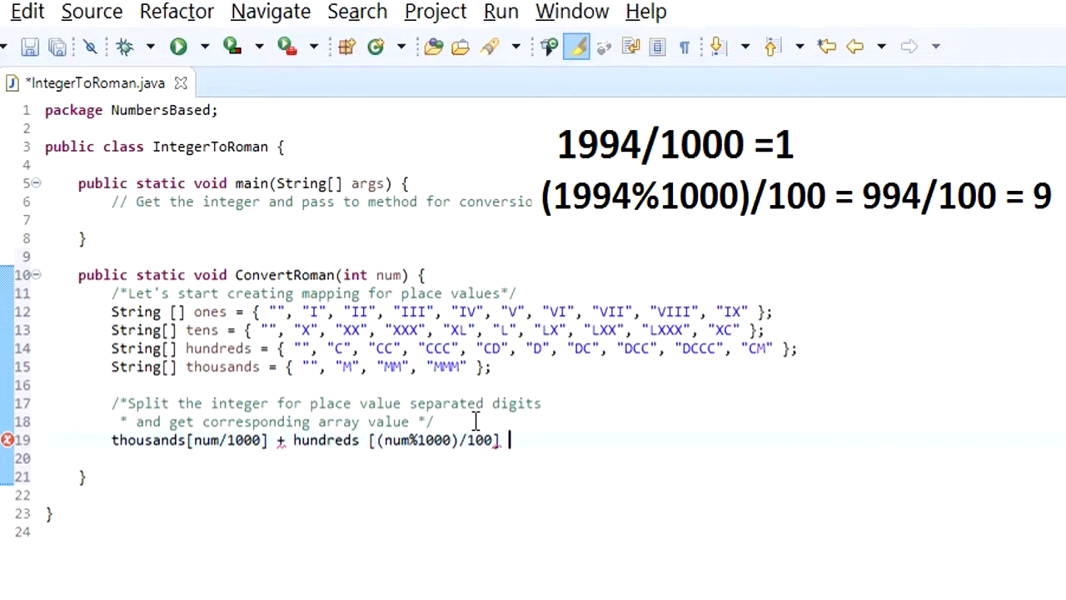
Step: Append + tens[(num%100)/10] + ones[num%10] to complete the numeral expression
text(+)
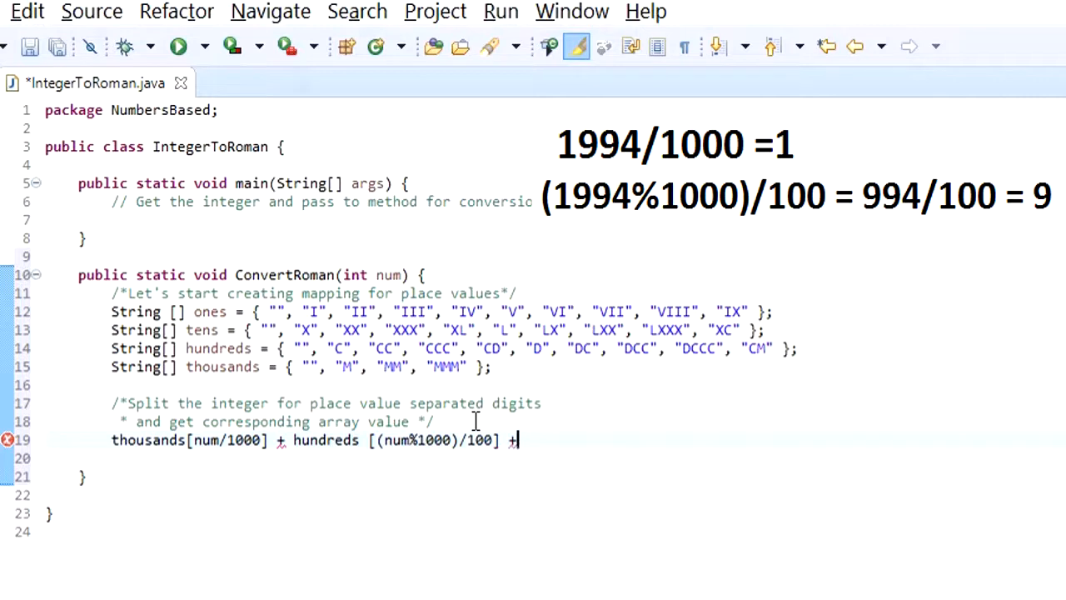
text(t)
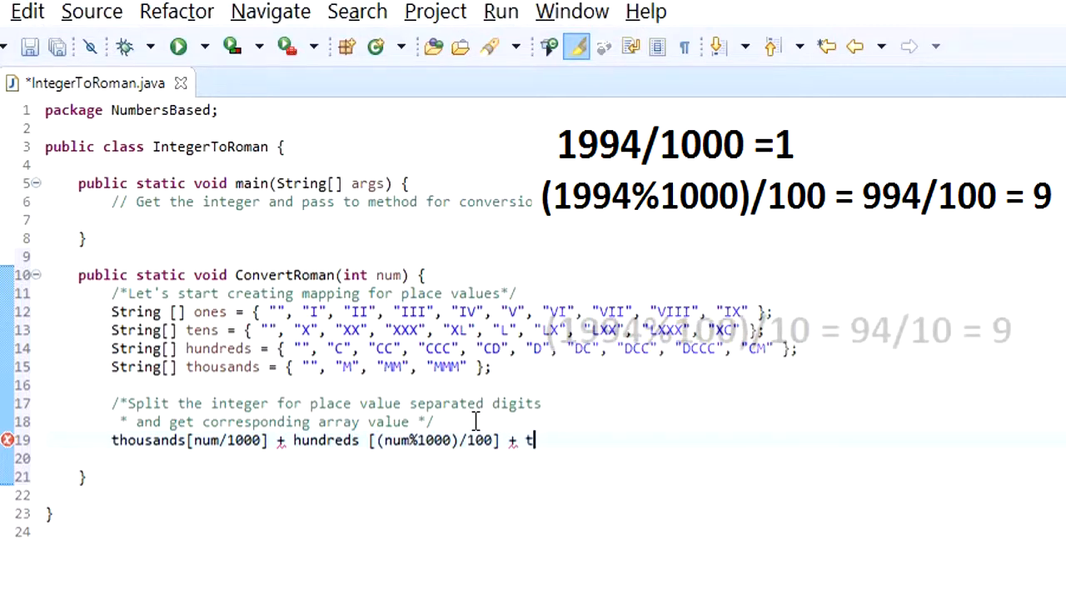
text(ens)
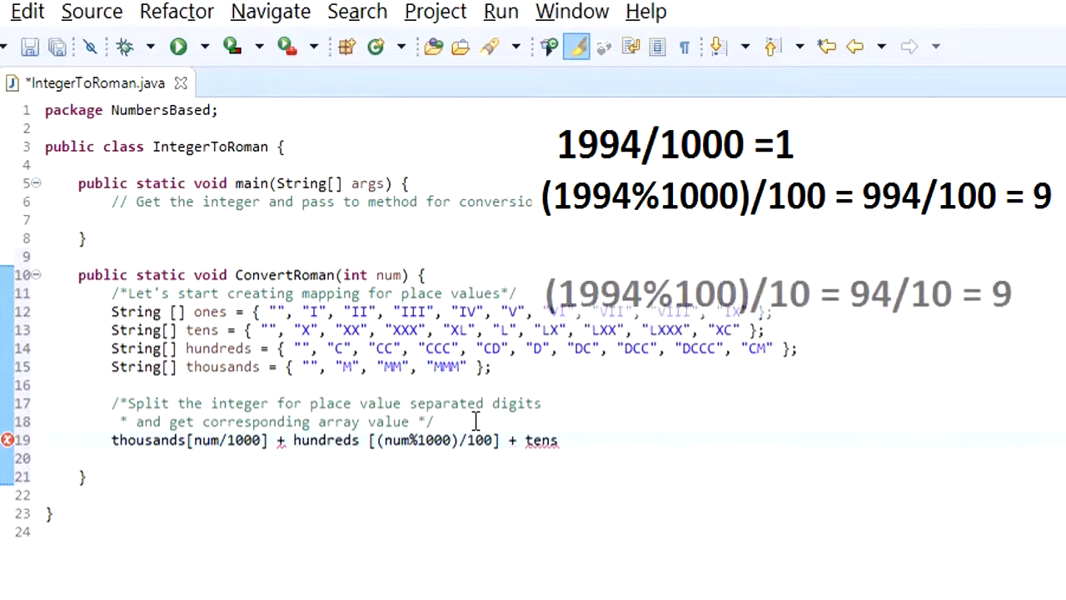
text([)
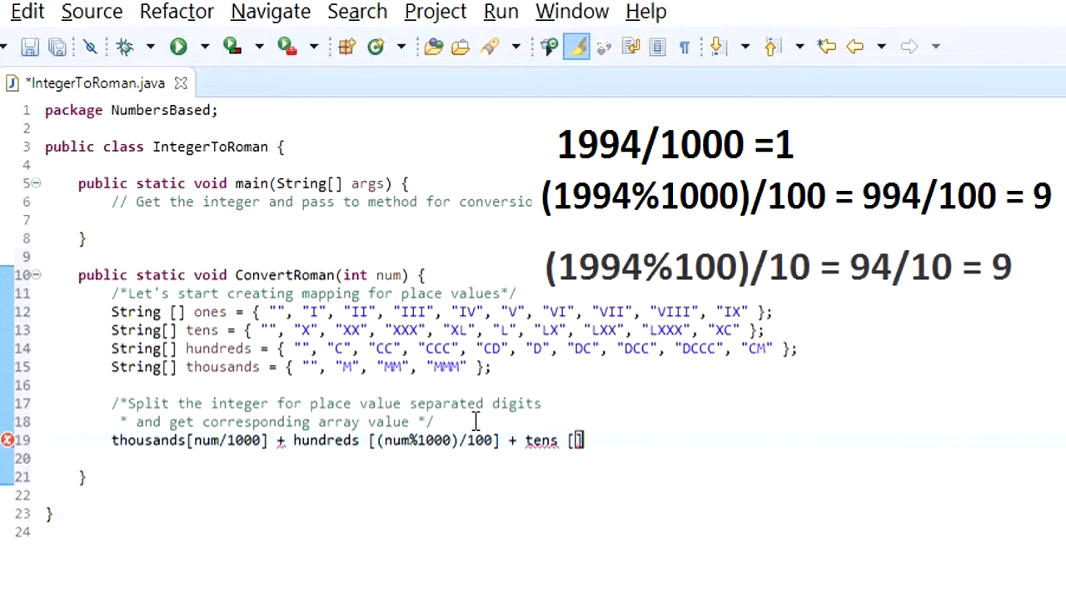
text((num))
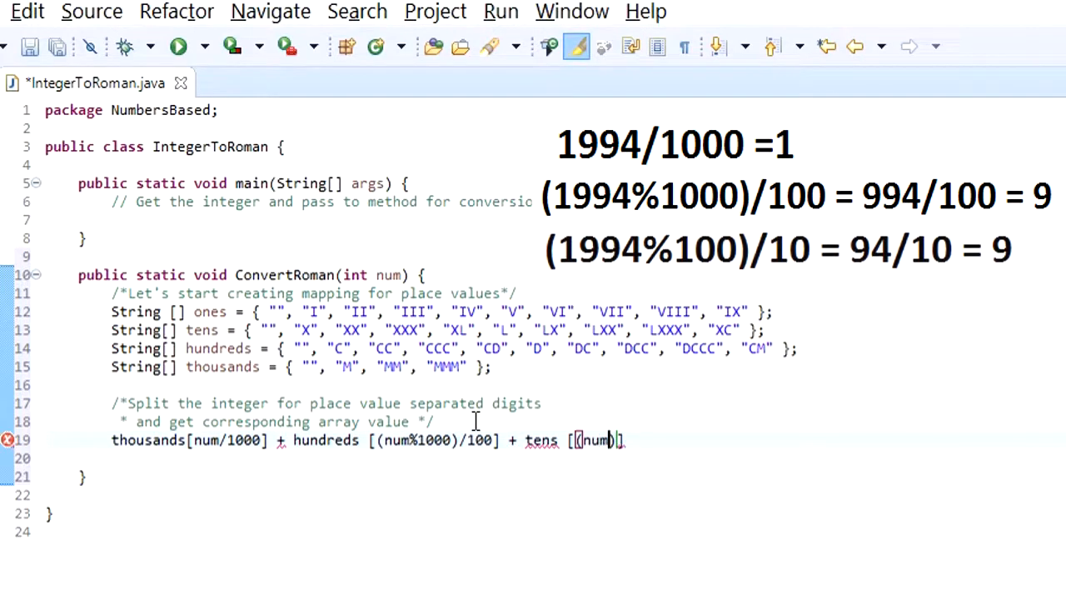
text(%100)
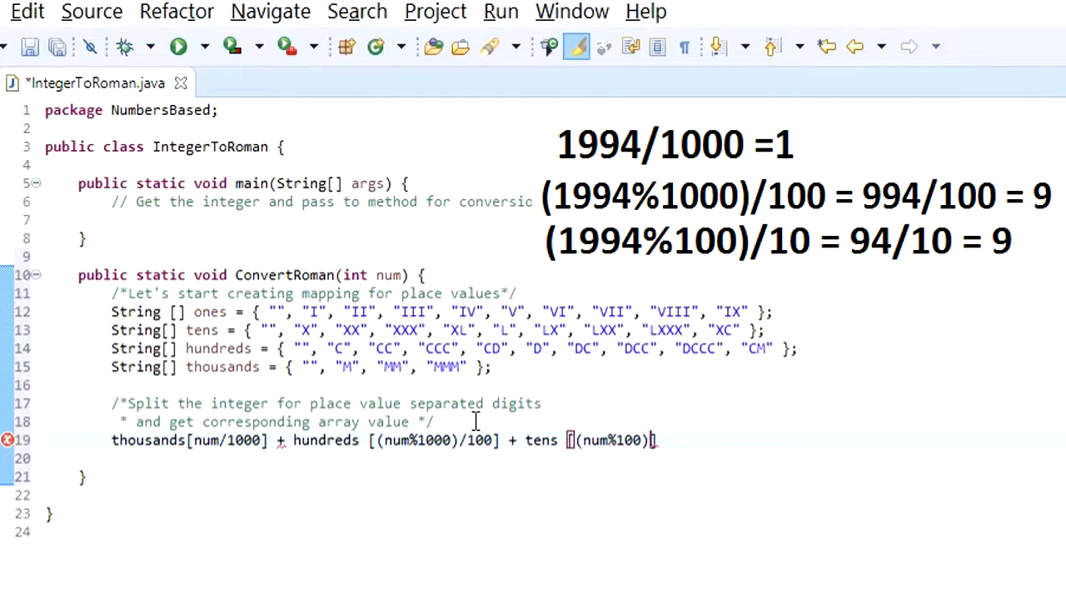
text(/10)
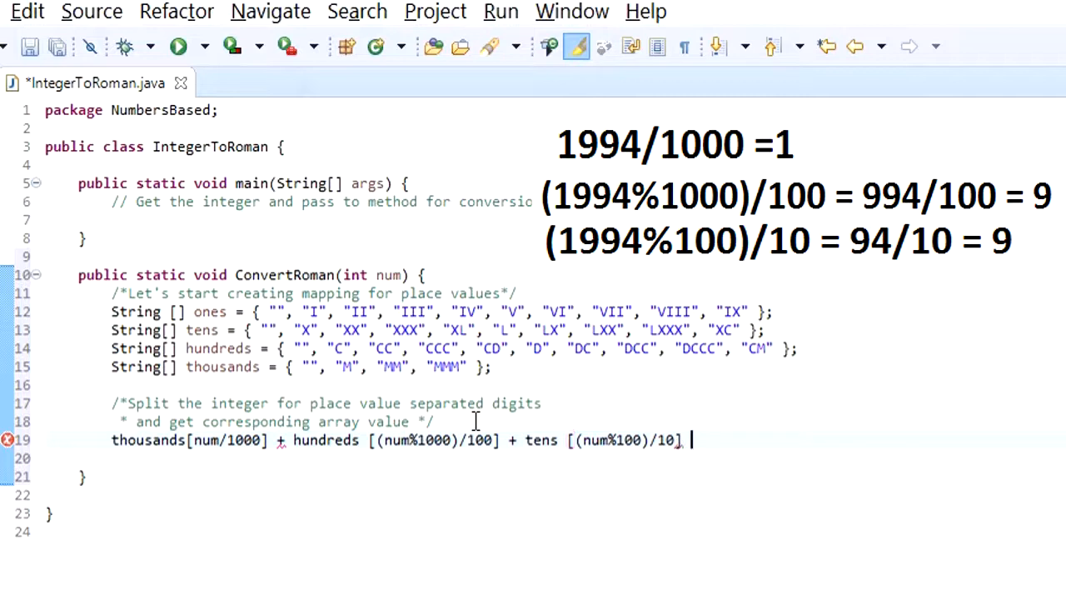
text(+ one)
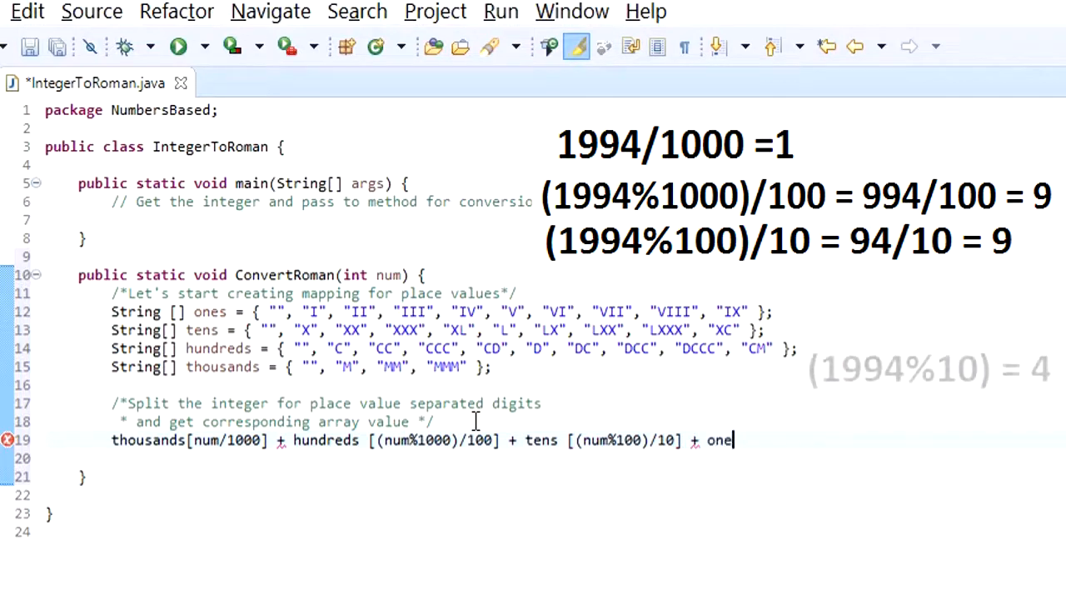
text(s[)
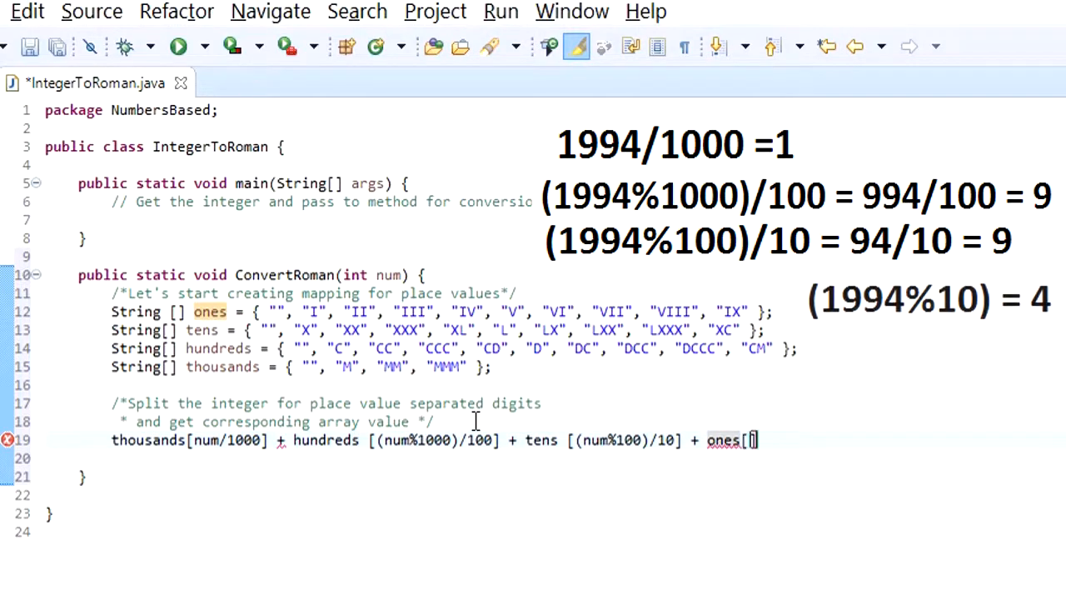
text(num%)
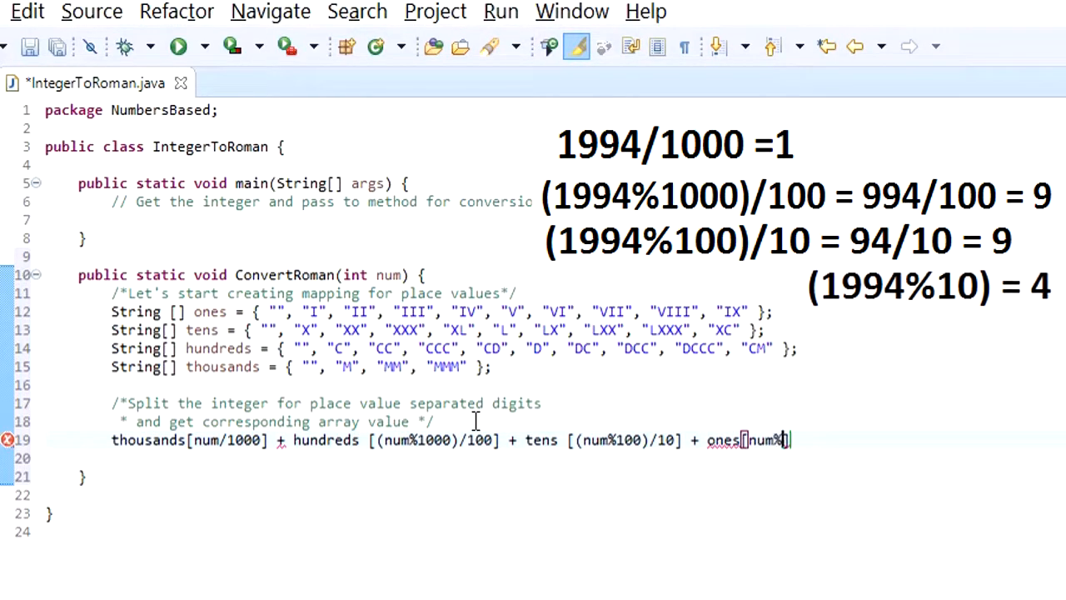
text(1)
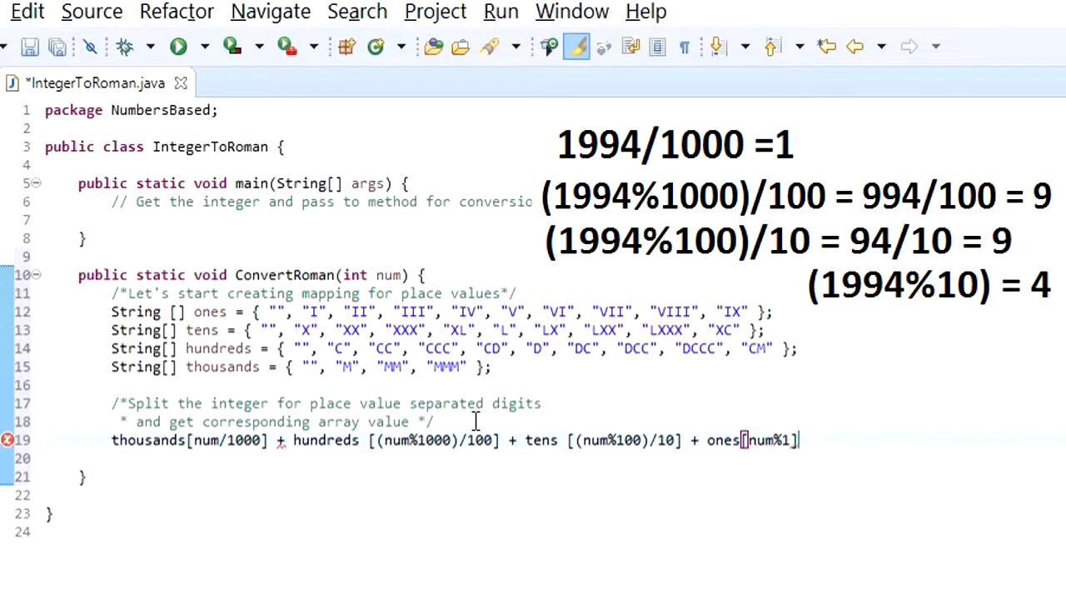
text(0)
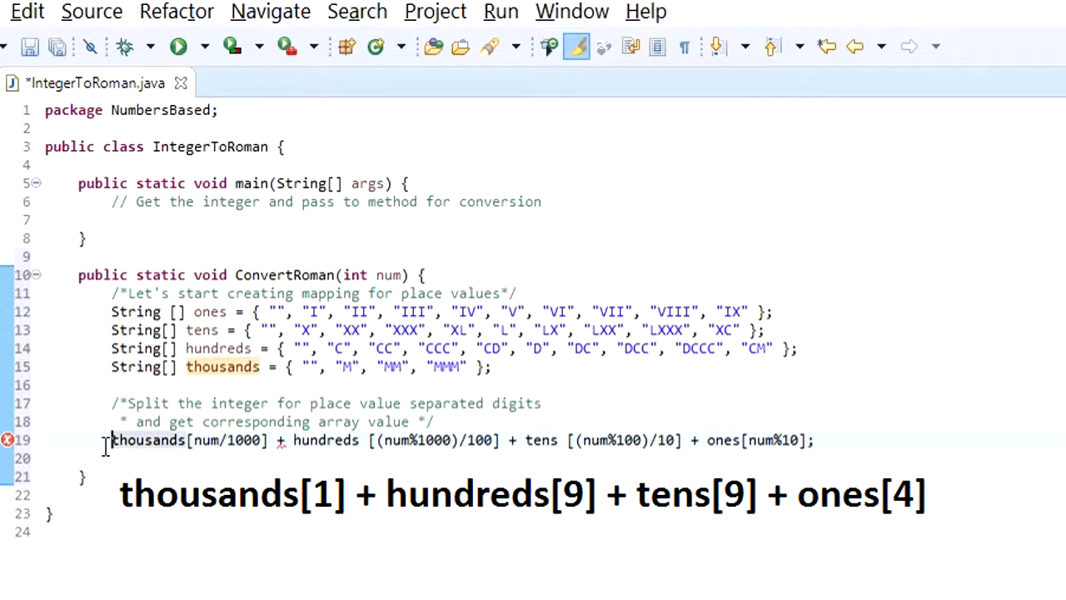
Step: Make ConvertRoman return the String expression, reformat and save, and place the cursor in main
text(return)
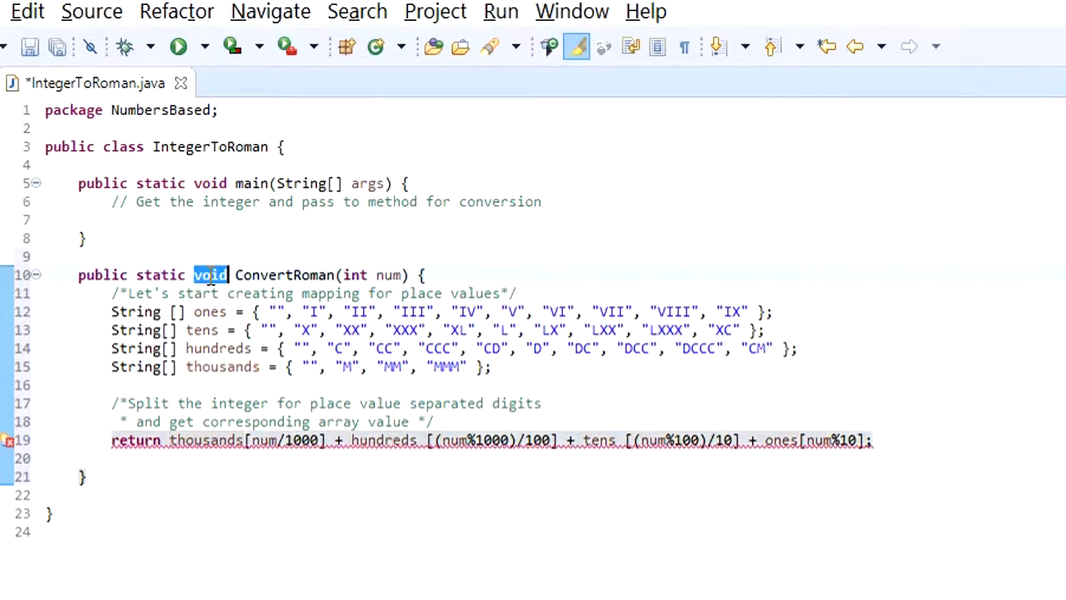
text(String)
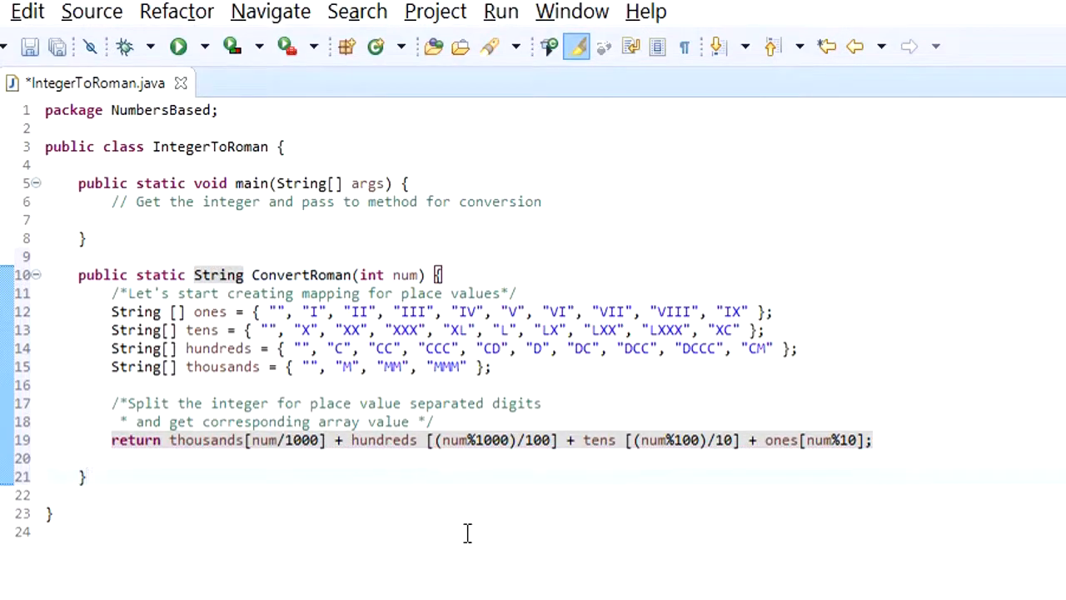
key(Ctrl+Shift+F)
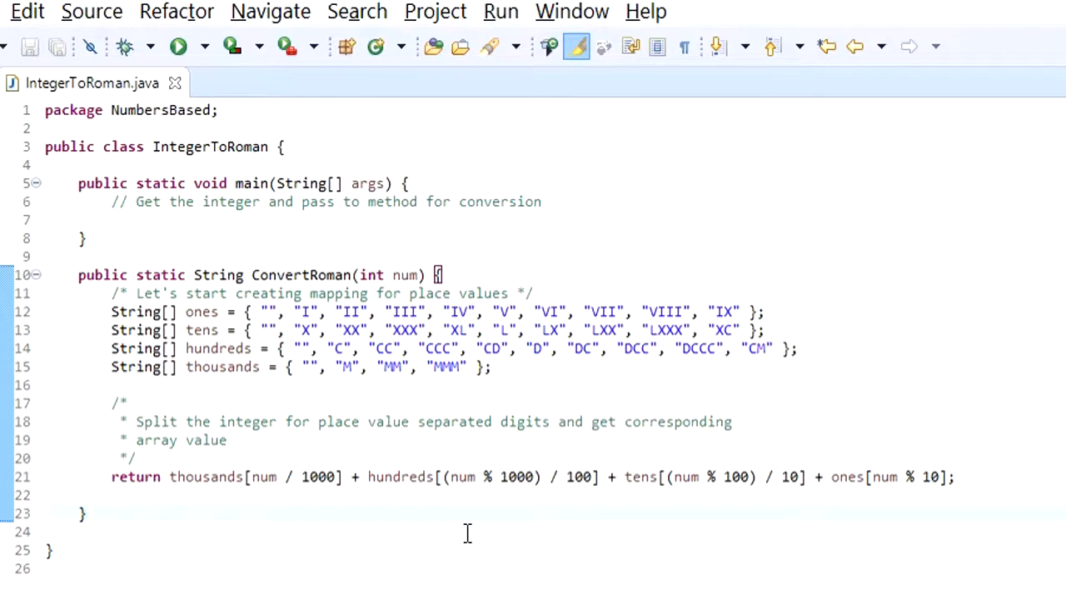
click(146, 219)
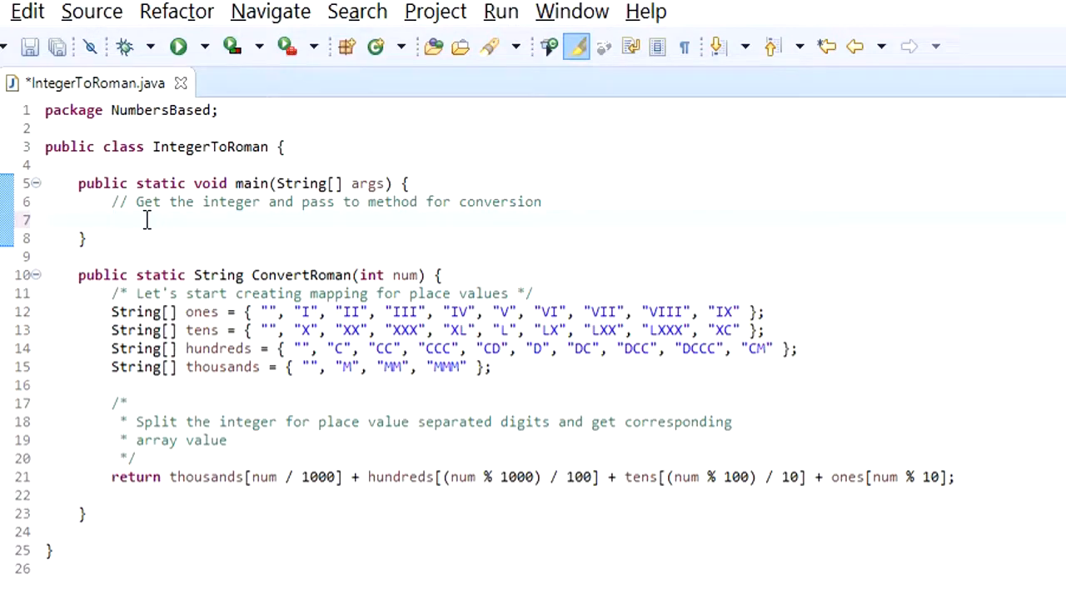
Step: Add a println in main printing "25 :" + ConvertRoman(25)
text(System.out.println();)
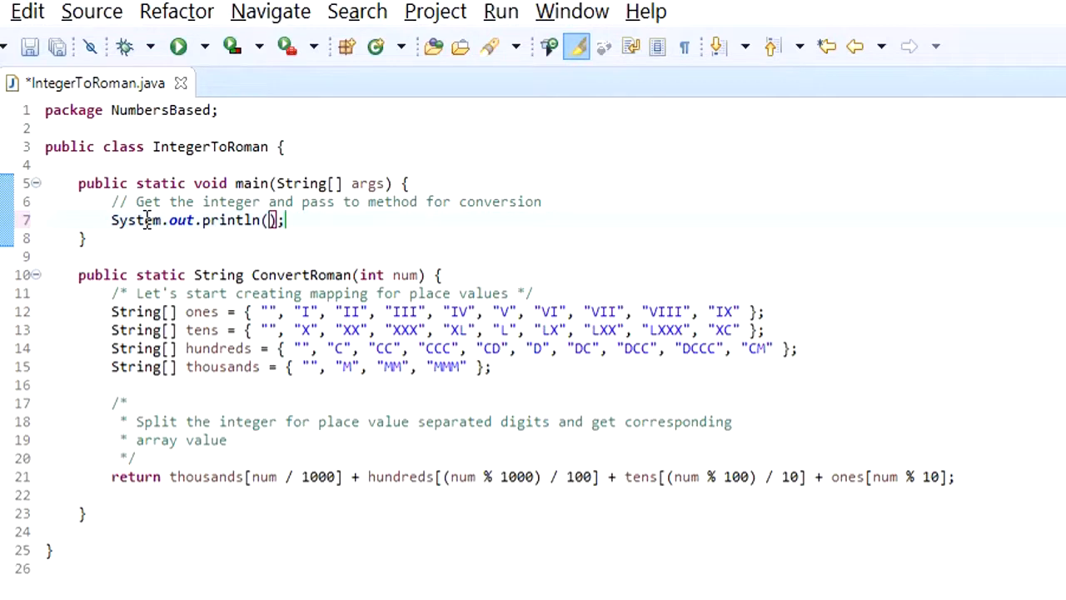
text("25 :")
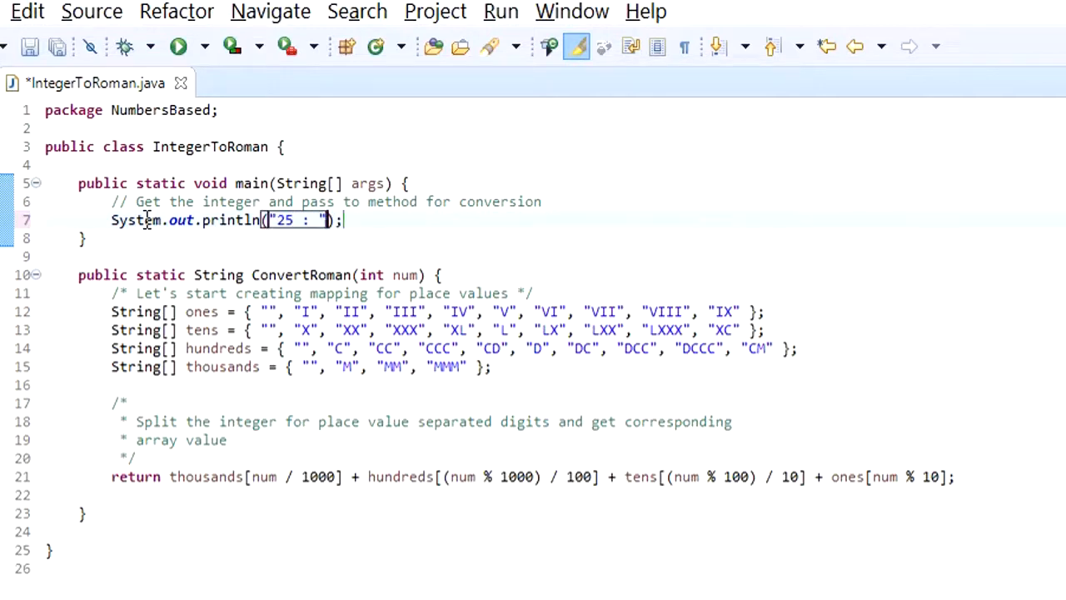
text(+)
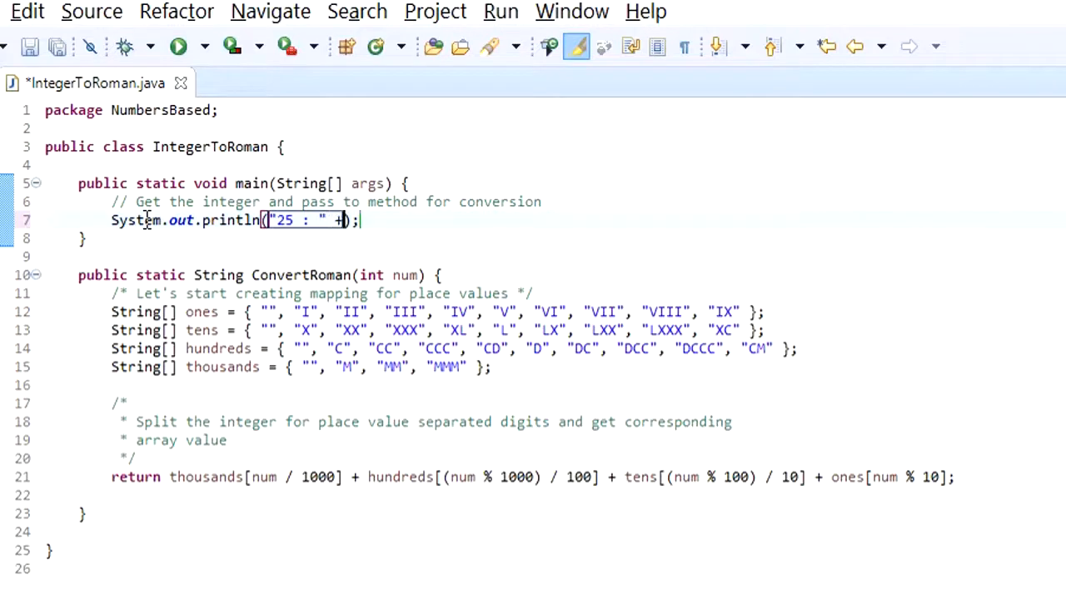
text(ConvertRoman(2)
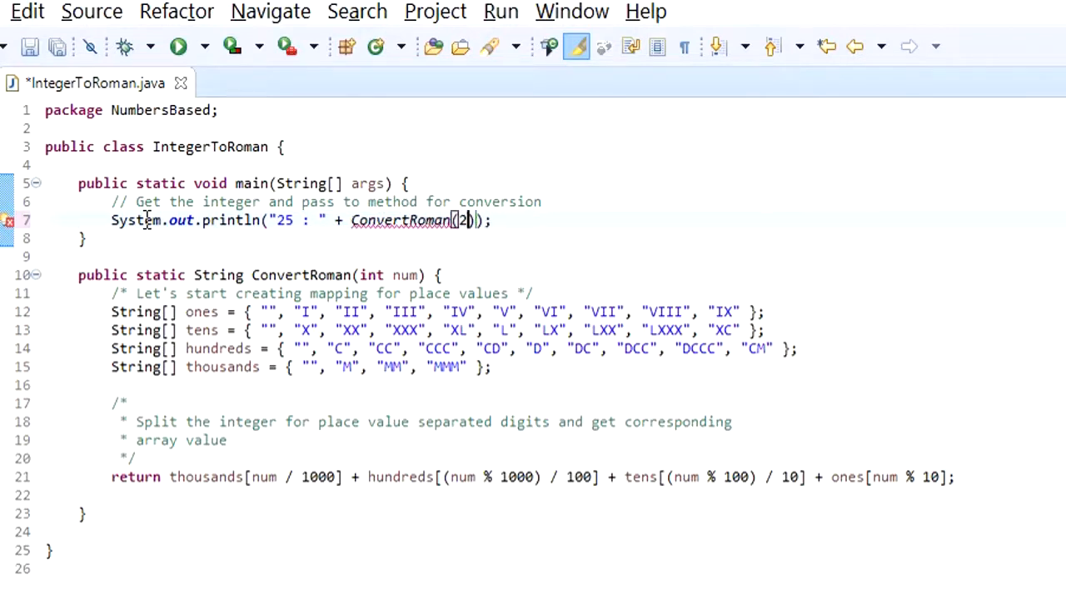
text(5)
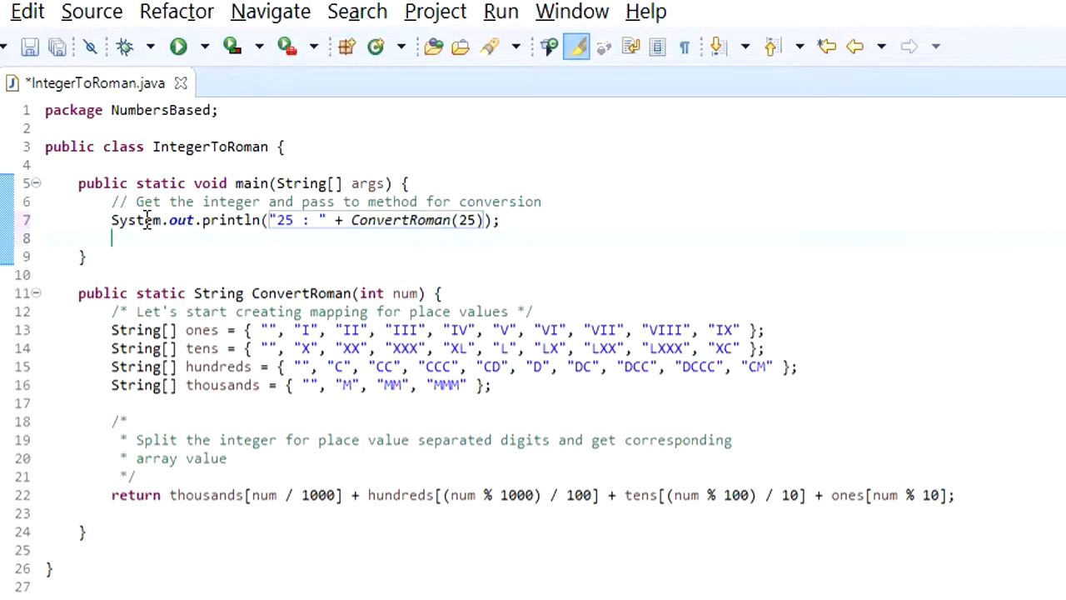
Step: Add further println calls for the remaining test values such as 1994
text(System.out.println("");)
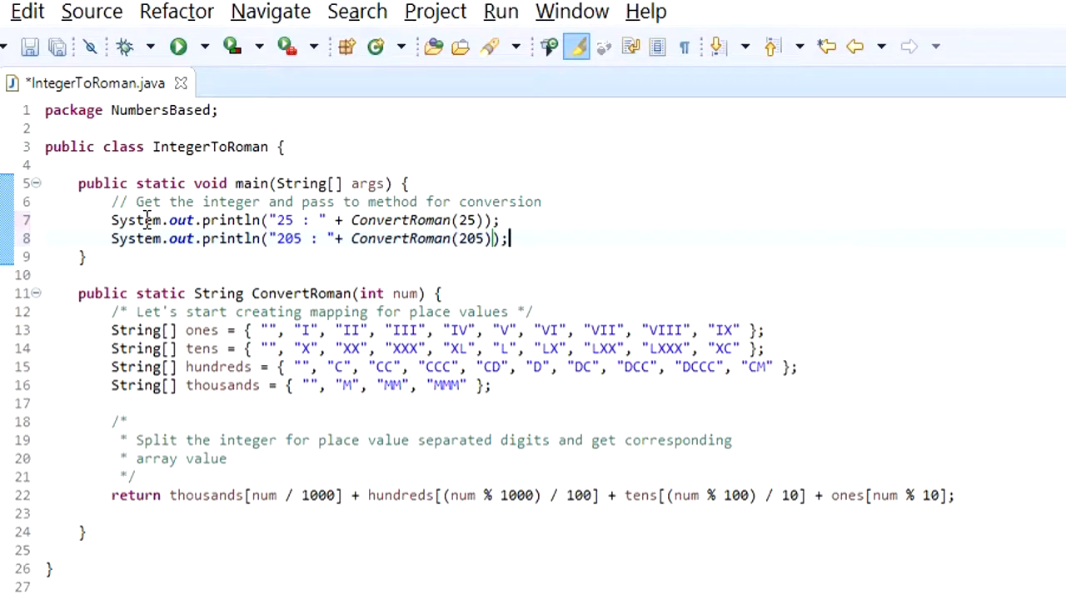
text(System.out.println("");)
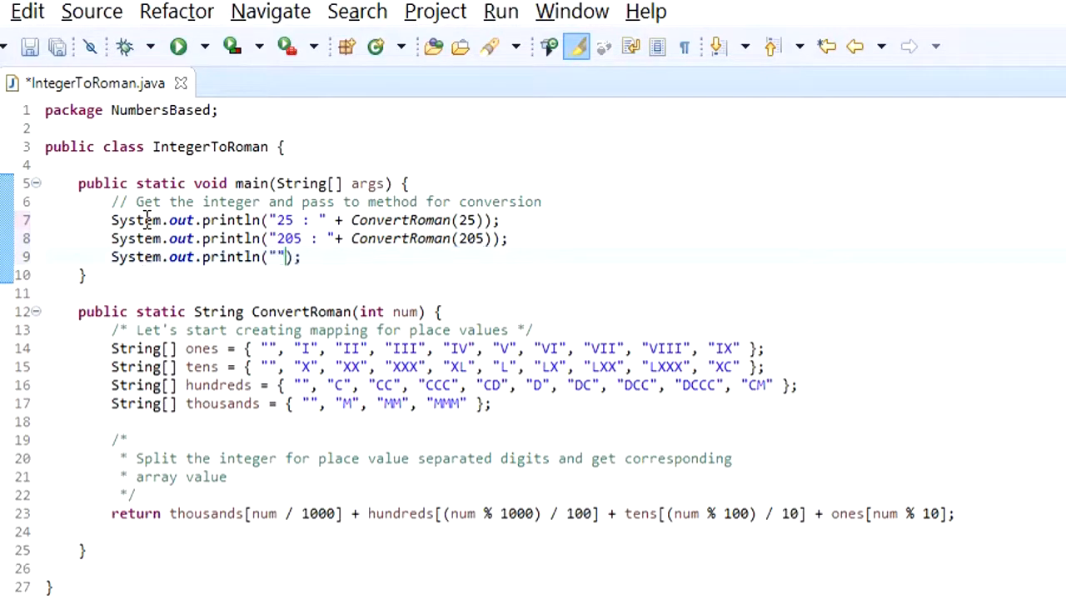
text(1994 :)
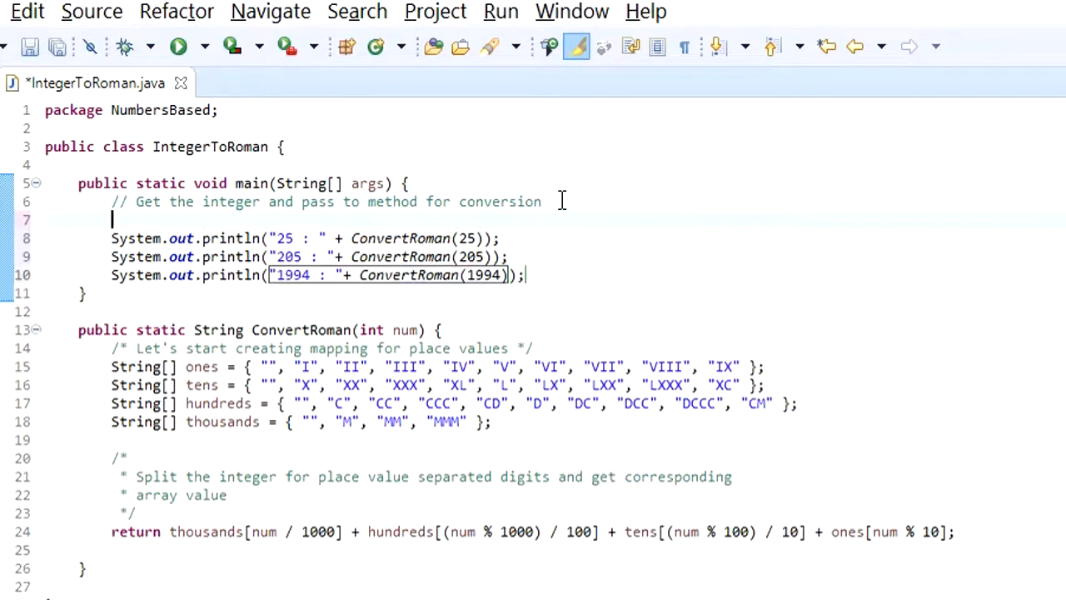
text(sysout)
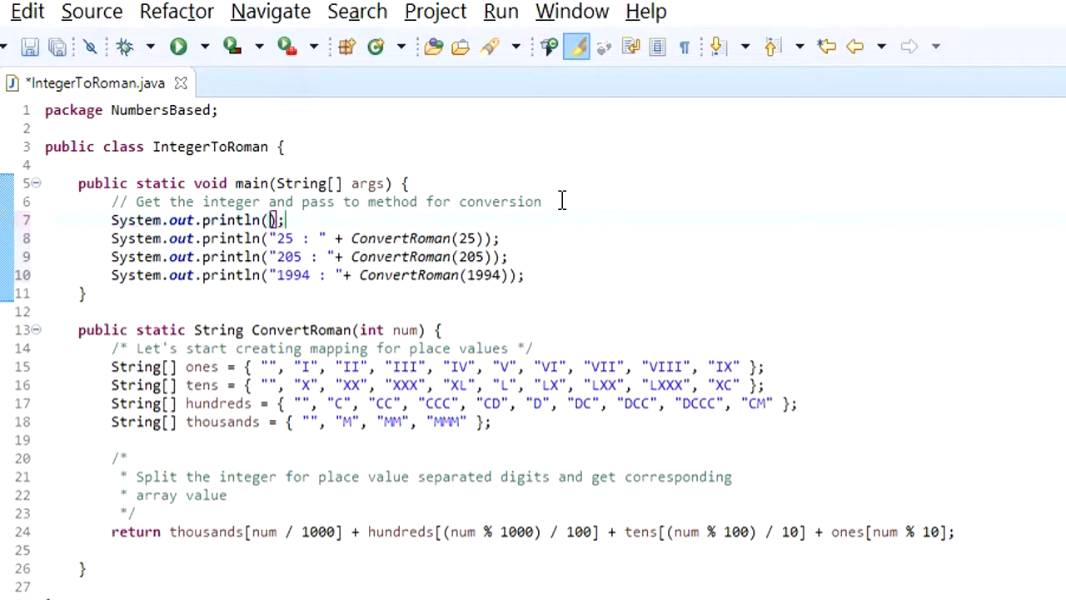
text("")
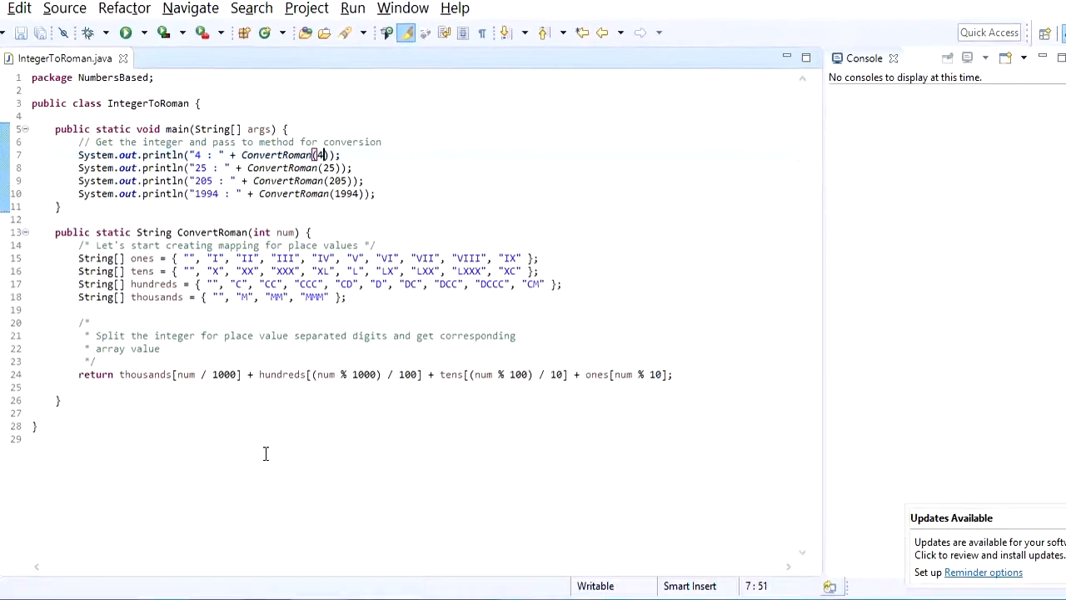
Step: Run IntegerToRoman from the toolbar to see its console output
click(125, 33)
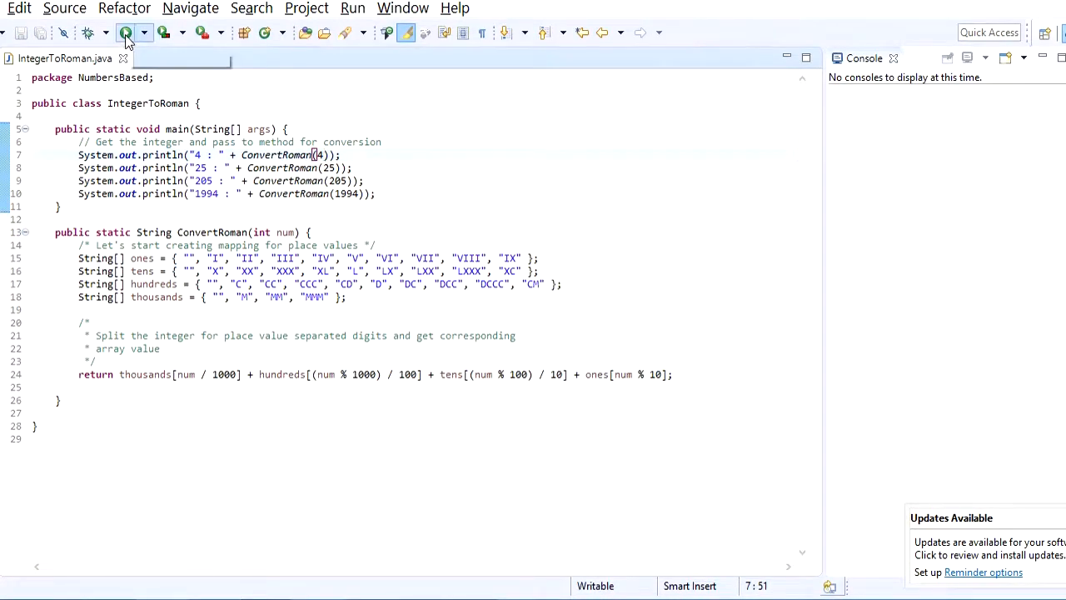
click(126, 33)
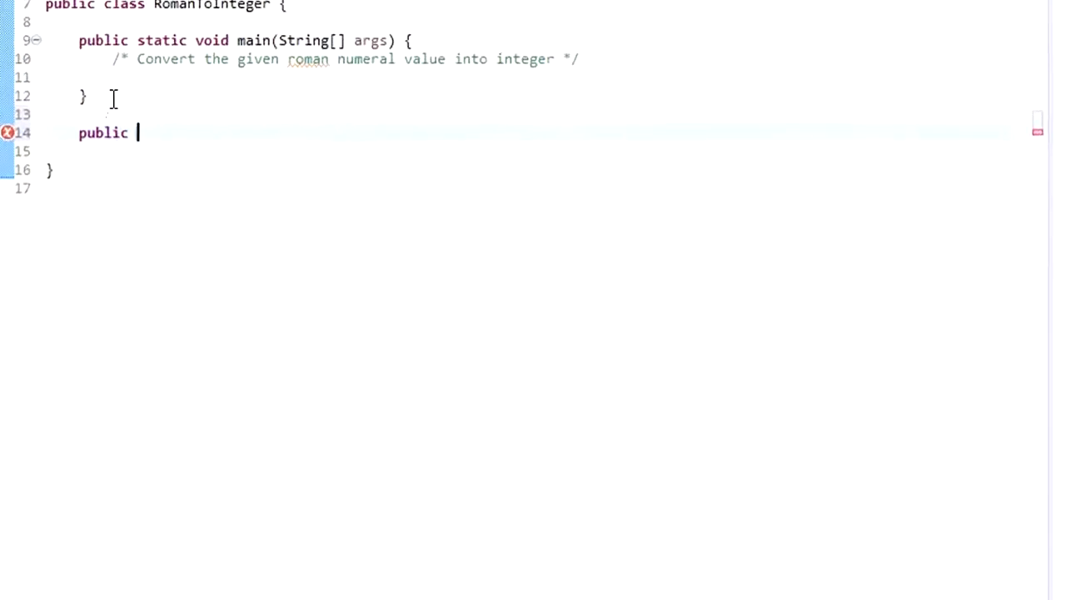
Step: Write static void RomanToInteger(String val) with the comment 'Let store the symbol value in map'
text(static)
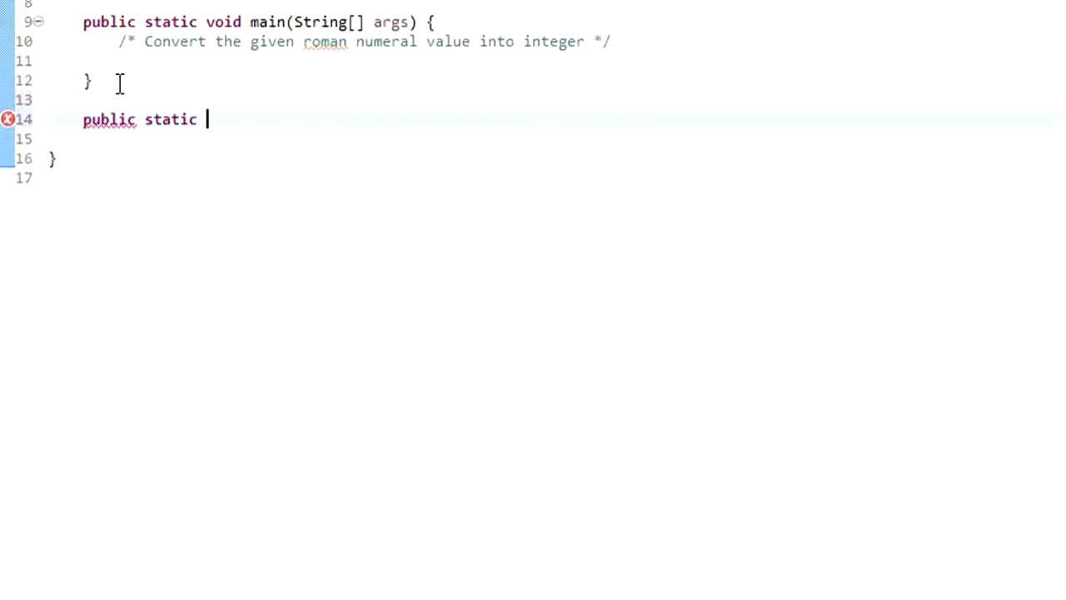
text(void RomanToInteger(String)
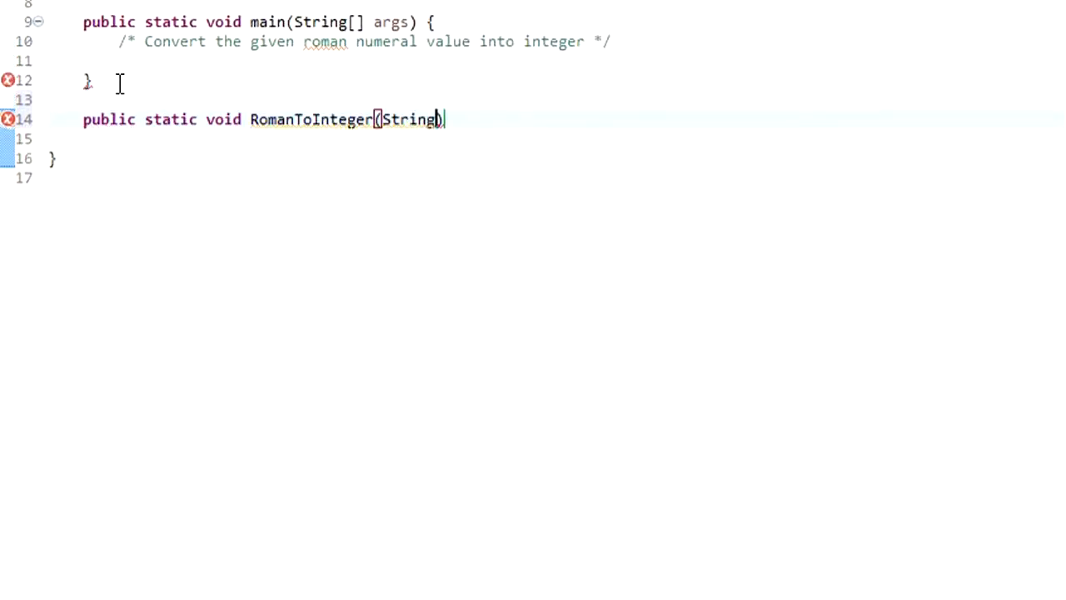
text(val))
click(558, 139)
text(/**/)
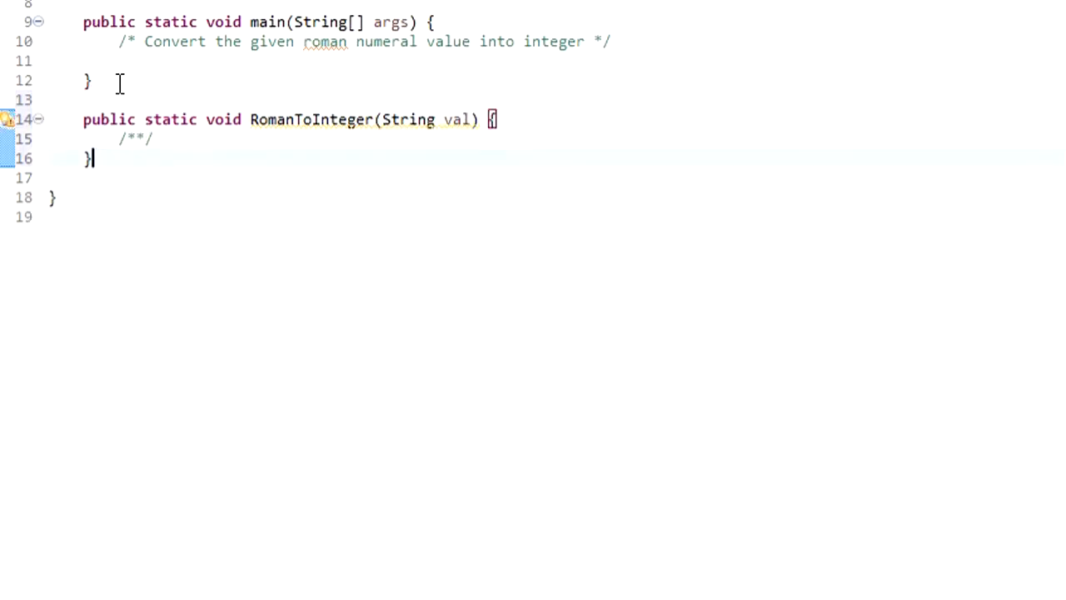
text(Let store the symbol value in map)
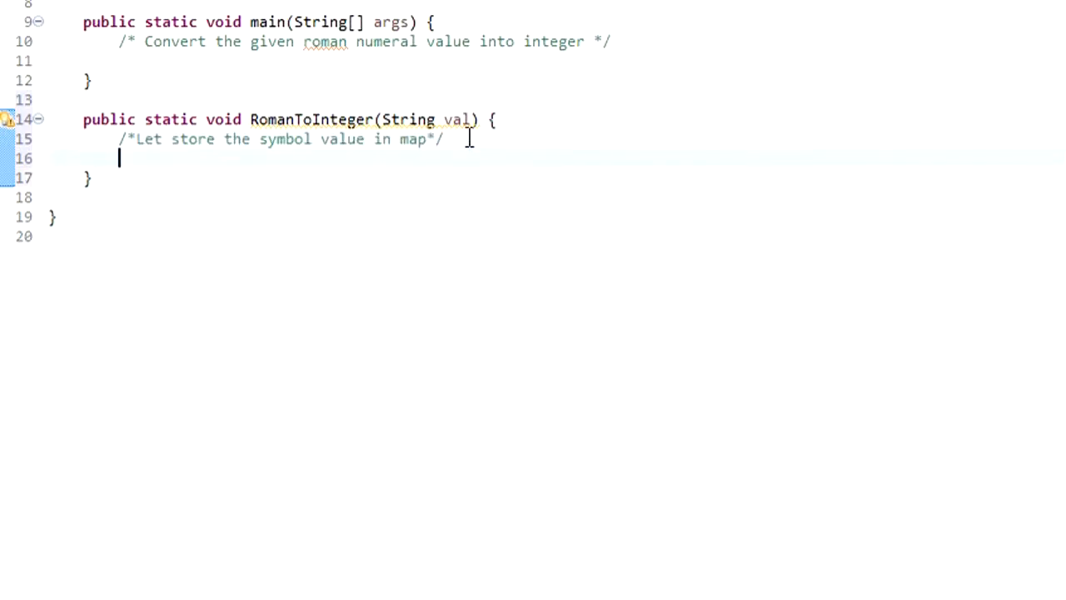
Step: Declare the variable Map<Character,Integer> symbolMap
text(M)
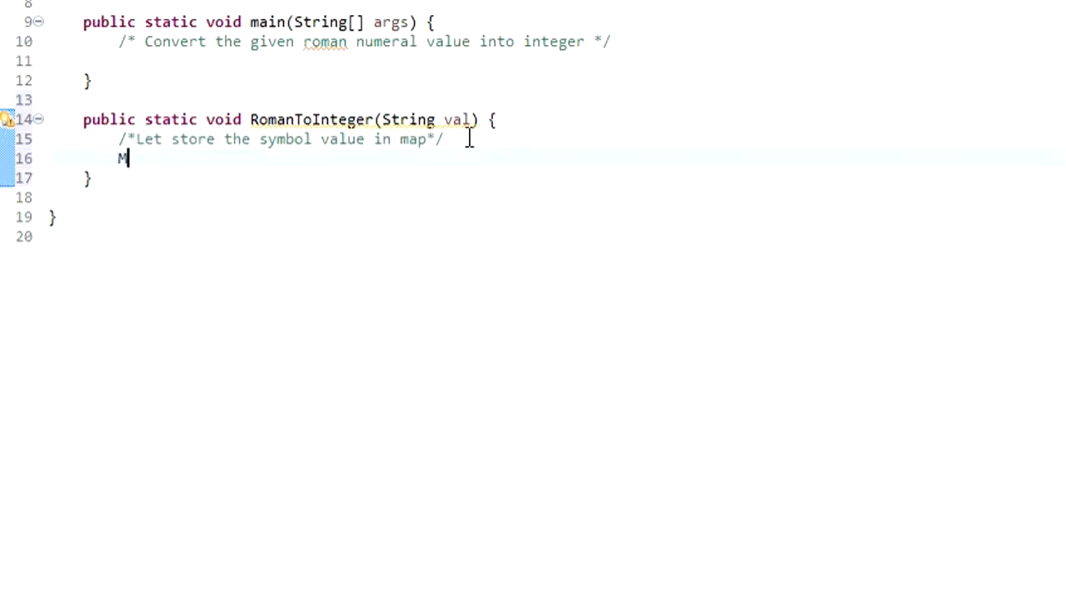
text(ap<Cha>)
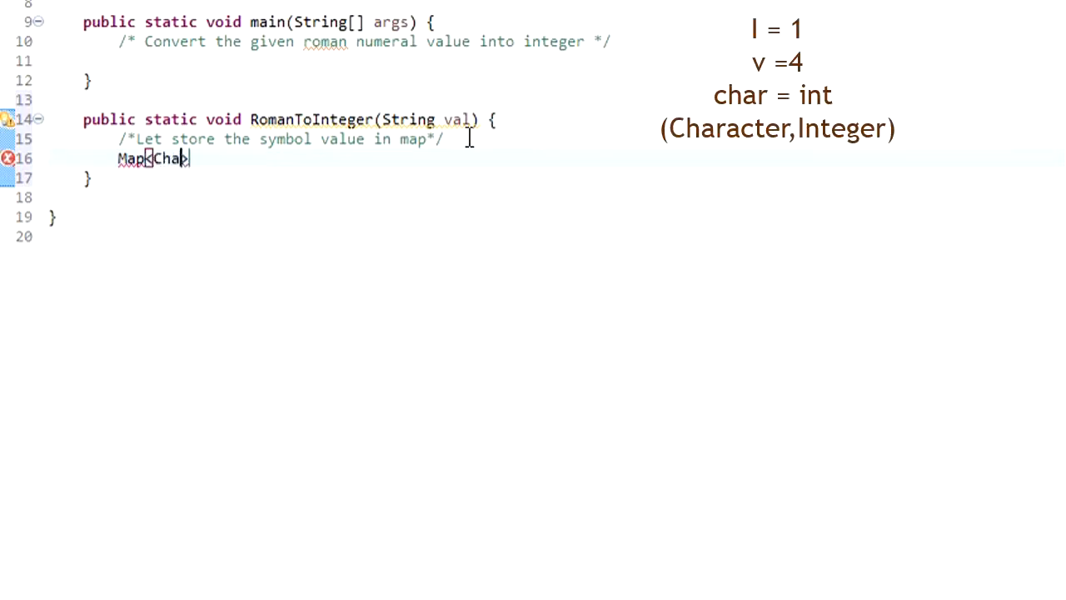
text(racter)
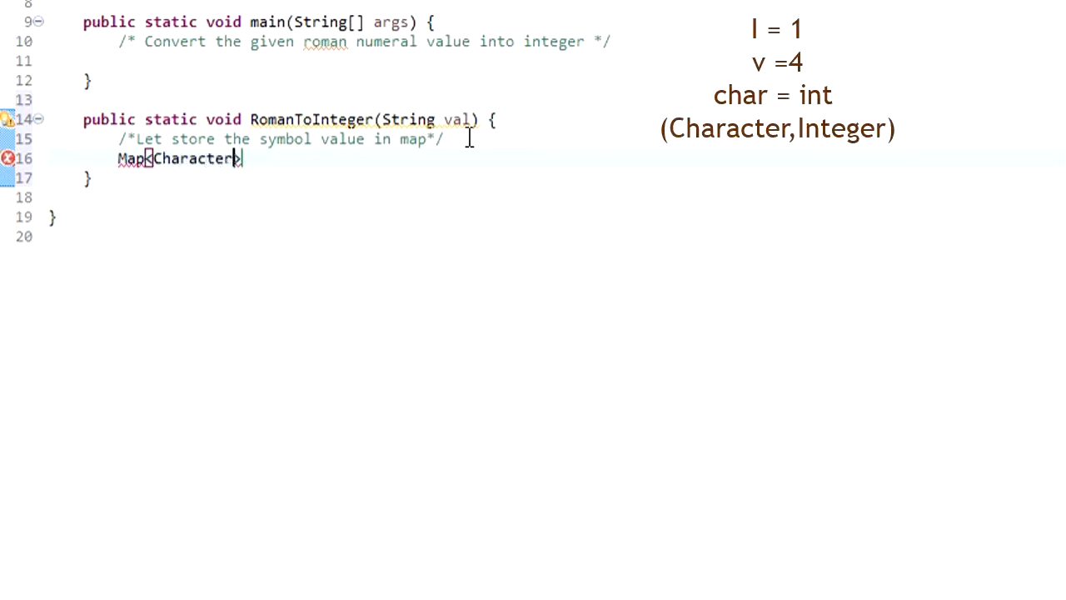
text(,>)
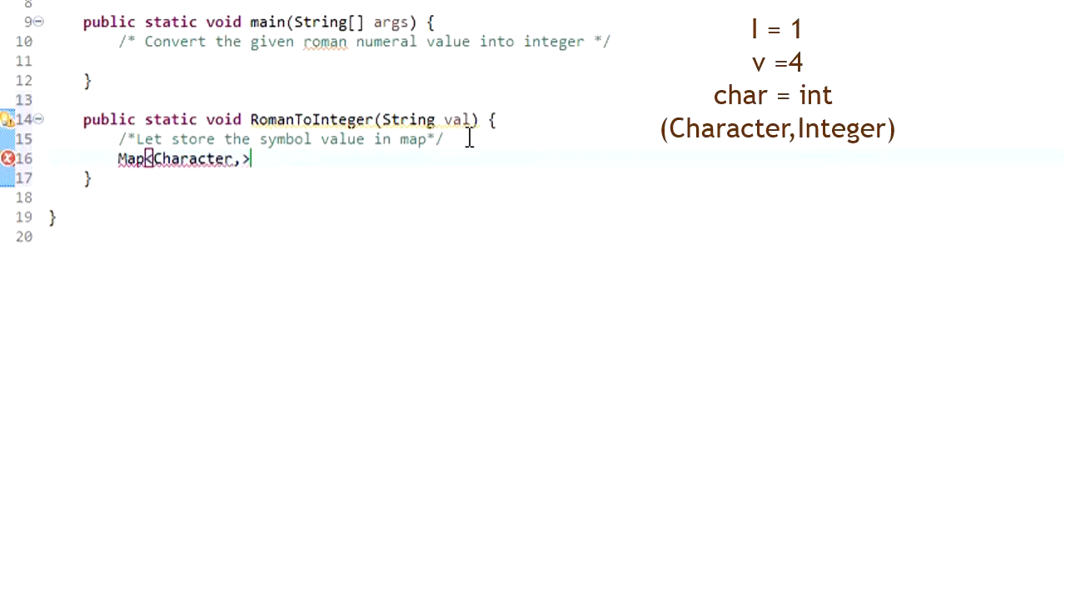
text(Intb)
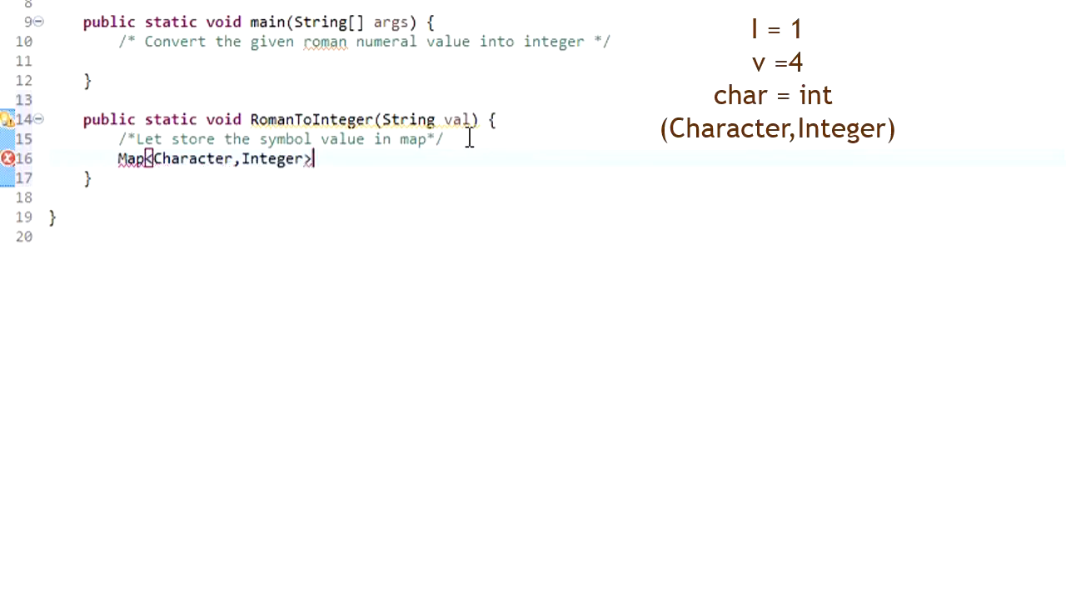
text(s)
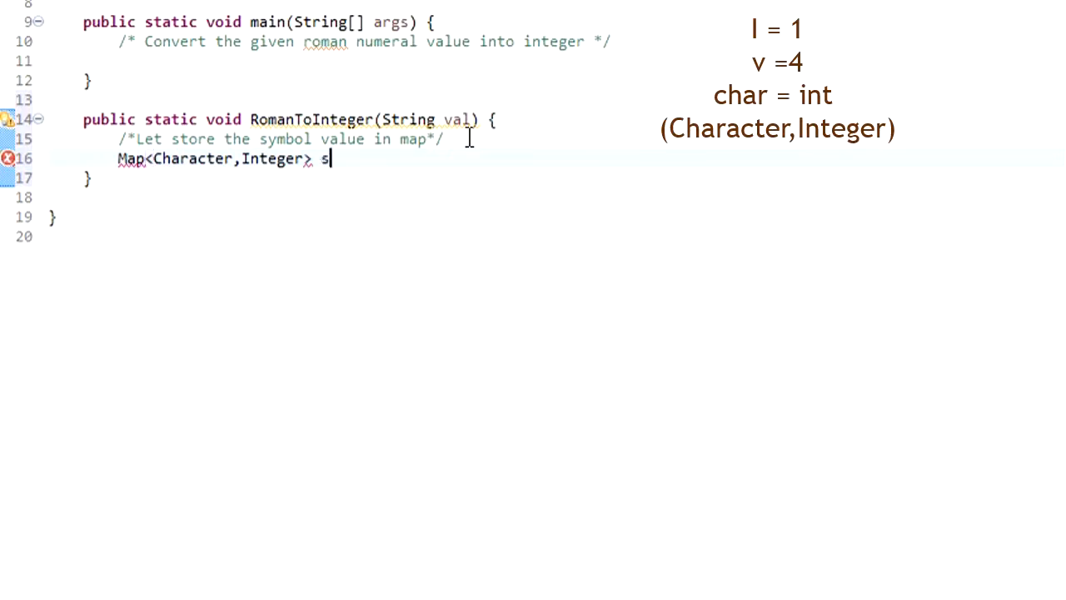
text(ymbol)
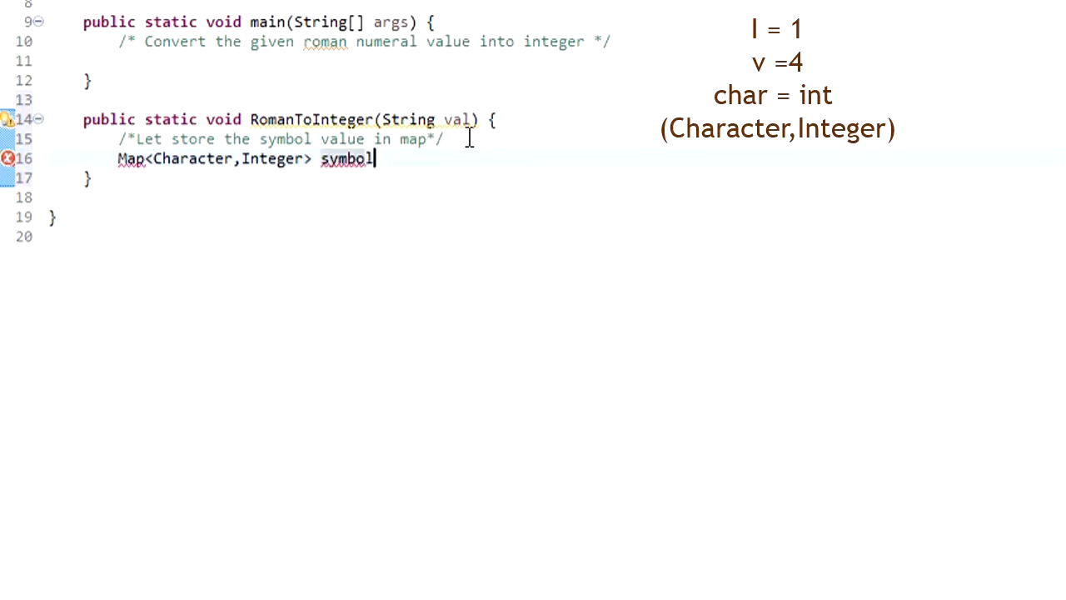
text(Map)
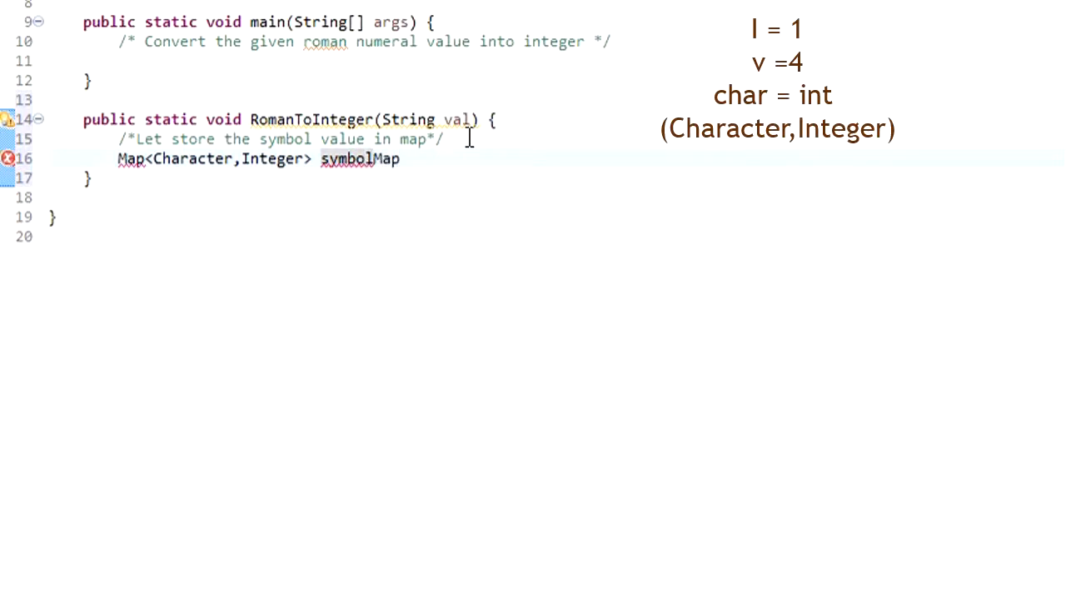
Step: Initialise symbolMap as new HashMap<>(); and move to the top comment area
text(=)
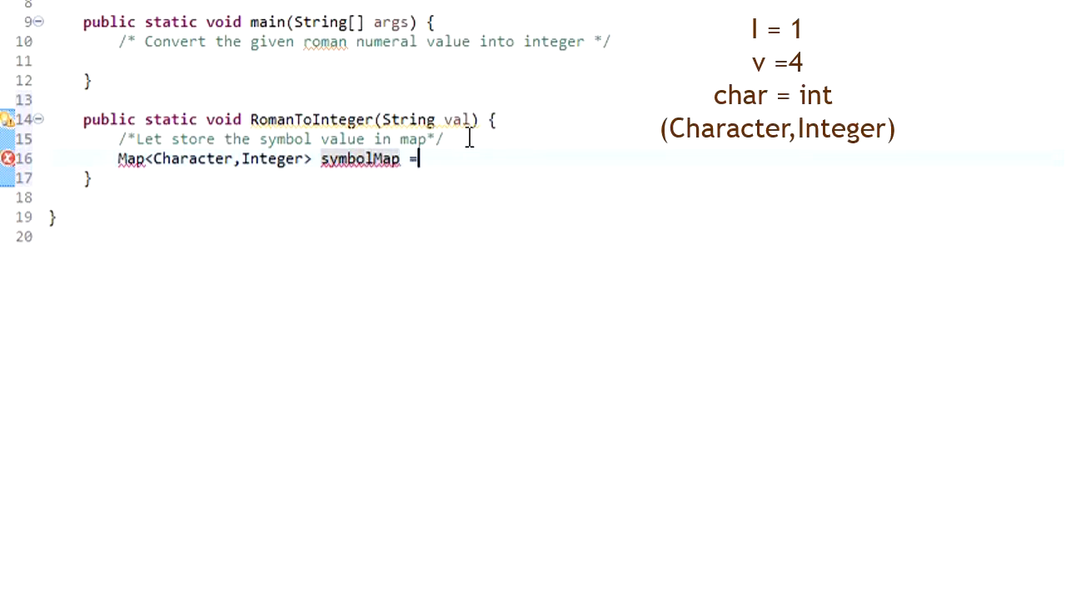
text(new)
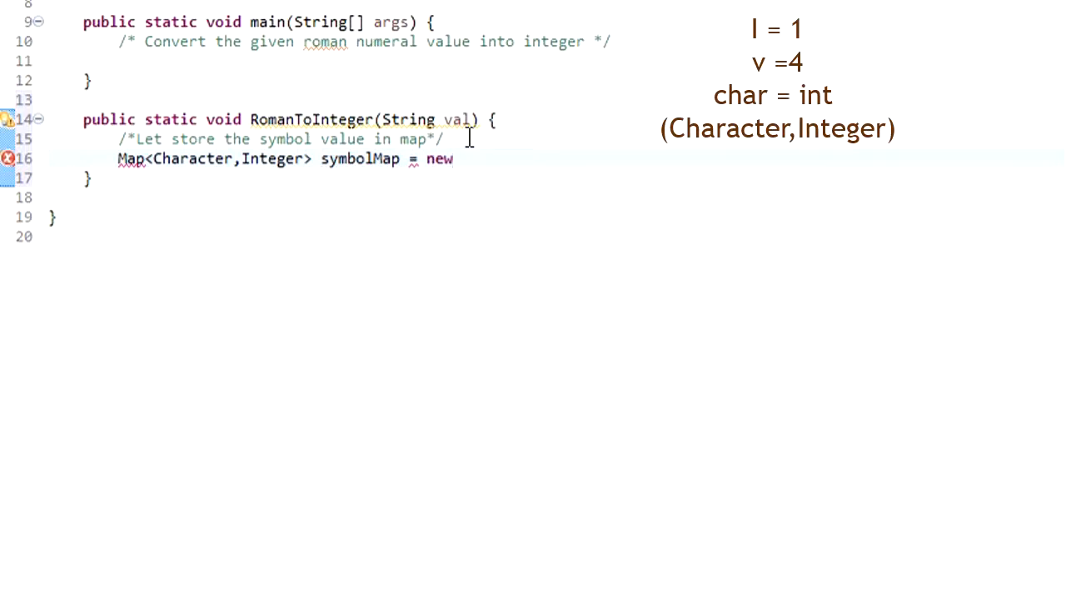
text(Hash)
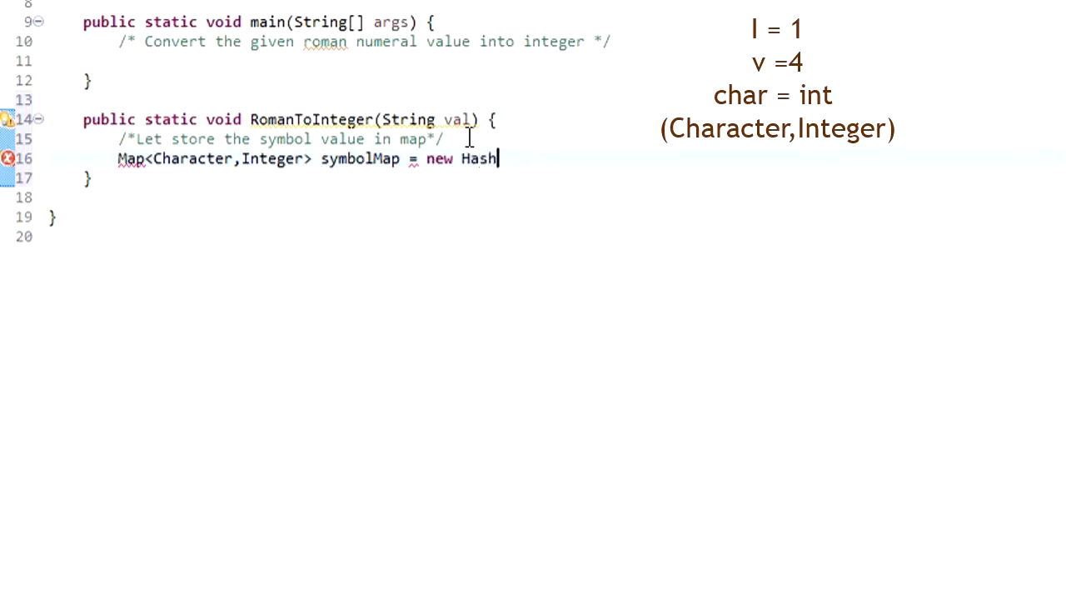
text(Map)
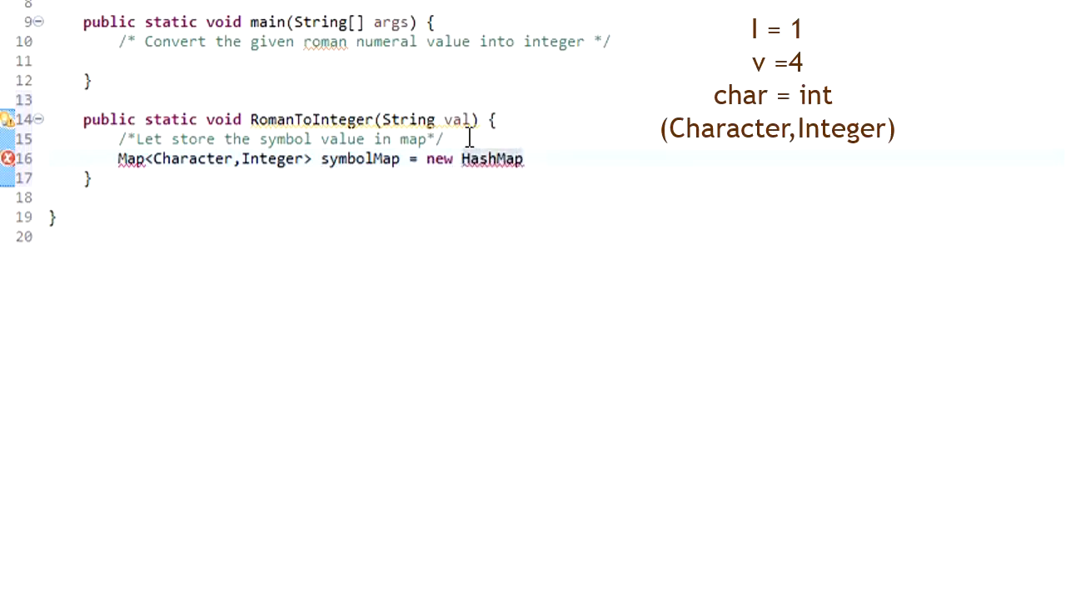
text(<>)
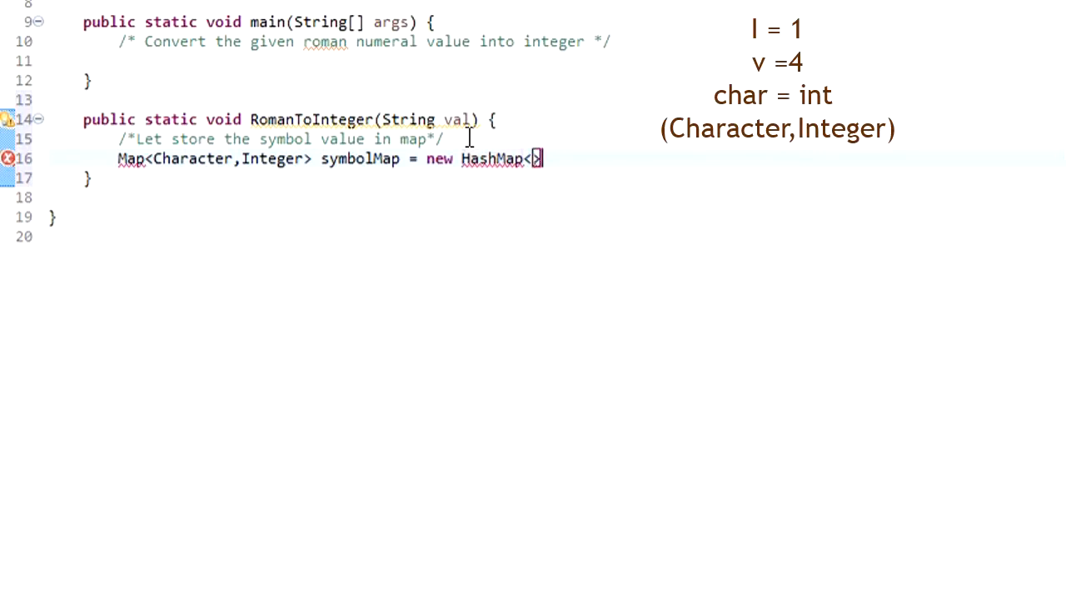
text(())
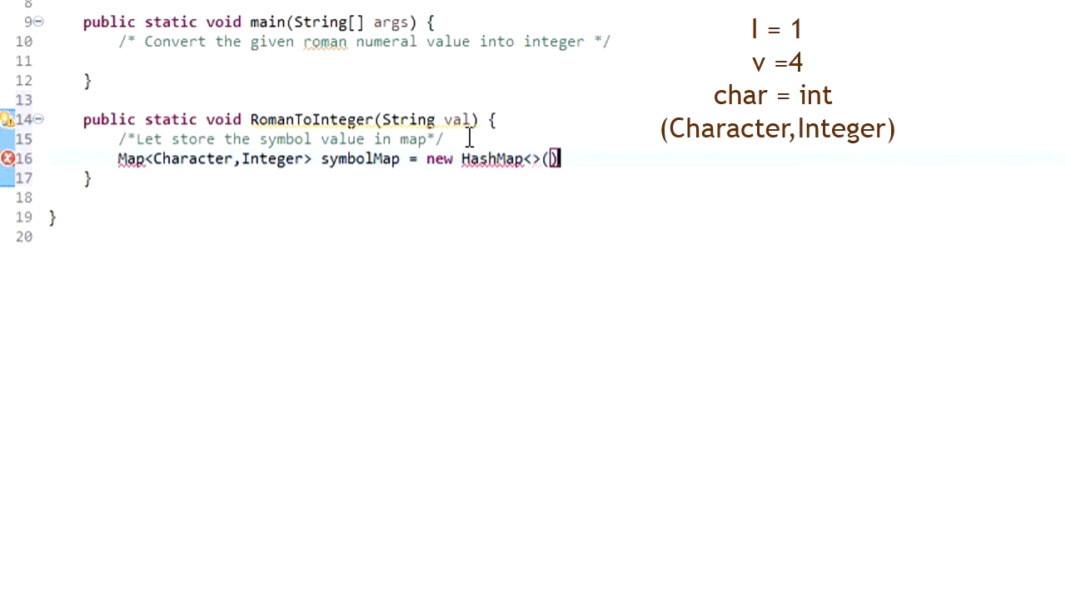
text();)
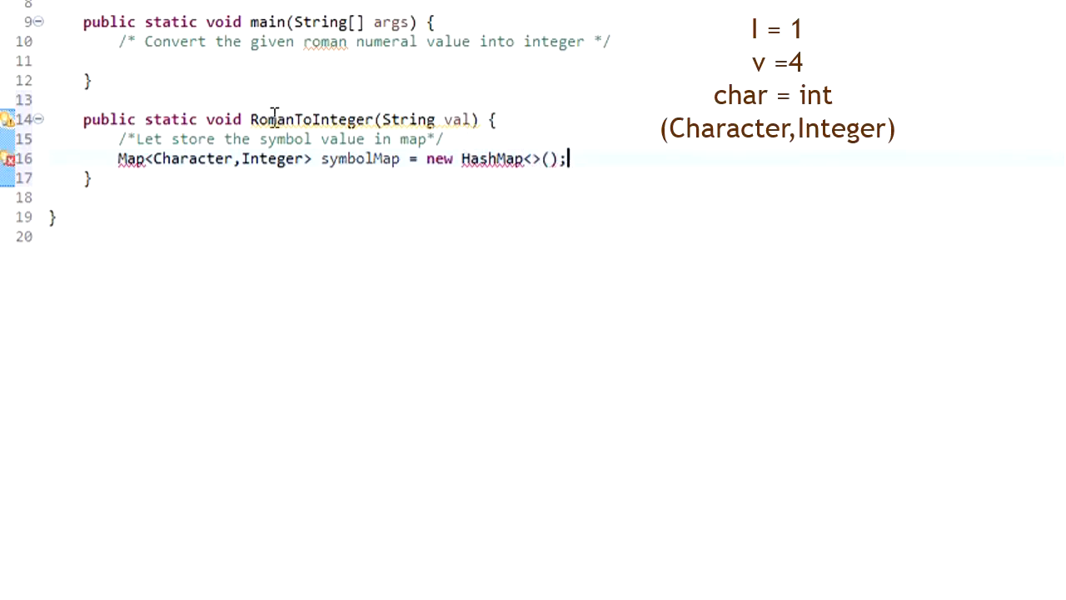
click(130, 158)
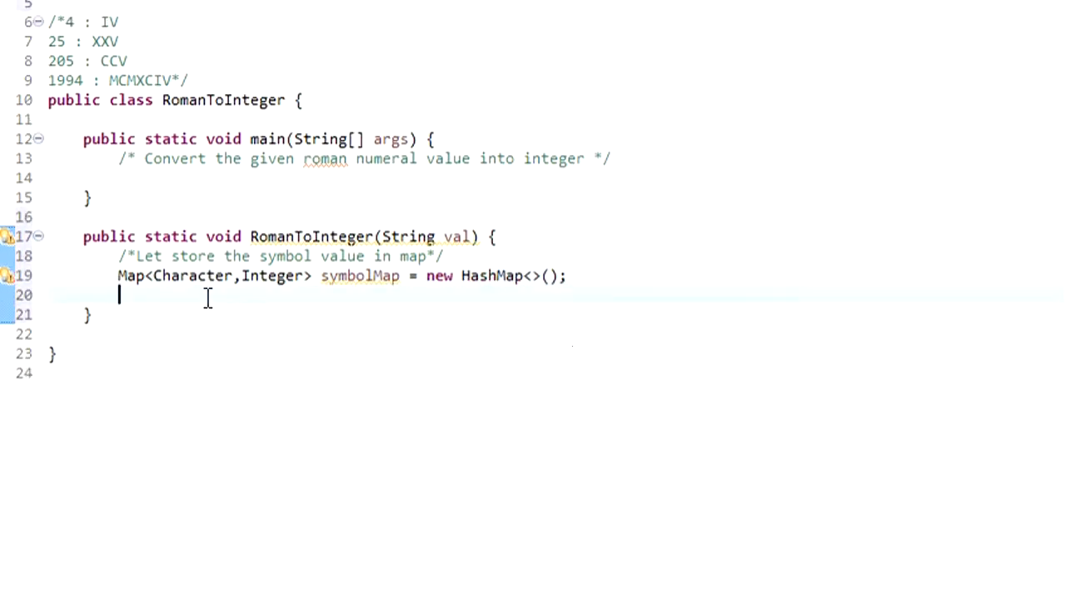
Step: Add symbolMap.put('I', 1); using autocomplete and the value placeholder
text(symbol)
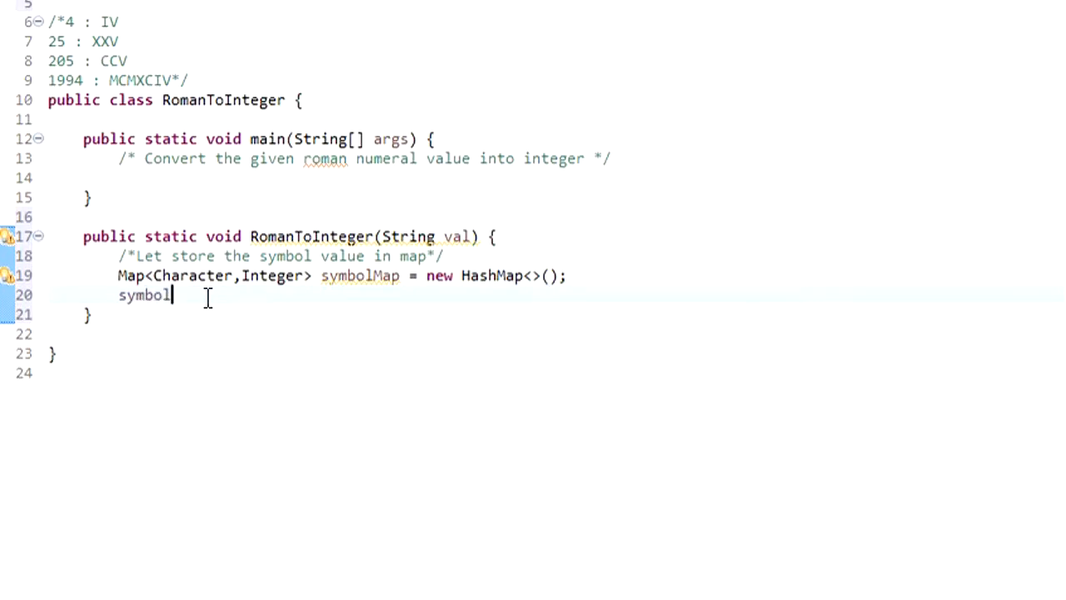
text(Map)
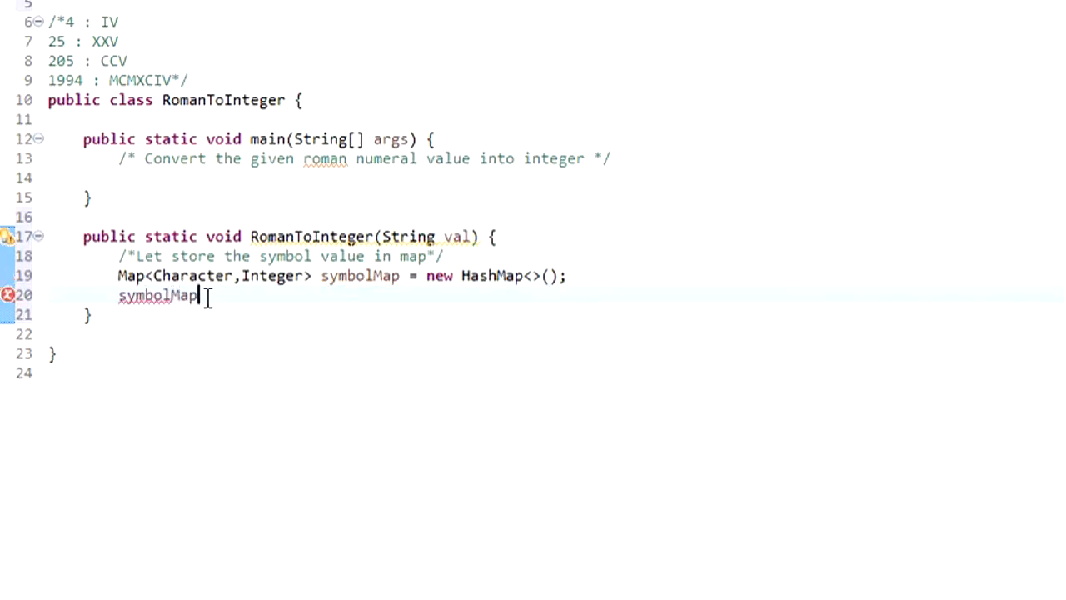
text(.)
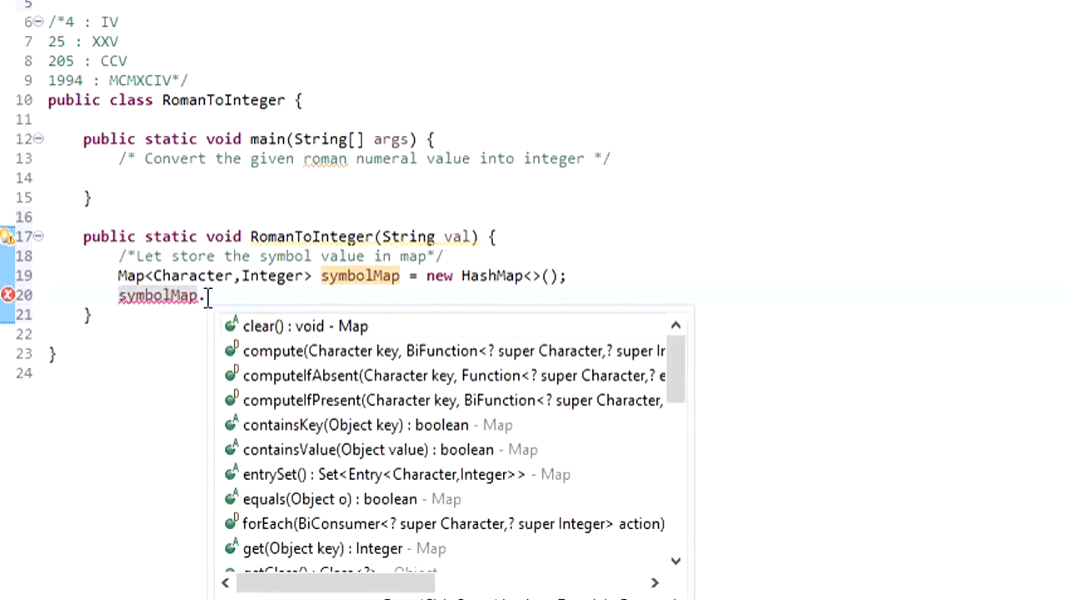
text(p)
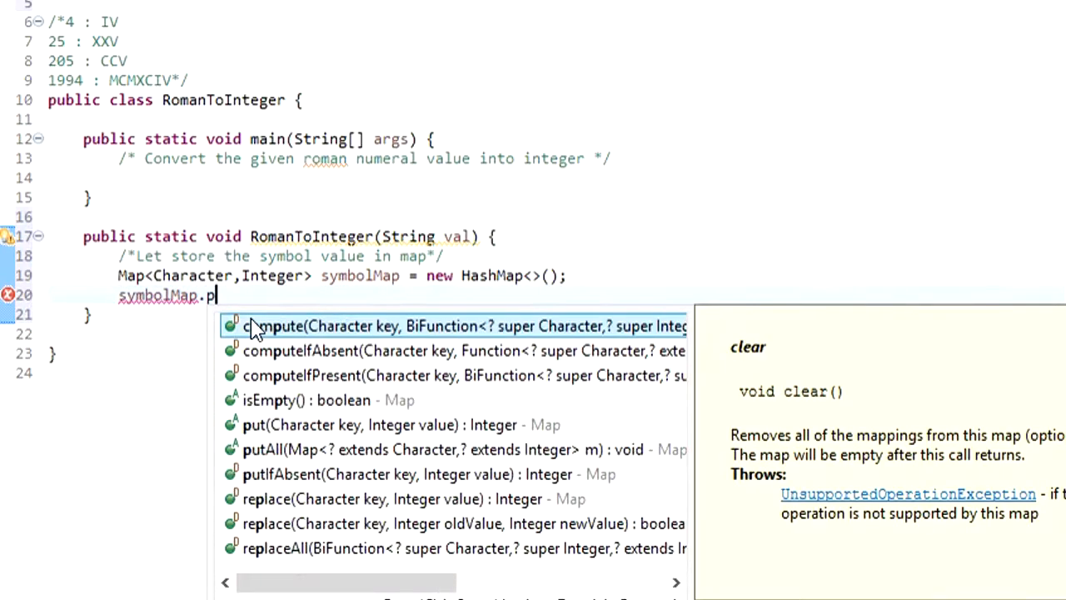
text(ut('I', value)
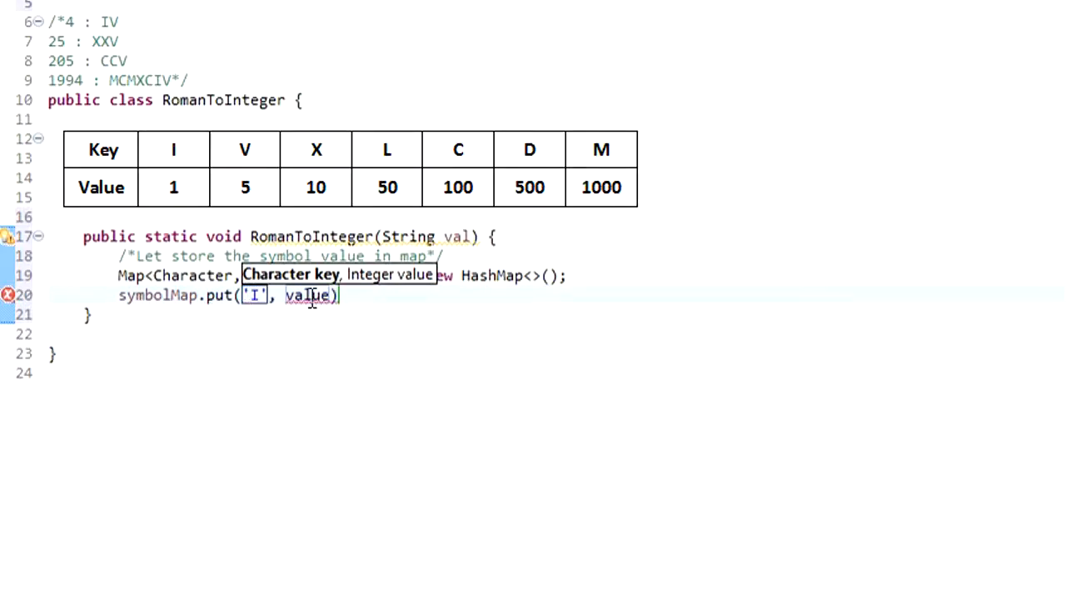
double_click(307, 295)
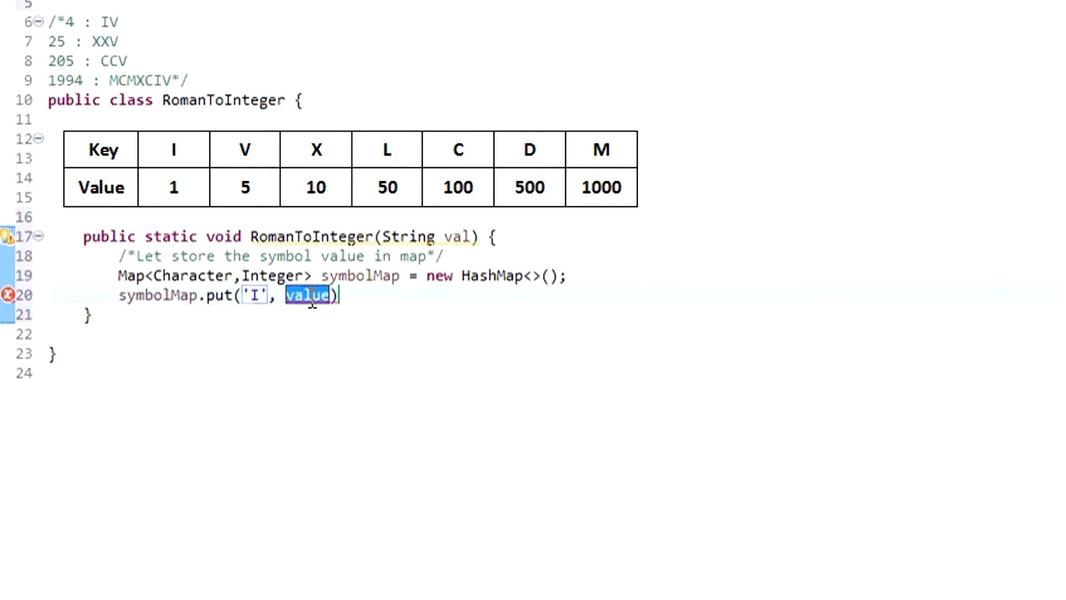
text(1)
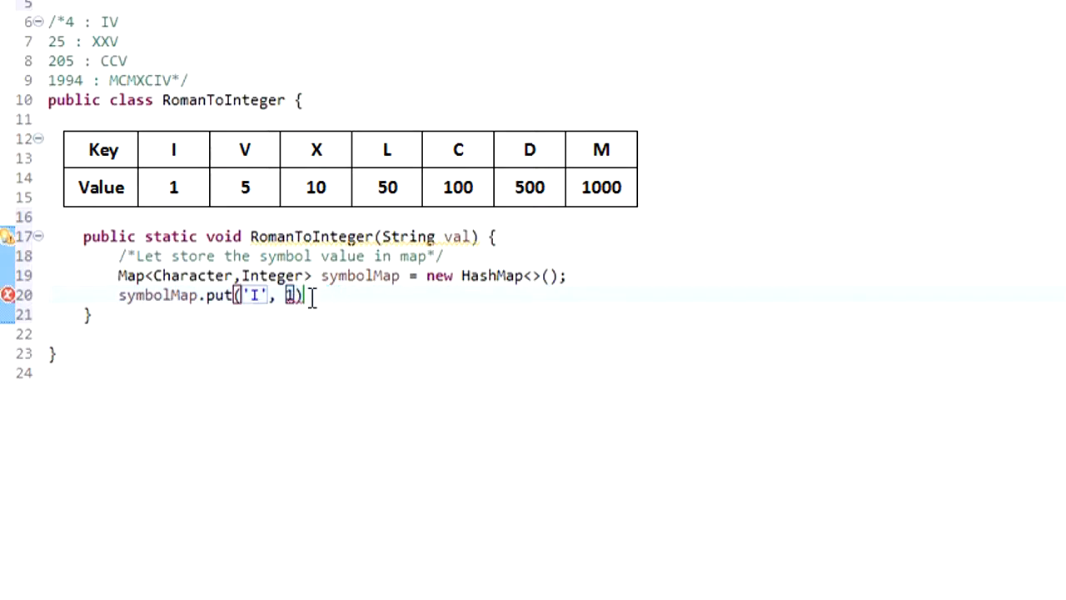
text(;)
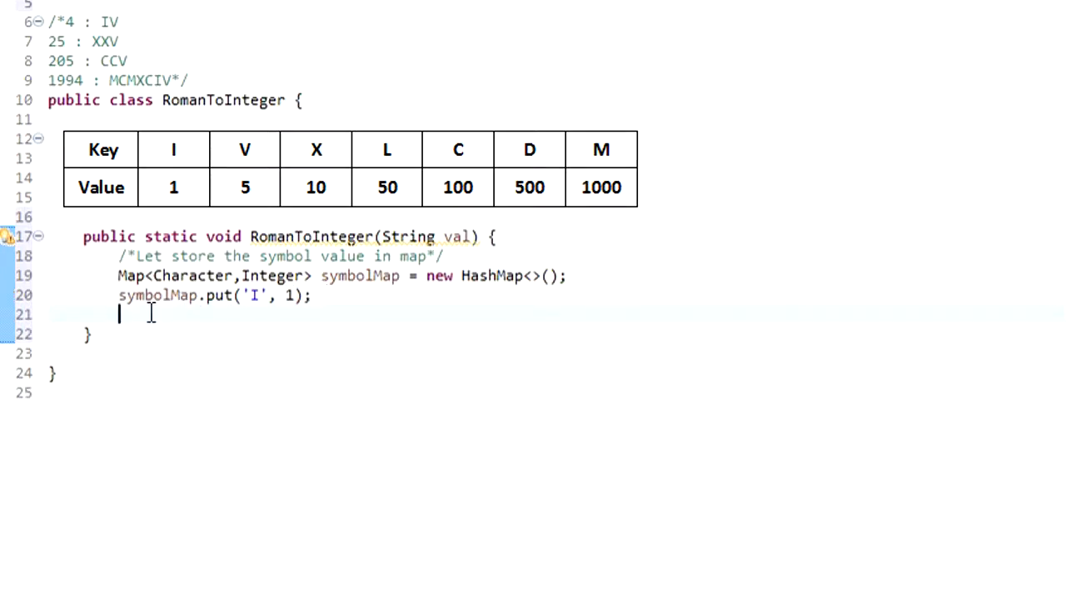
Step: Add symbolMap.put entries for 'V',5 and 'X'
text(symbolMap.put)
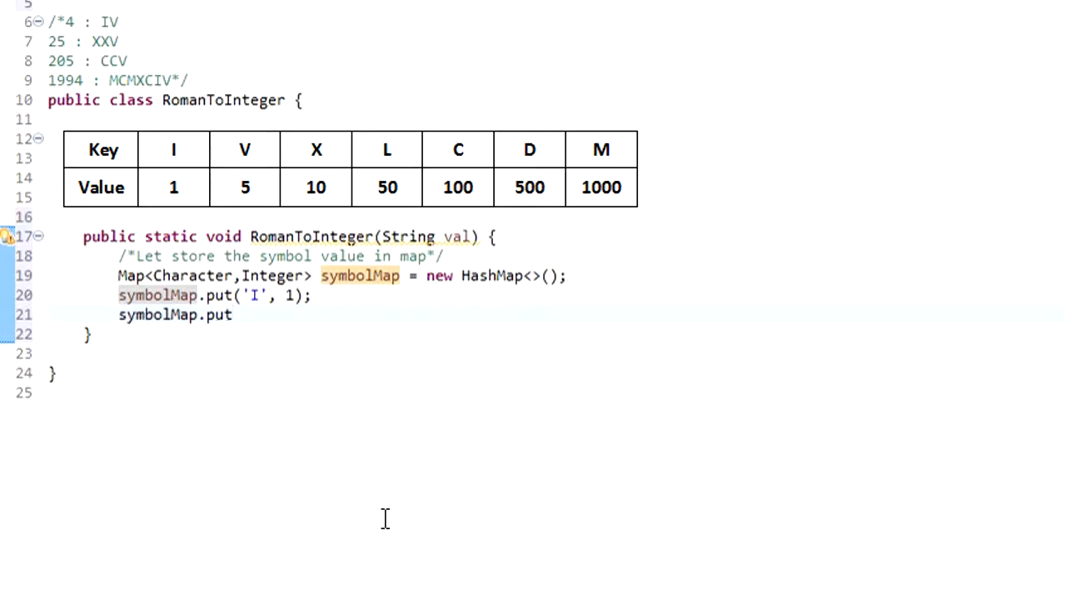
text(()
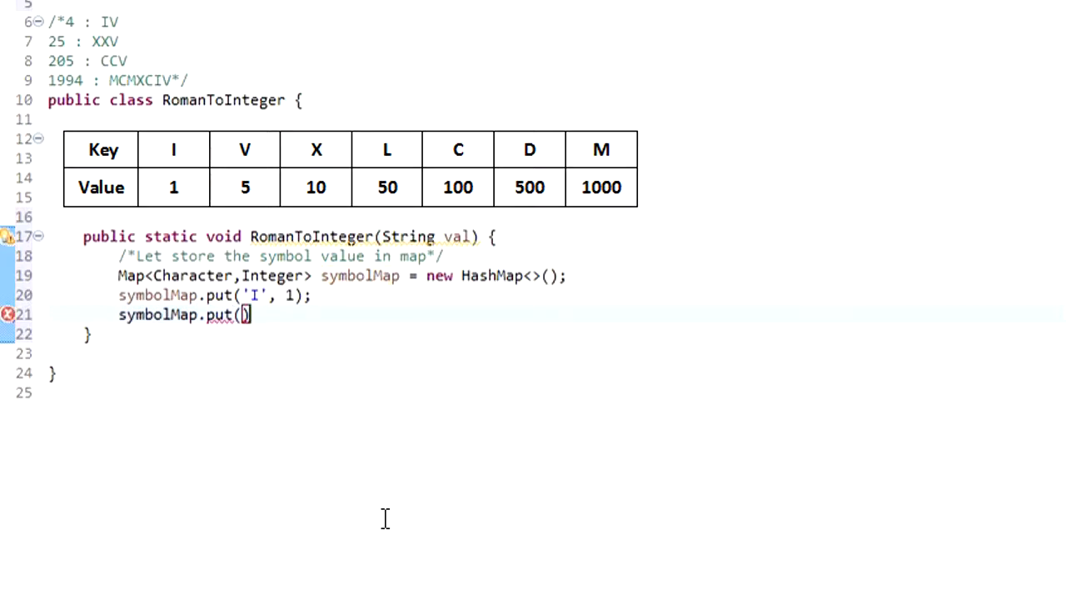
text('V',5);)
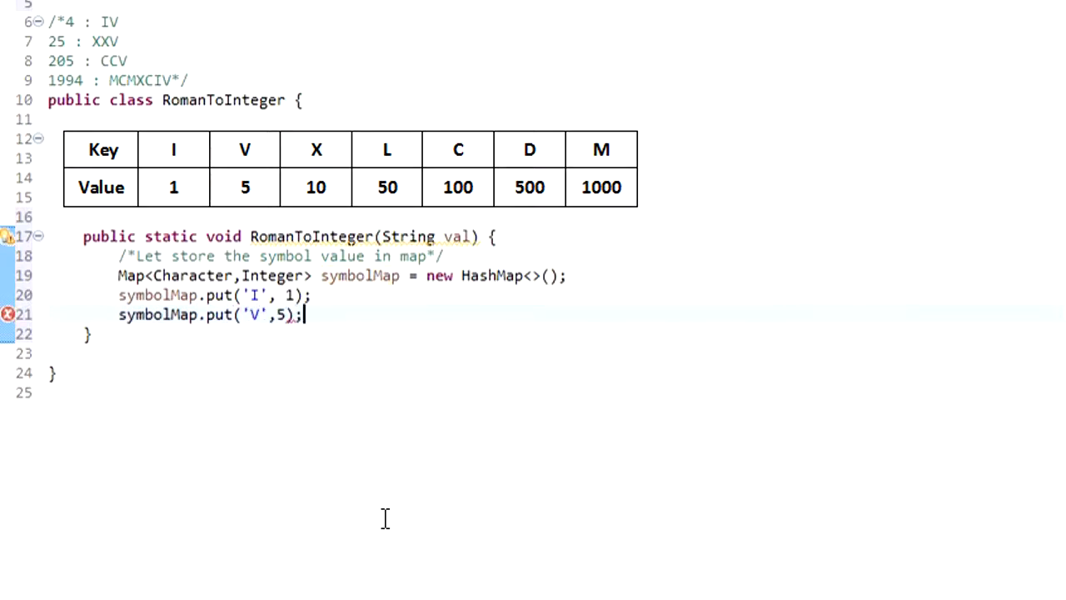
text(symbolMap.put)
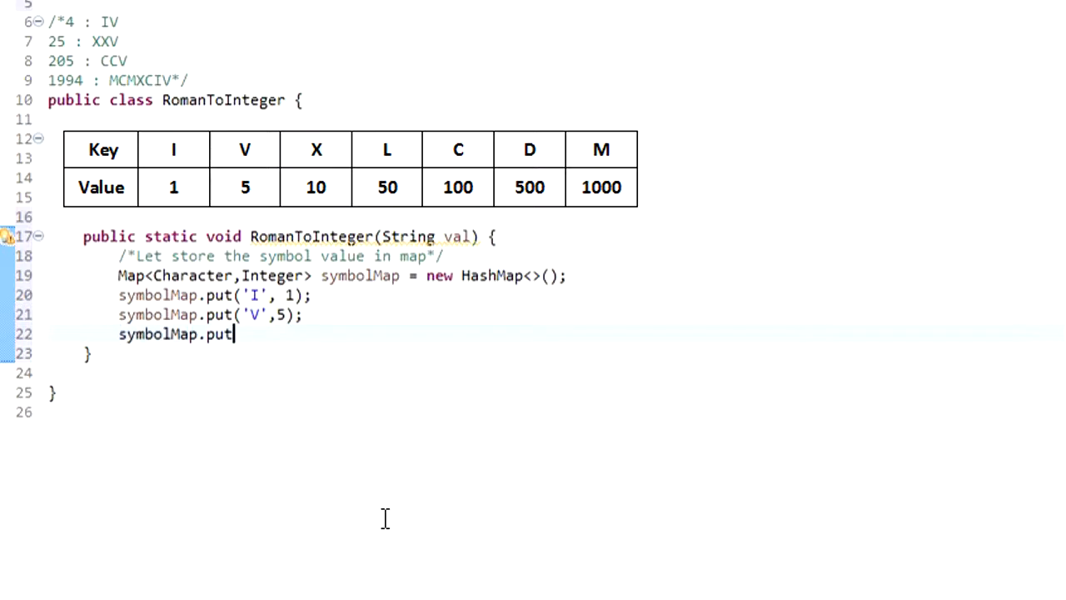
text(()
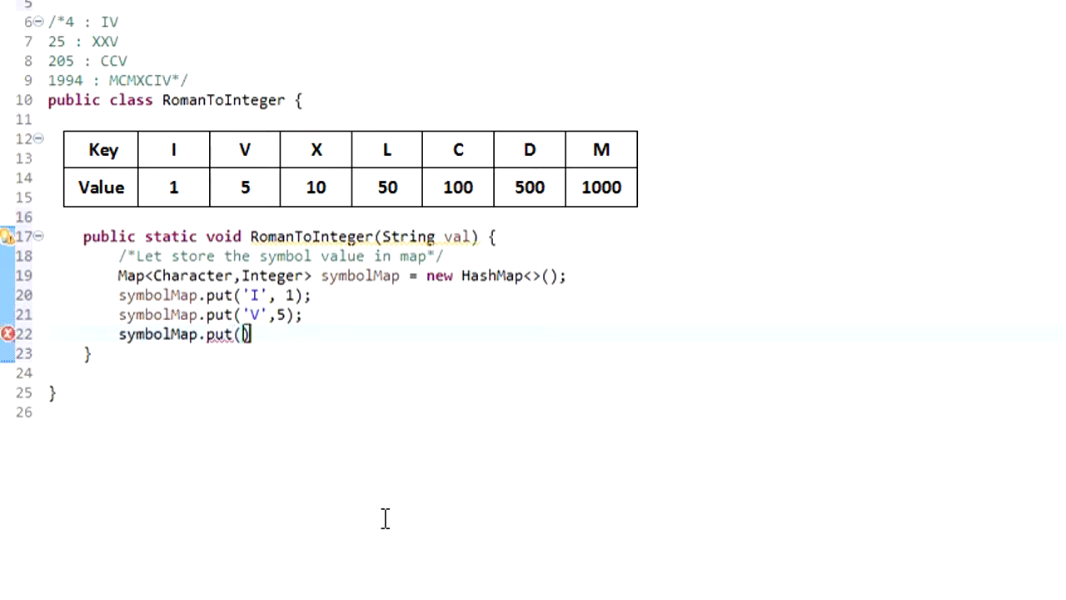
text('X', 10)
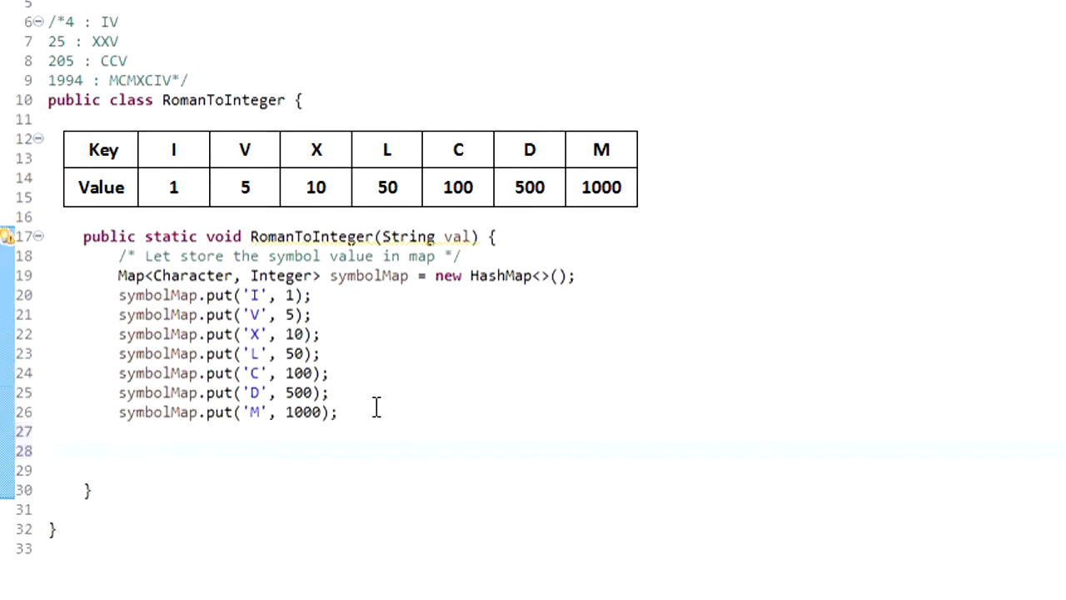
Step: Declare int output = 0
text(int o)
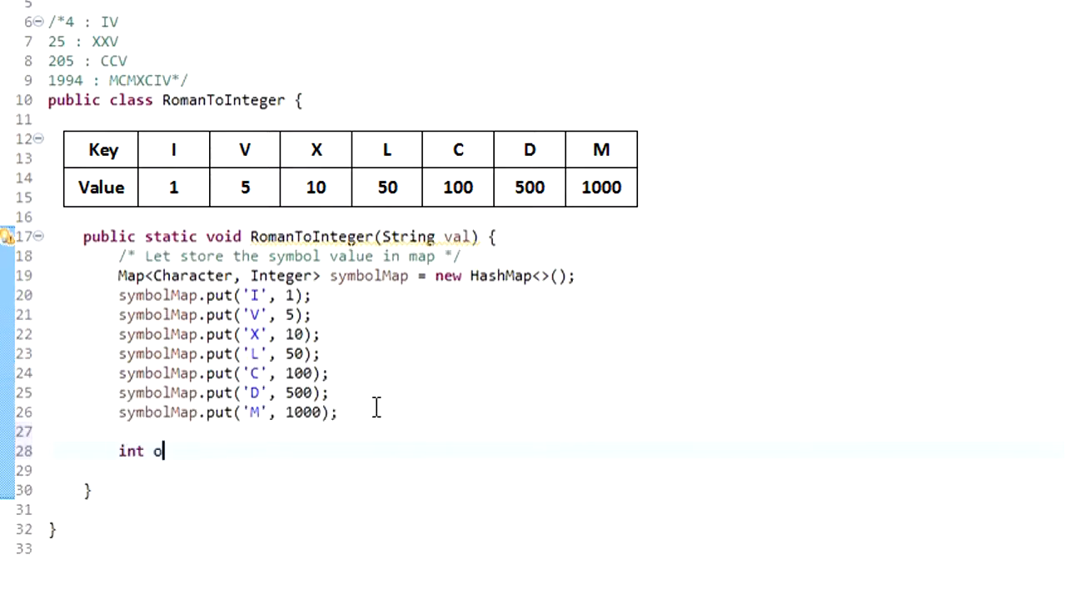
text(utput)
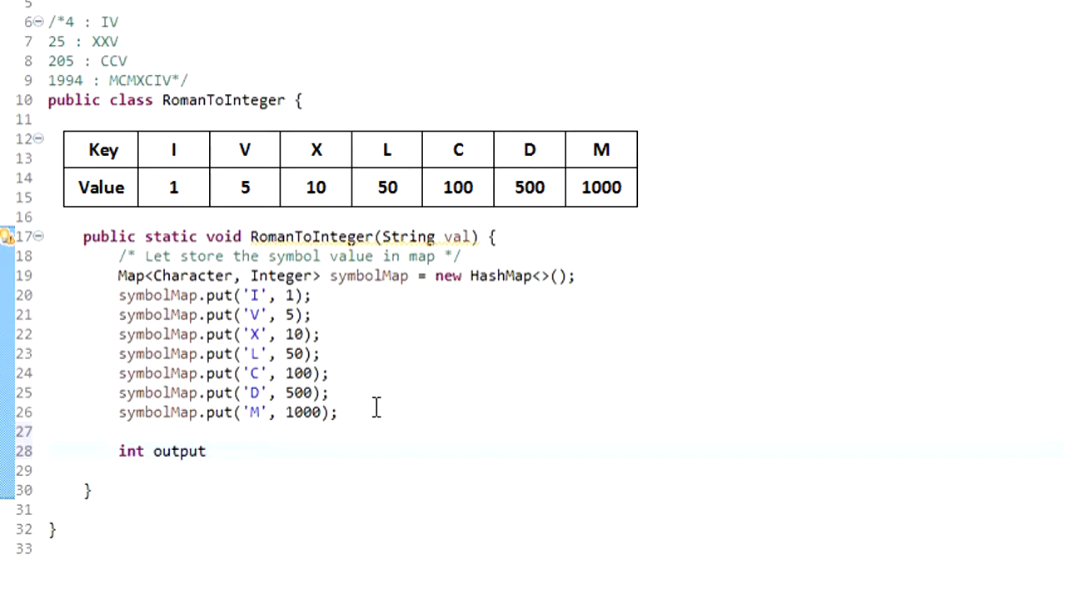
text(= 0;)
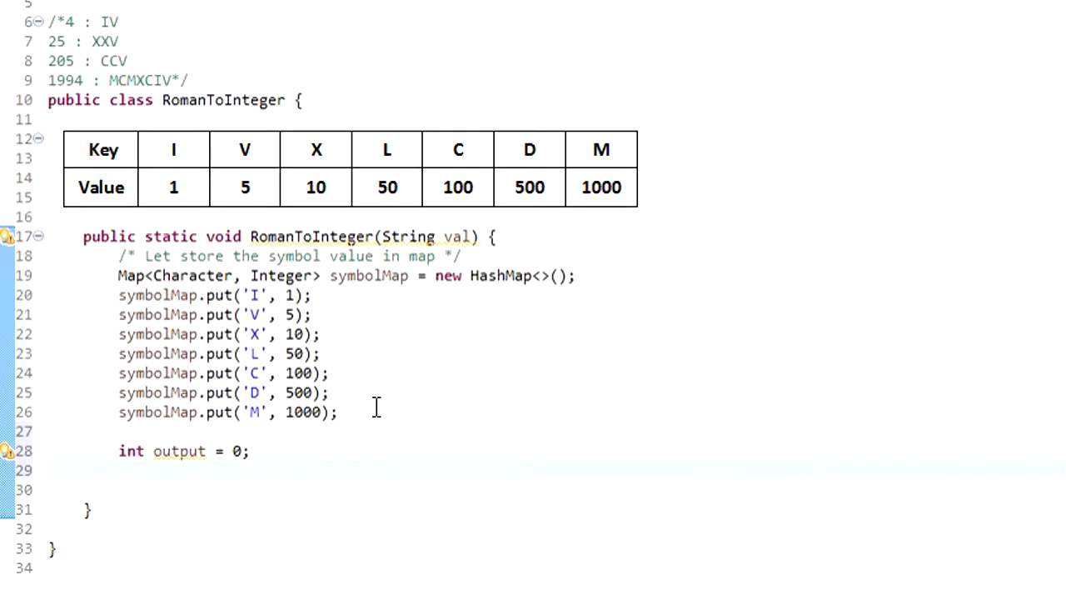
Step: Declare int strLen = val.length();
text(int)
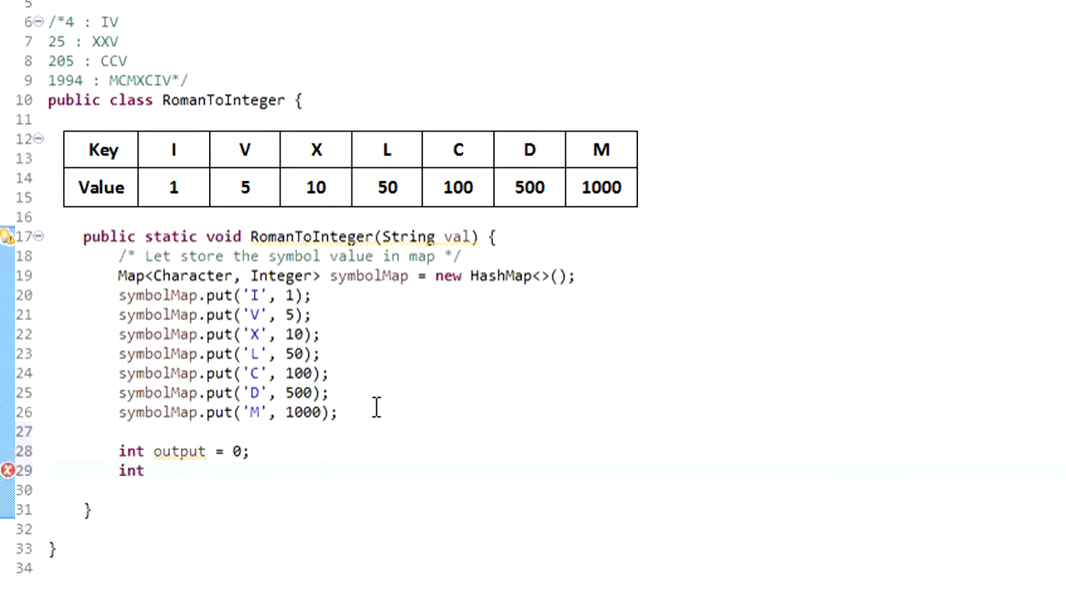
text(strLen =)
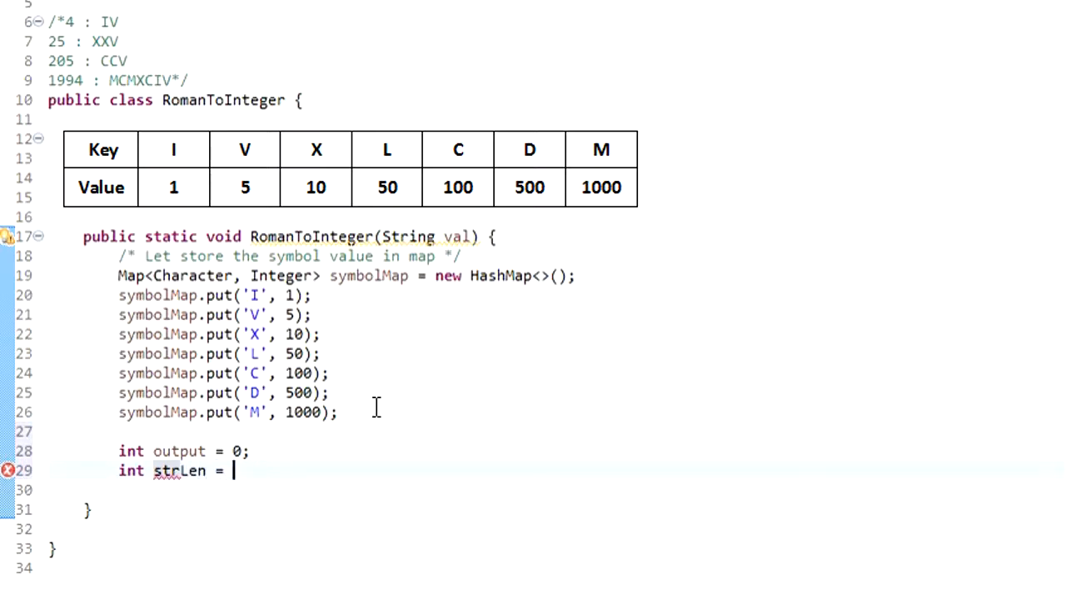
text(val.)
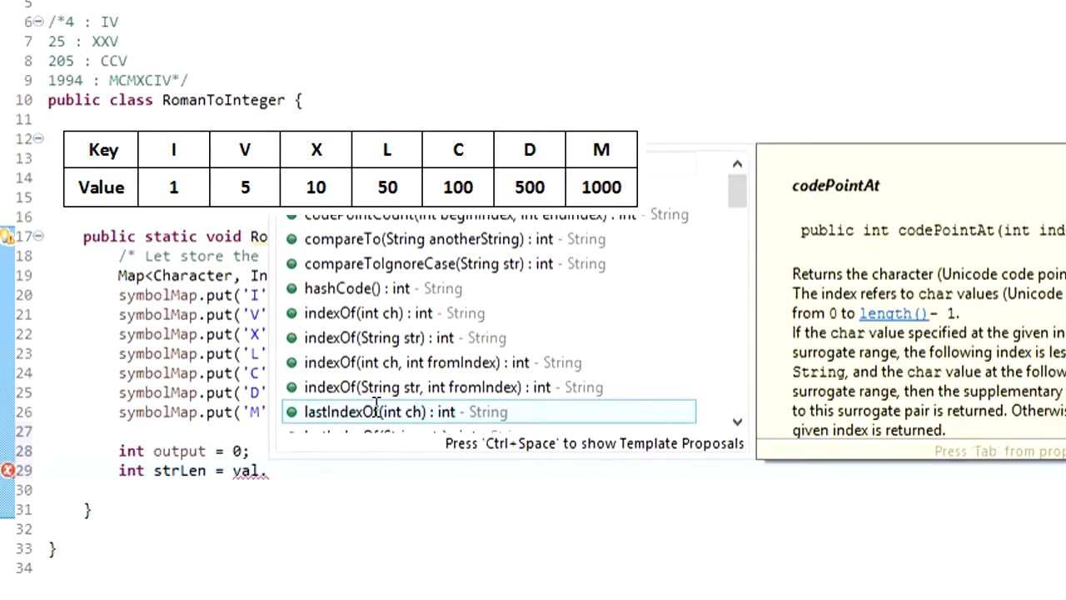
text(le)
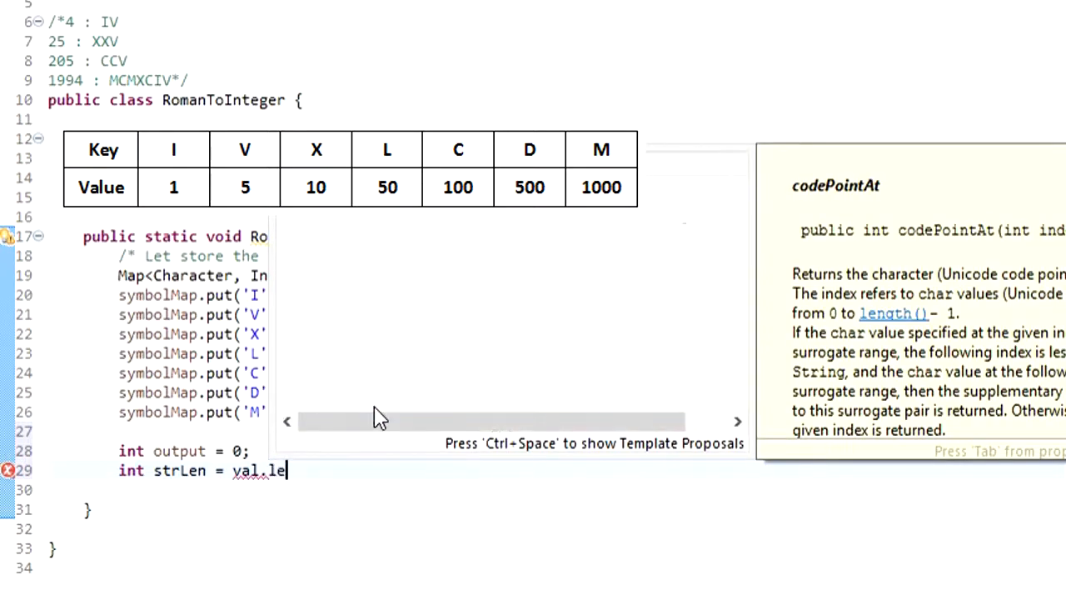
text(ngth();)
text(for)
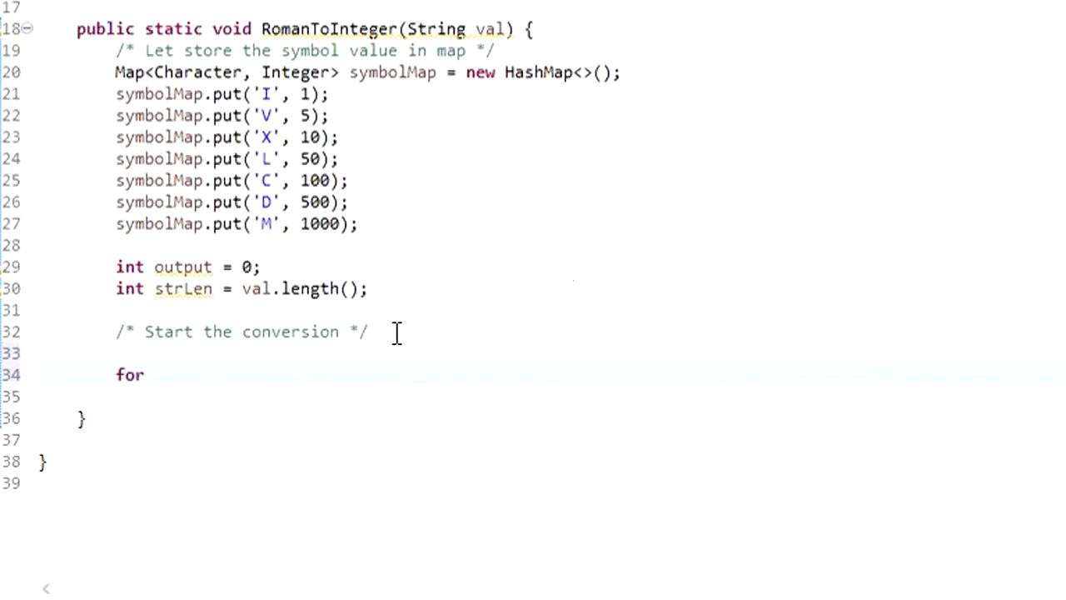
Step: Write the loop header for (int i = 0; i < strLen; i++)
text(()
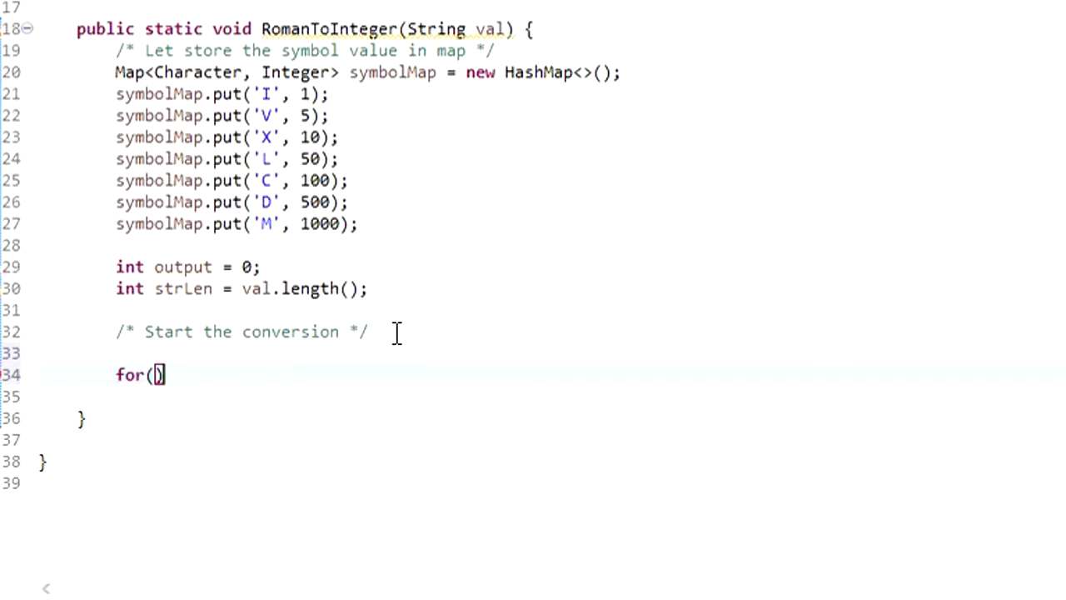
text(int i)
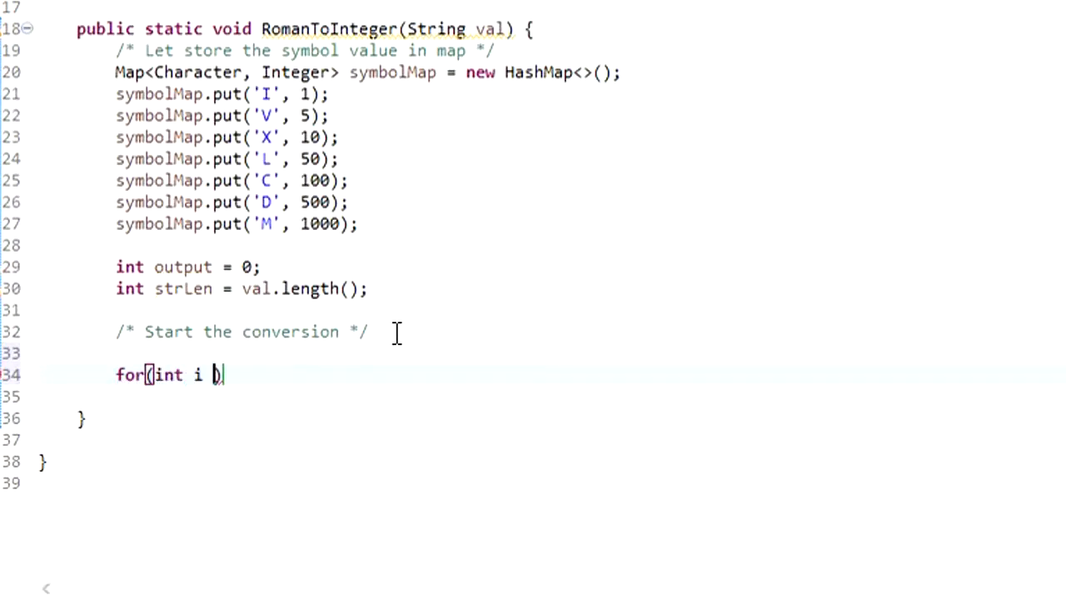
text(=0 ; i)
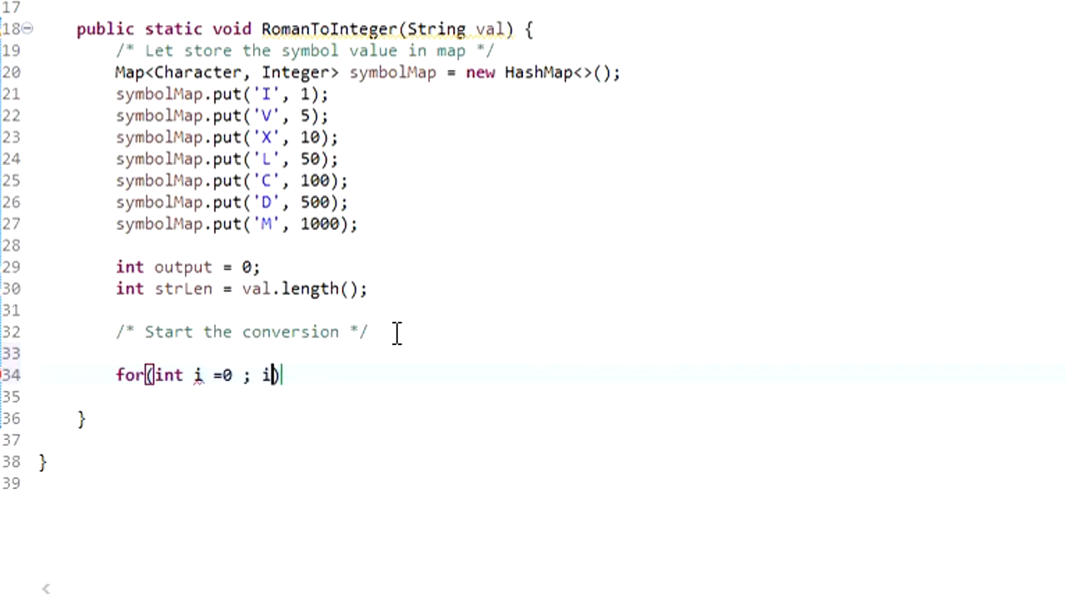
text(< str)
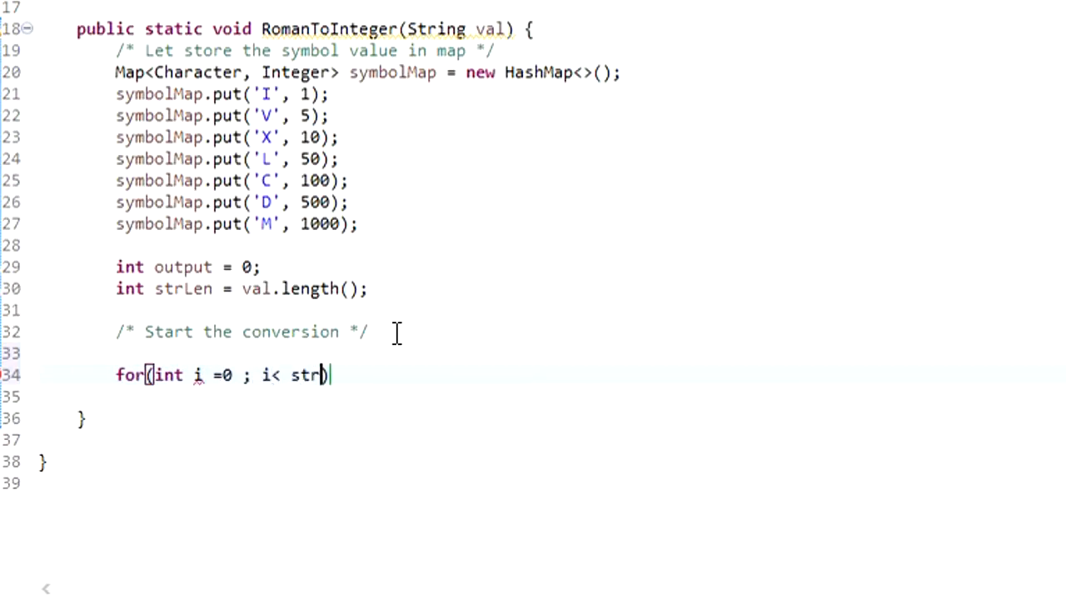
text(Len ; ))
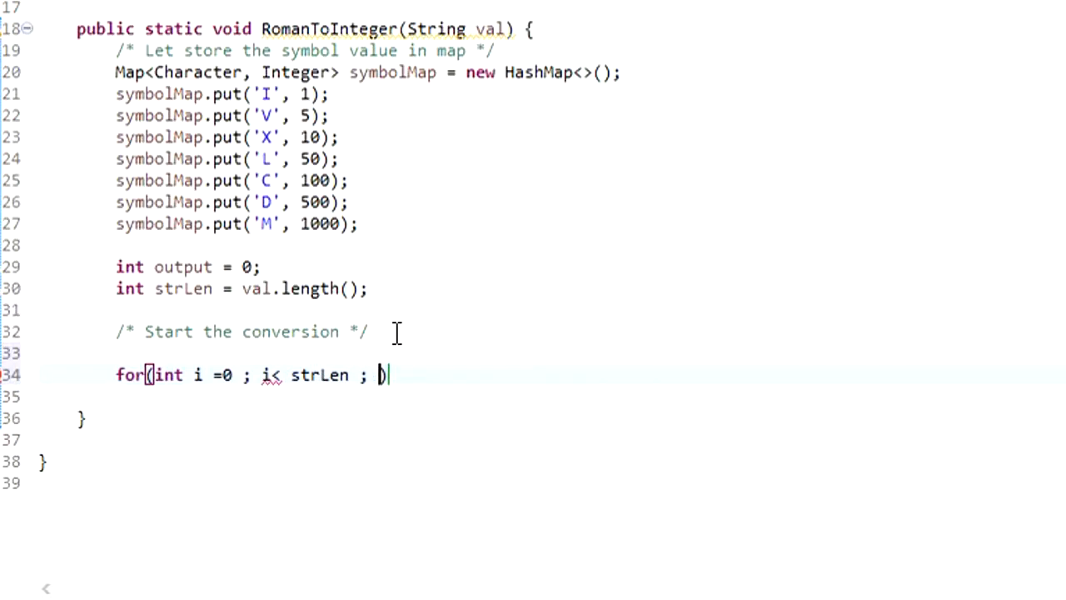
text(i++)
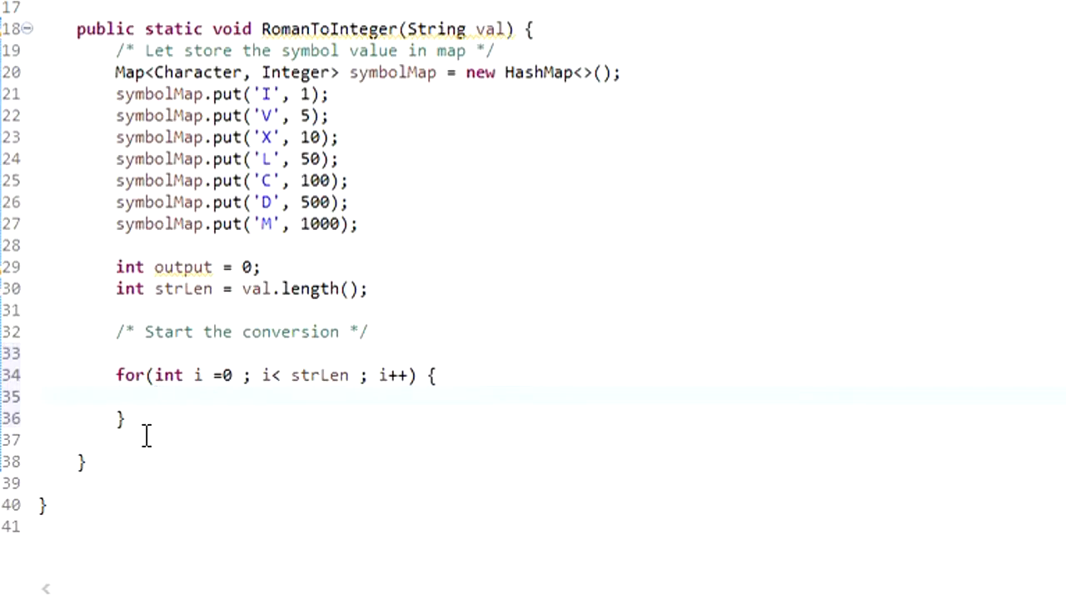
Step: Add an if () { } else { } skeleton inside the loop body
click(154, 396)
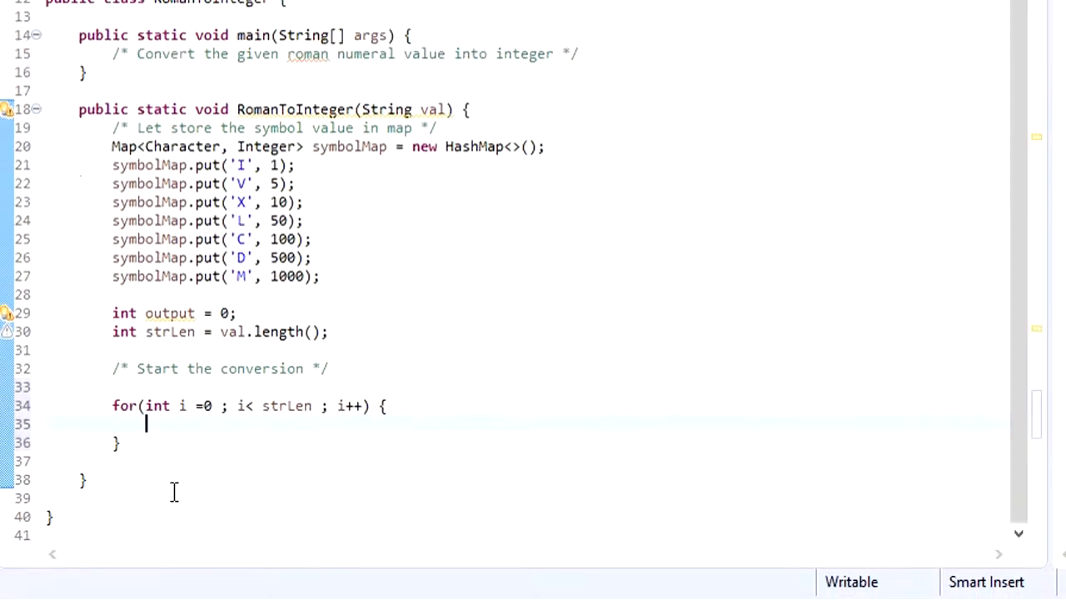
text(if)
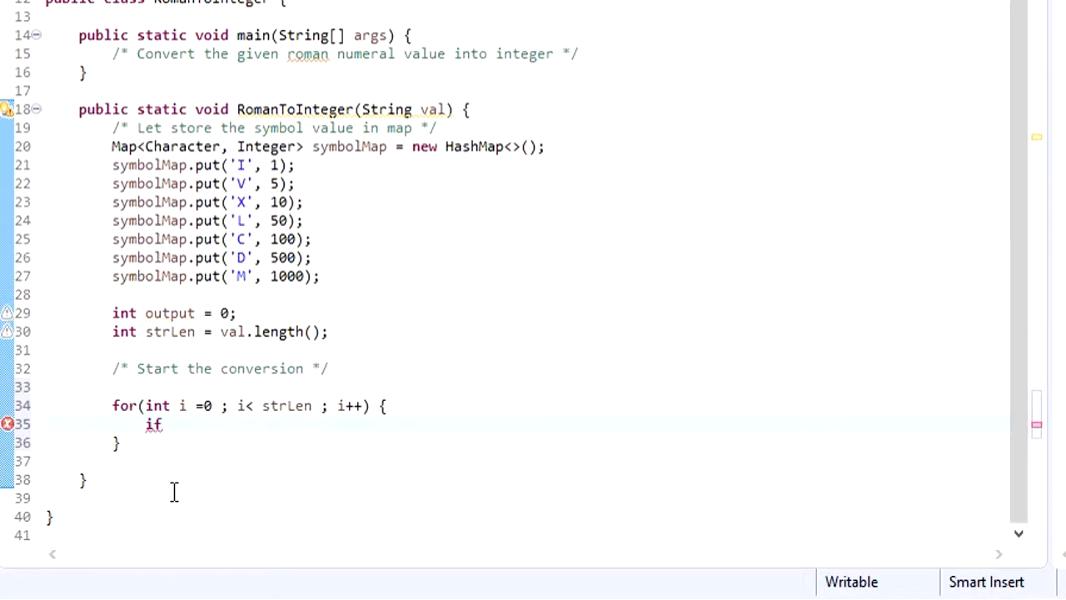
text(() {)
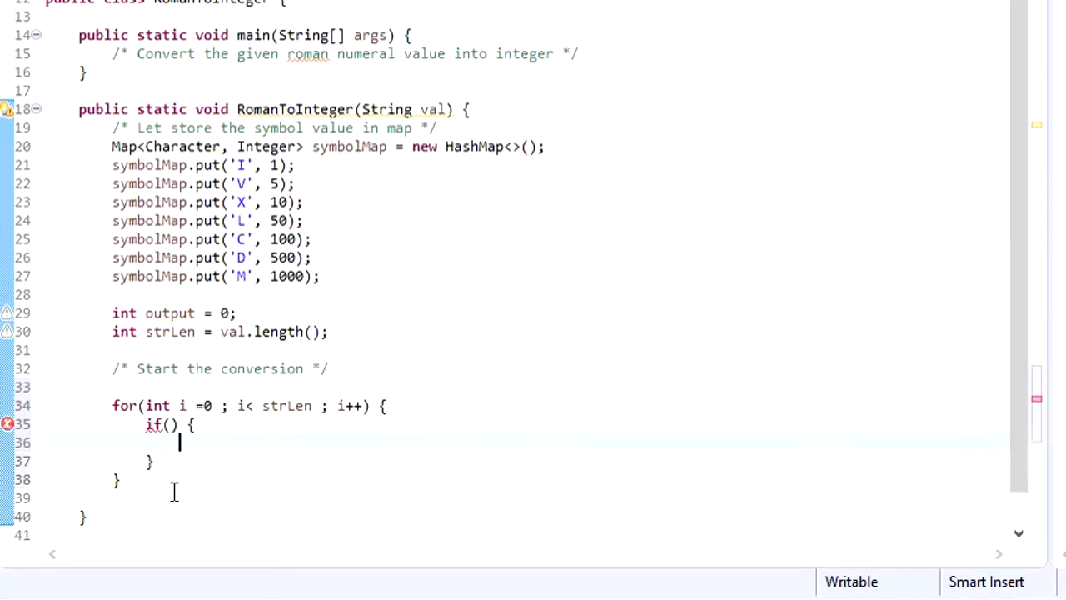
text(else {)
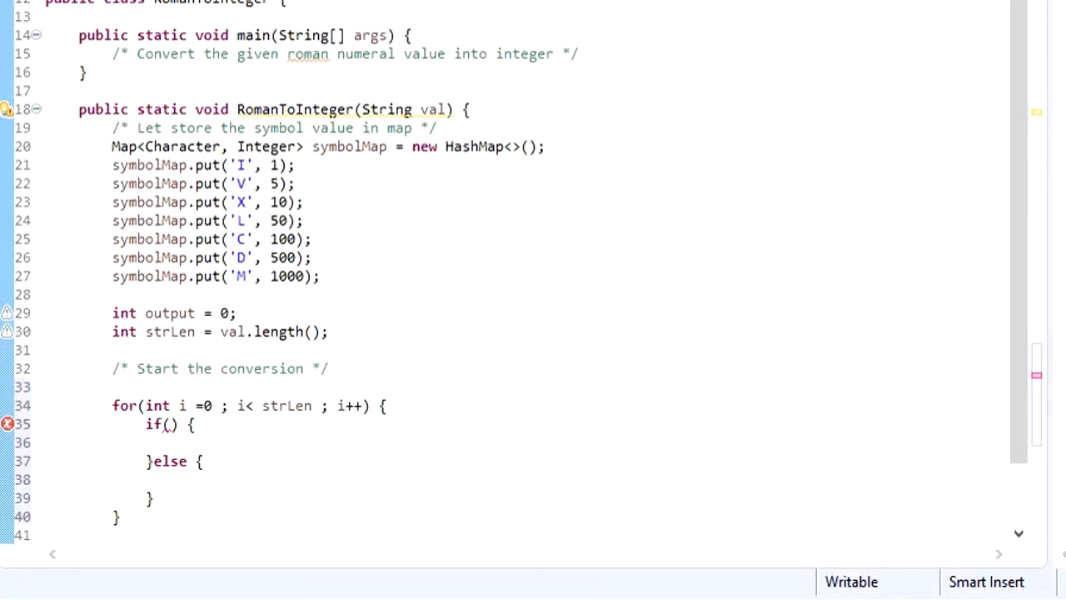
click(178, 480)
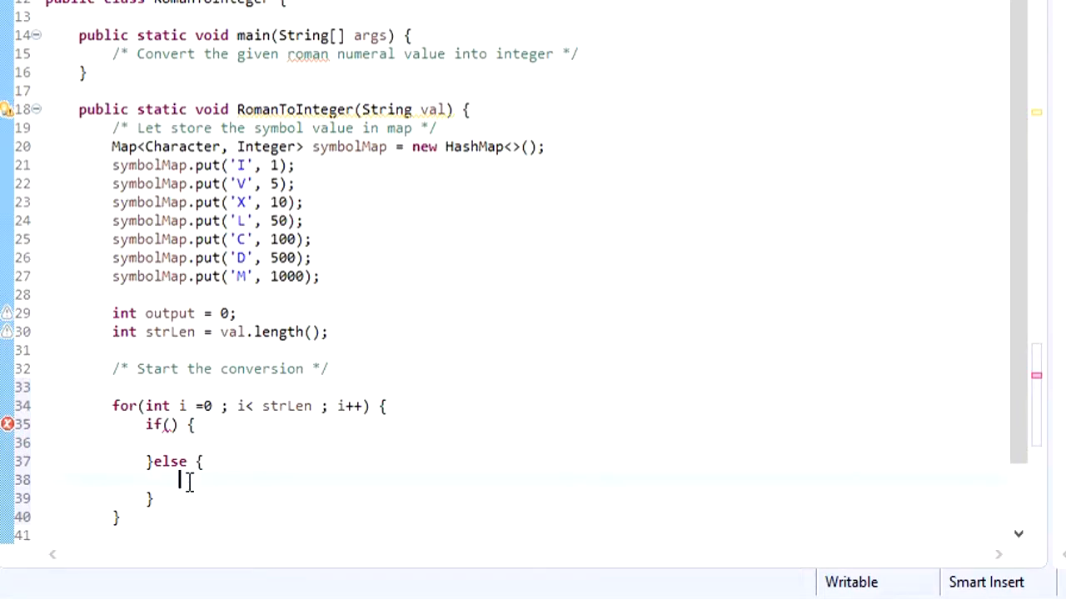
Step: In the else branch write output = output + symbolMap.get(val.charAt(i));
text(out)
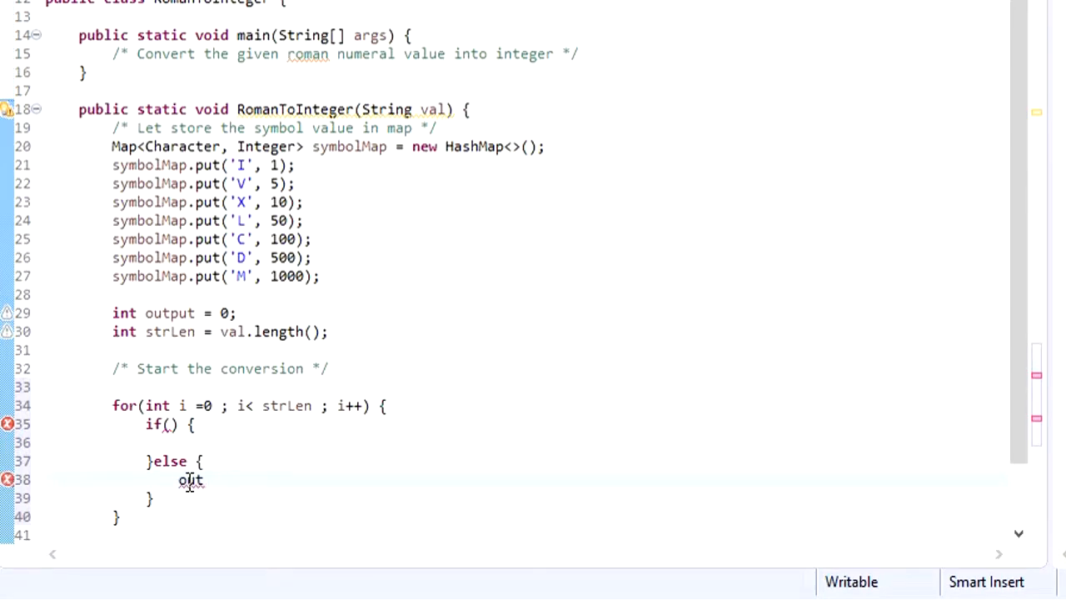
text(tput =)
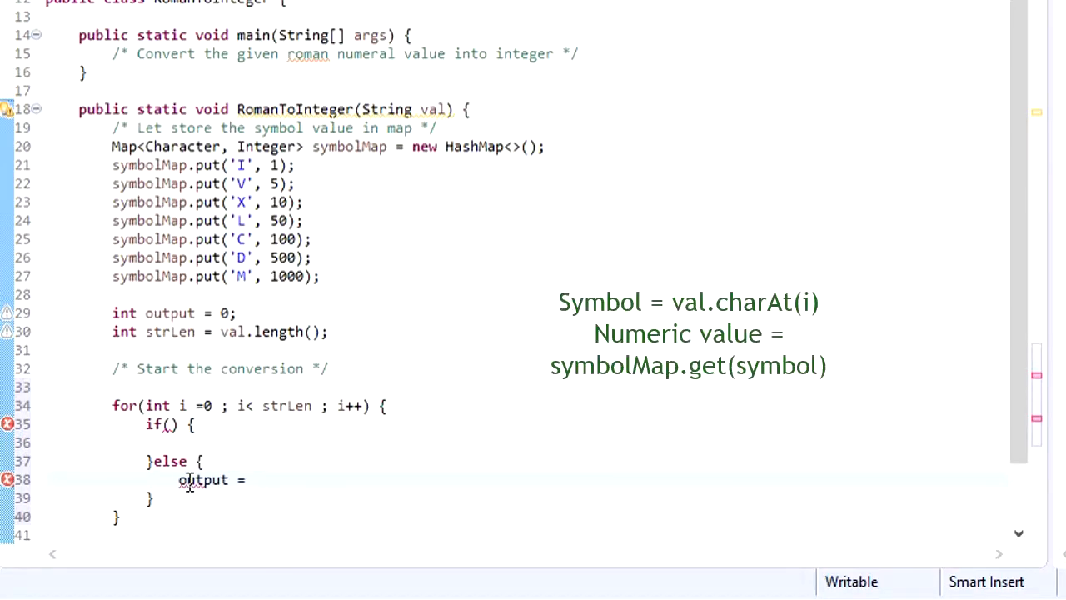
text(outpu)
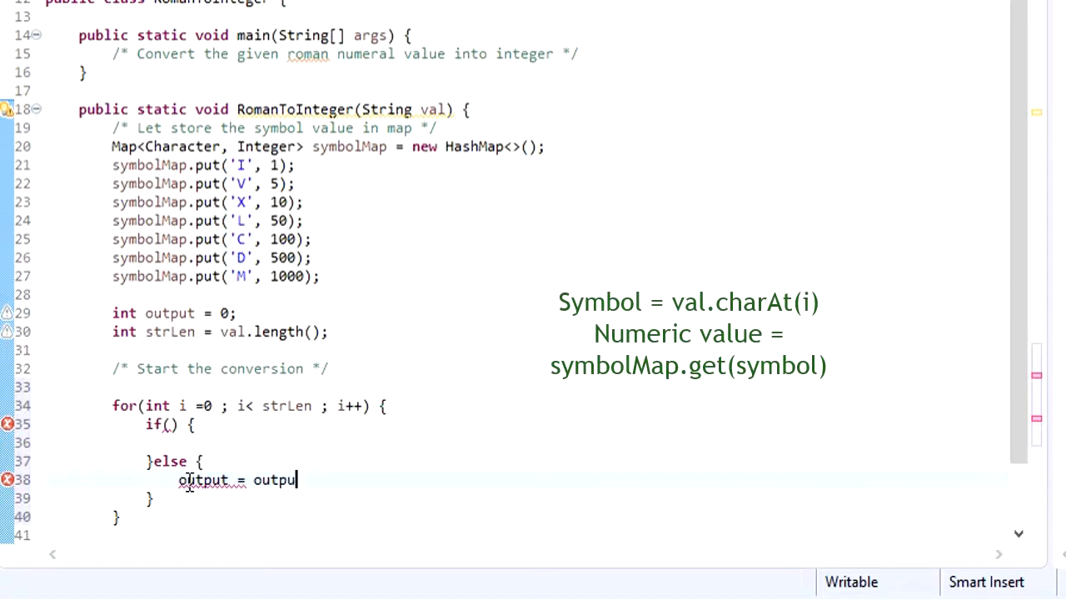
text(+)
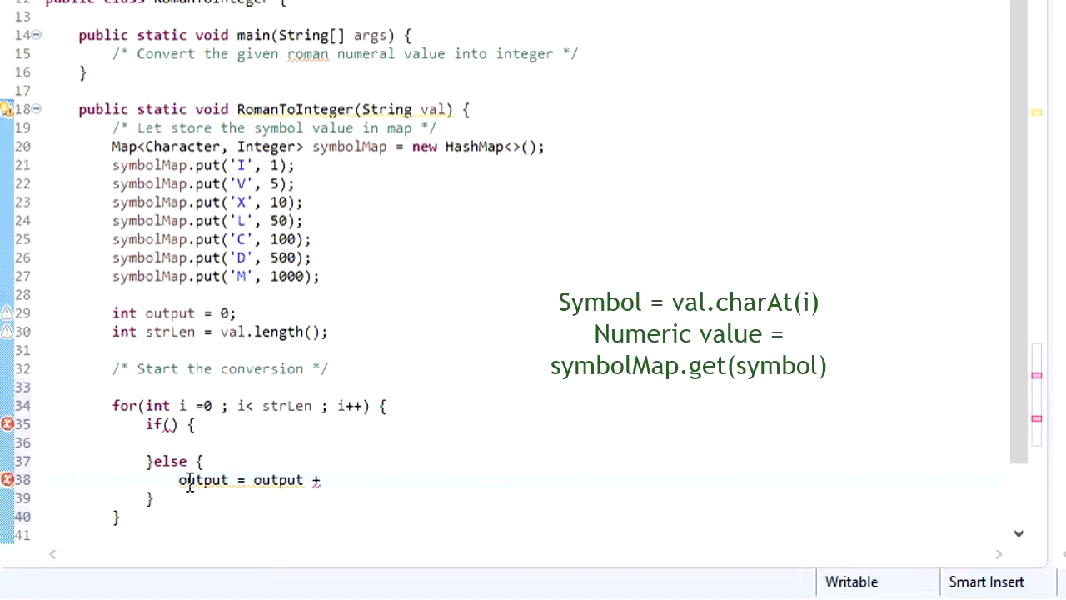
text(symbolMap)
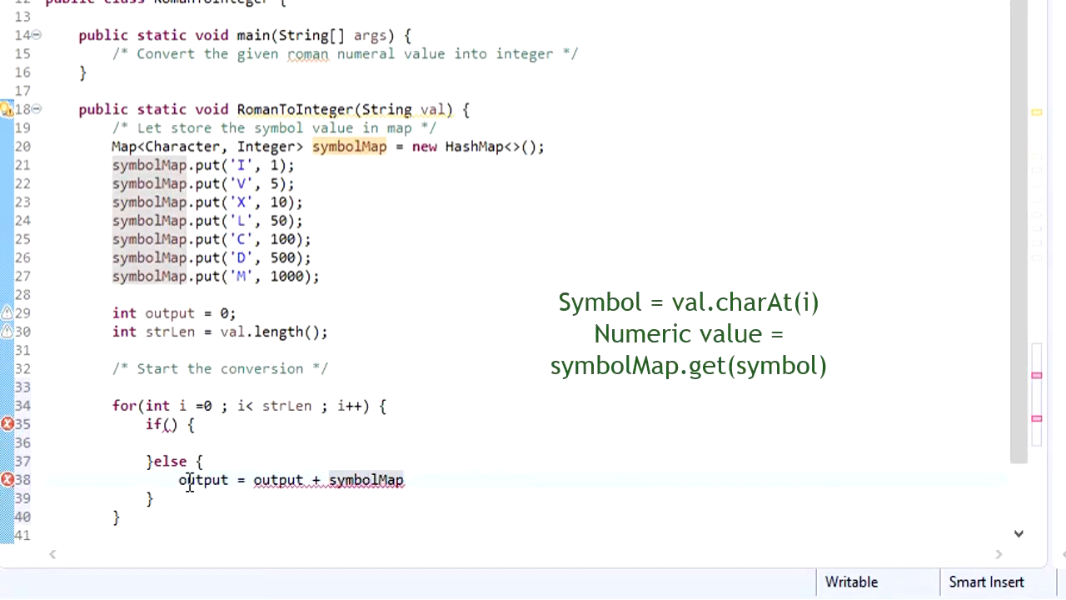
text(.get)
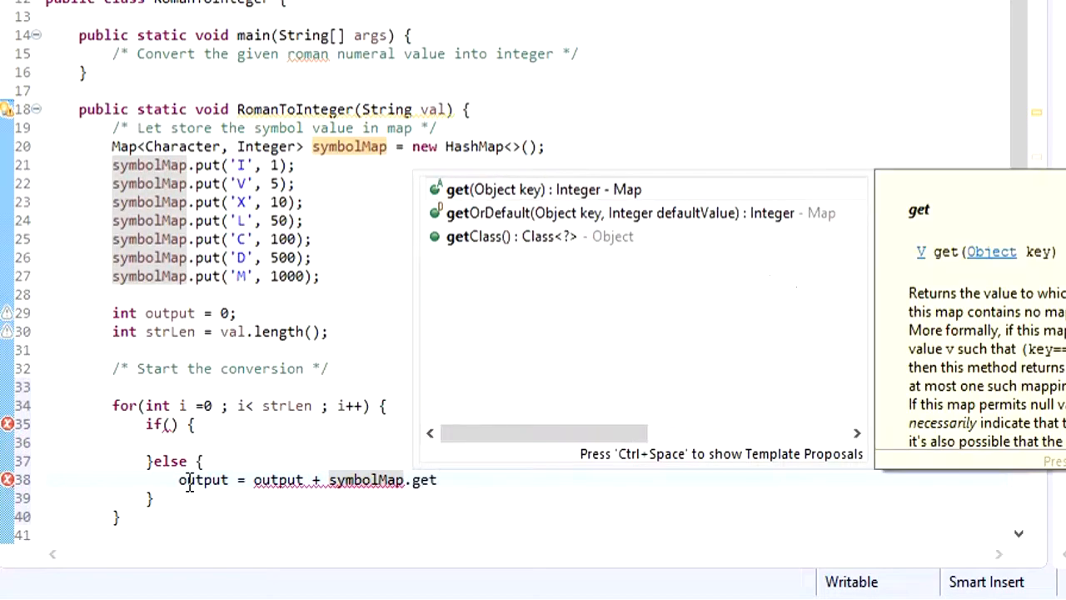
click(457, 189)
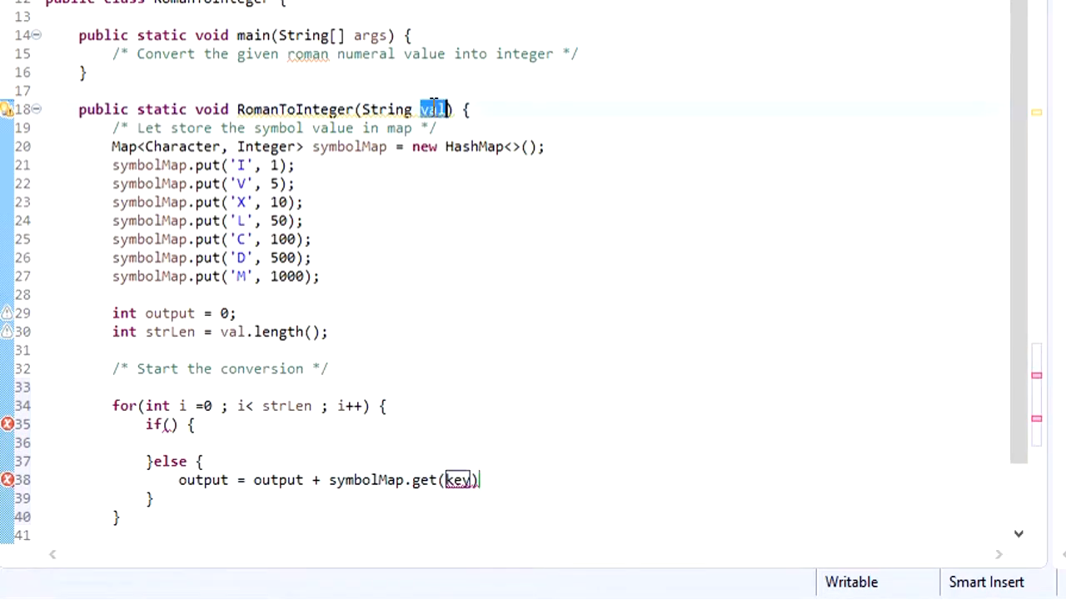
click(459, 481)
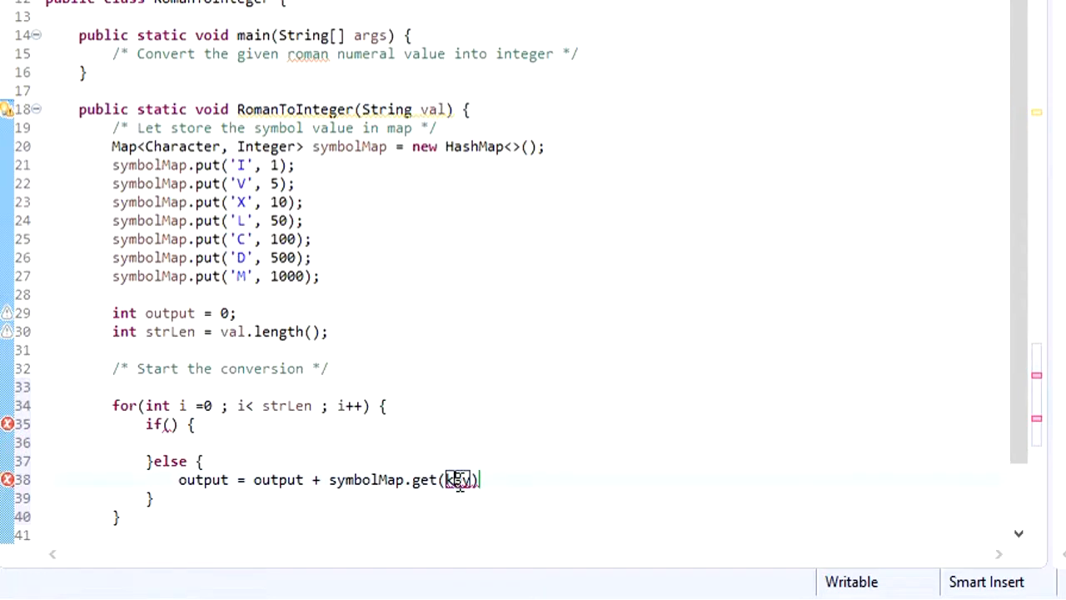
text(val.charAt(i)
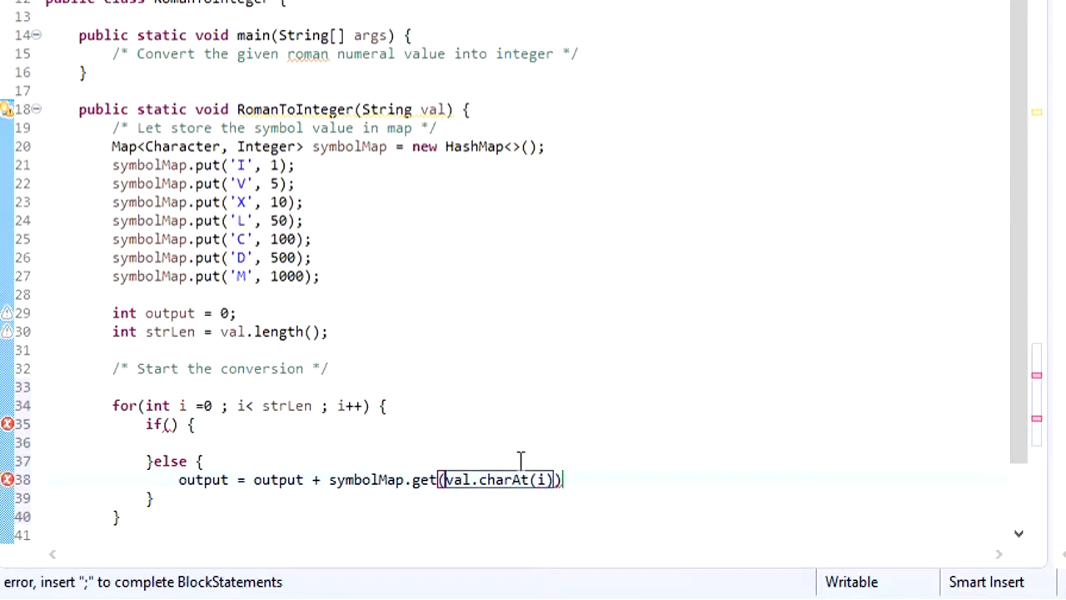
text(;)
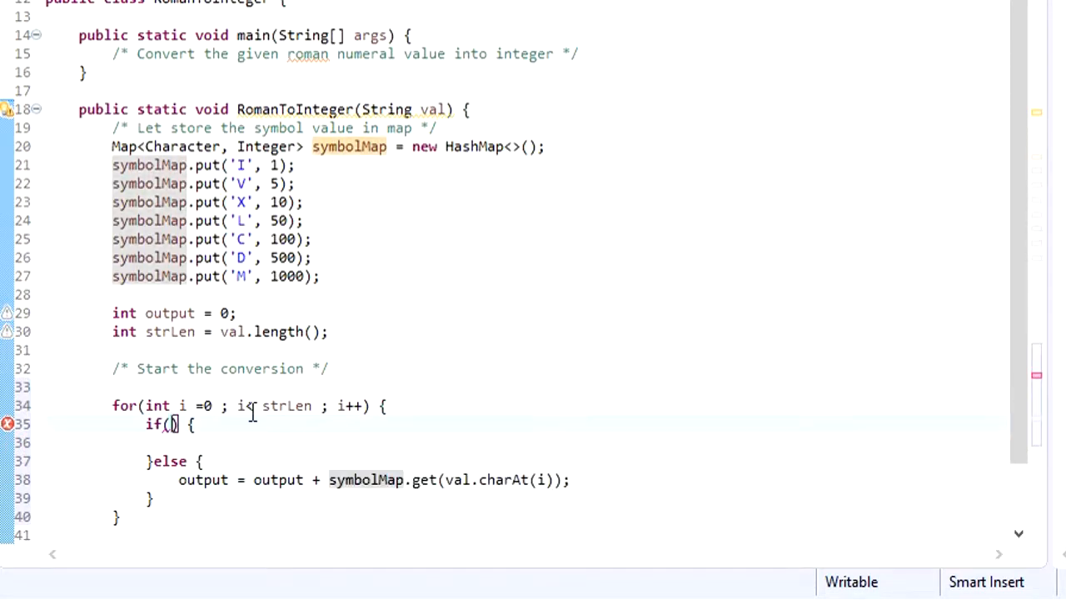
Step: Fill the if condition symbolMap.get(val.charAt(i)) >= symbolMap.get(val.charAt(i+1)), copy the addition line, start the (i+1) < strLen check
text(symbolMap.get(val.charAt(i)) >=)
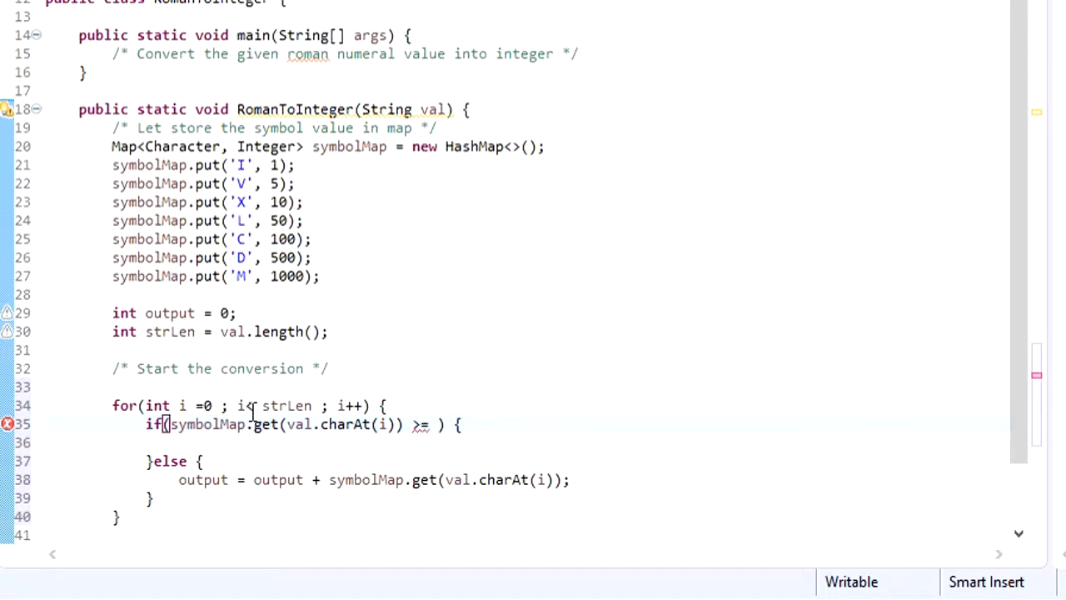
text(symbolMap.get(val.charAt(i)))
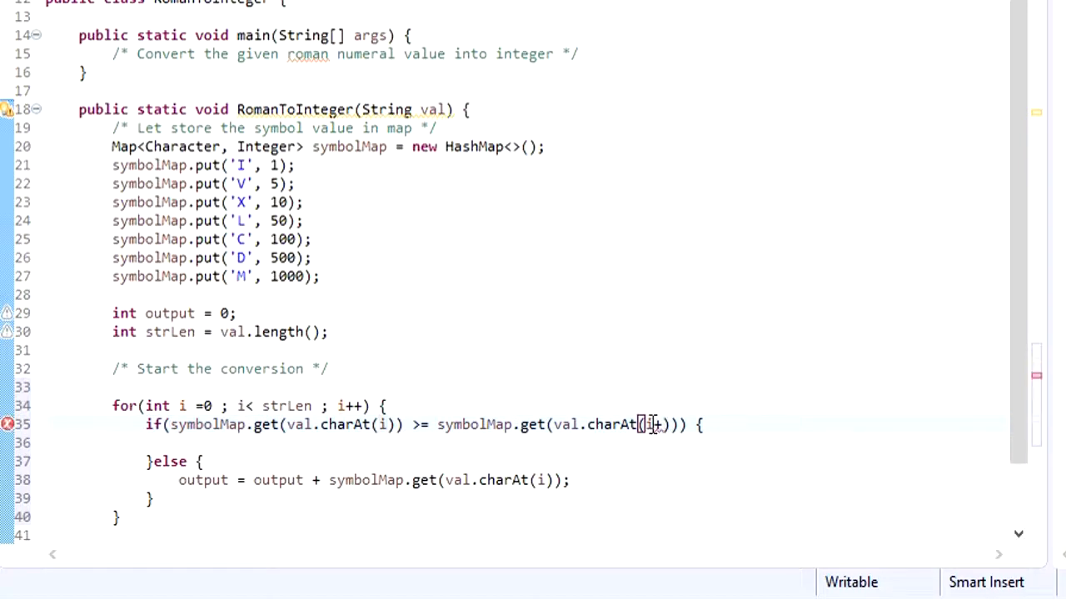
text(1)
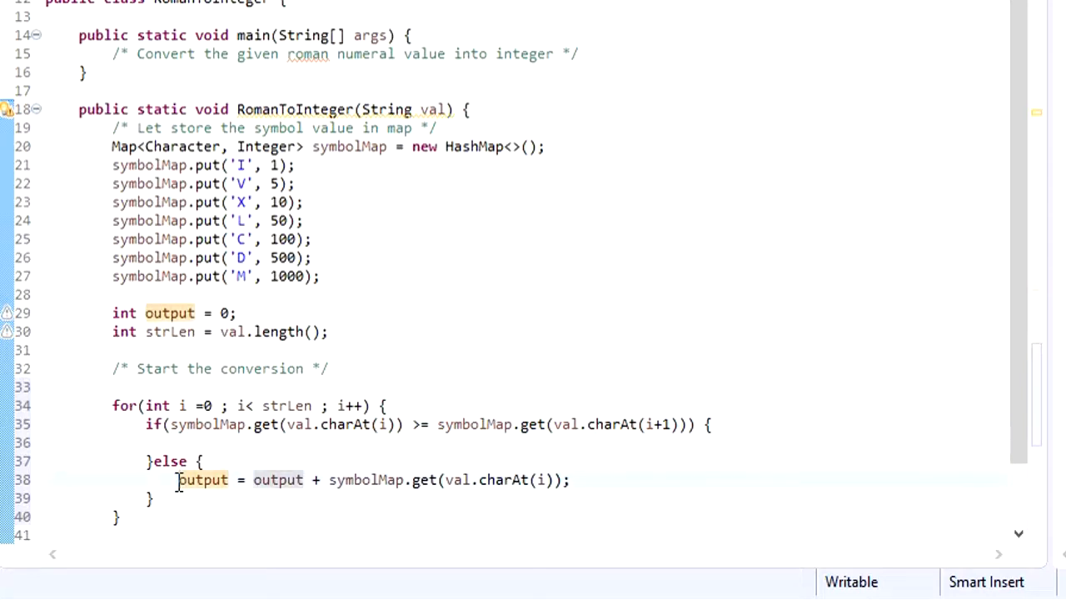
drag(175, 479, 387, 479)
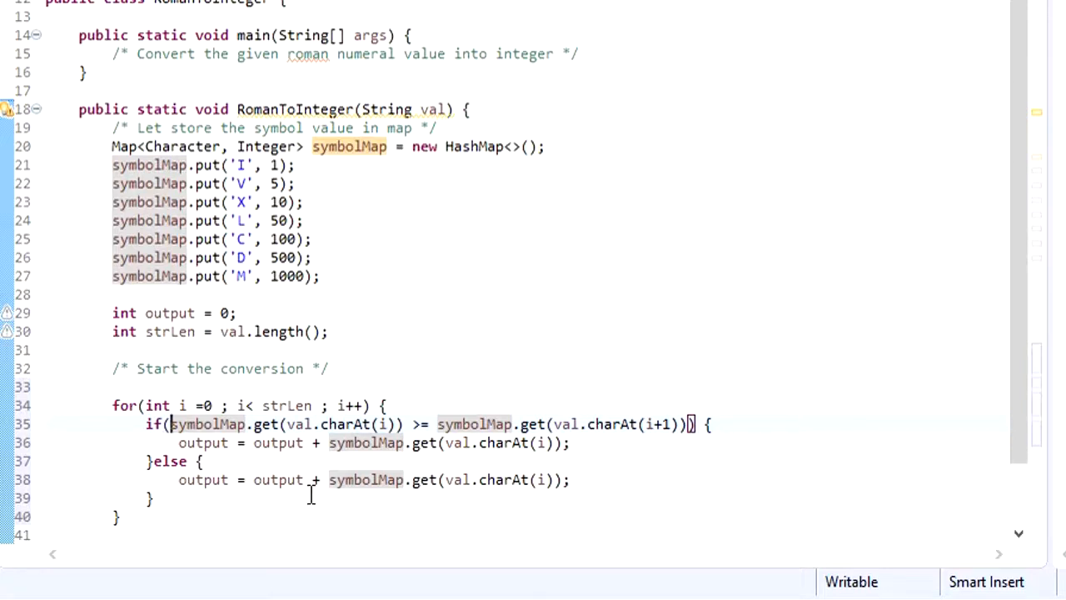
text(((i+1) <strLen)
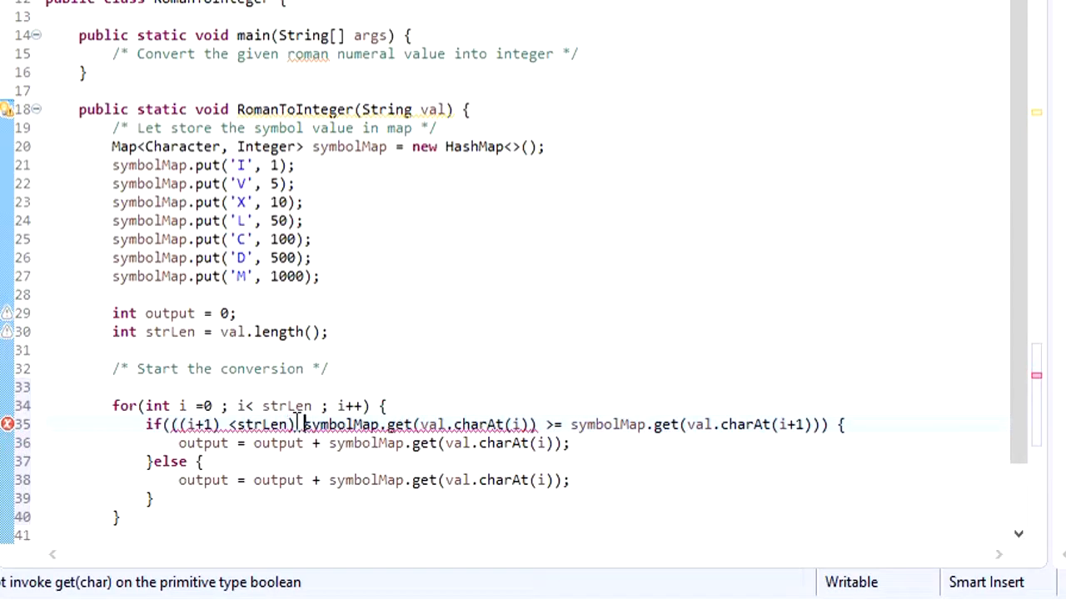
Step: Join the checks with &&, add else if with < comparison subtracting symbolMap.get(val.charAt(i)) from output
text(&&)
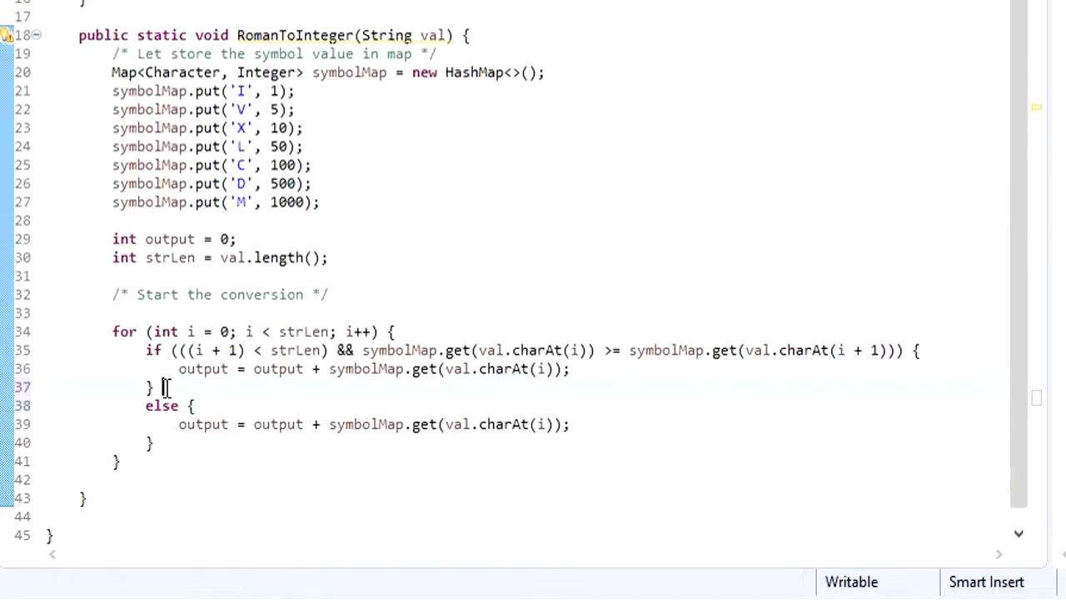
text(else i)
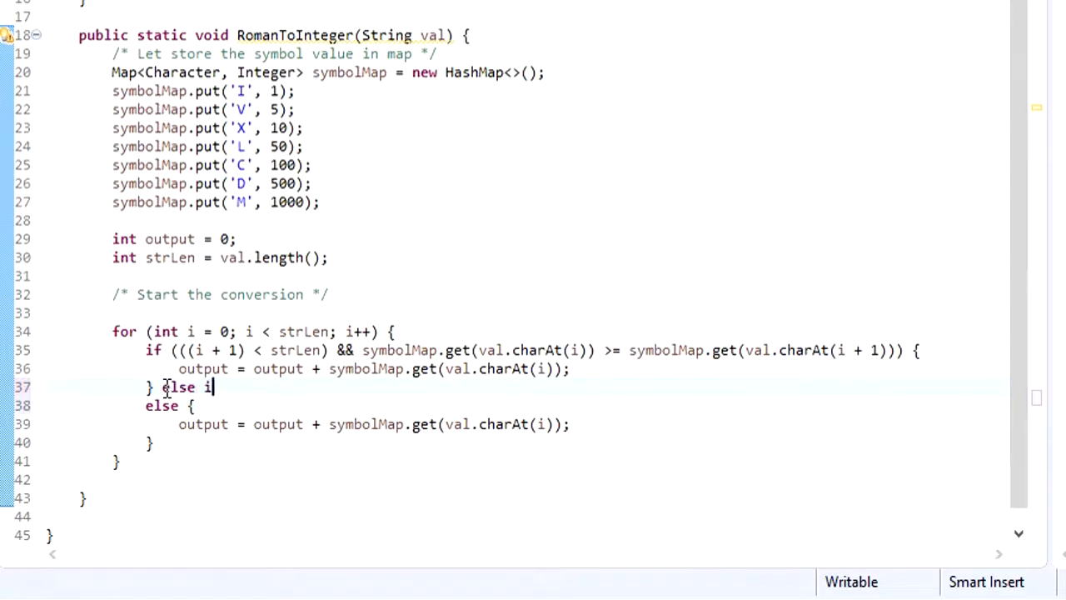
text(f)
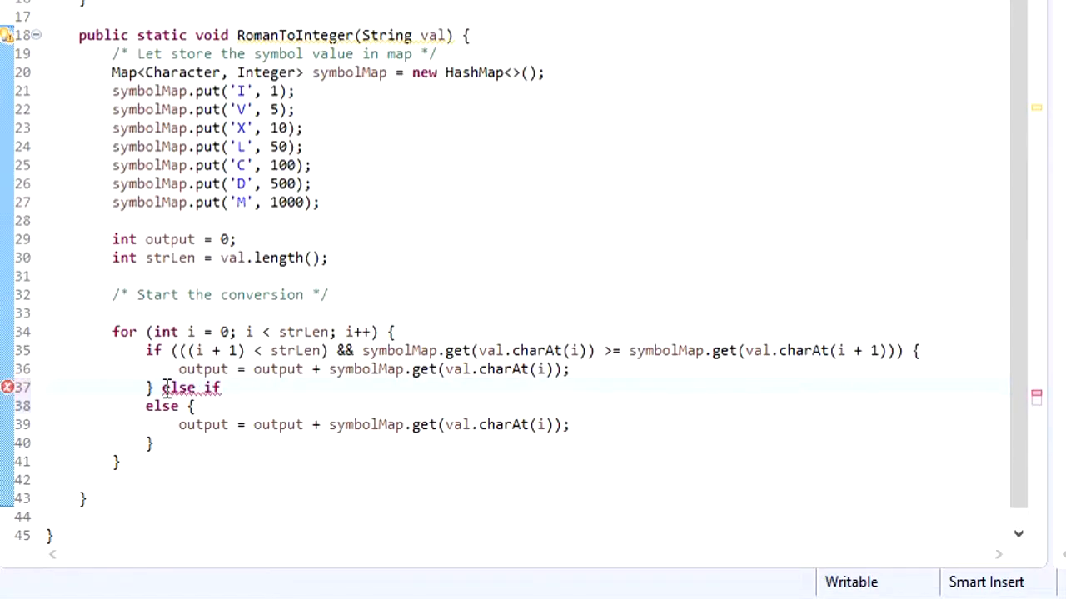
text(()
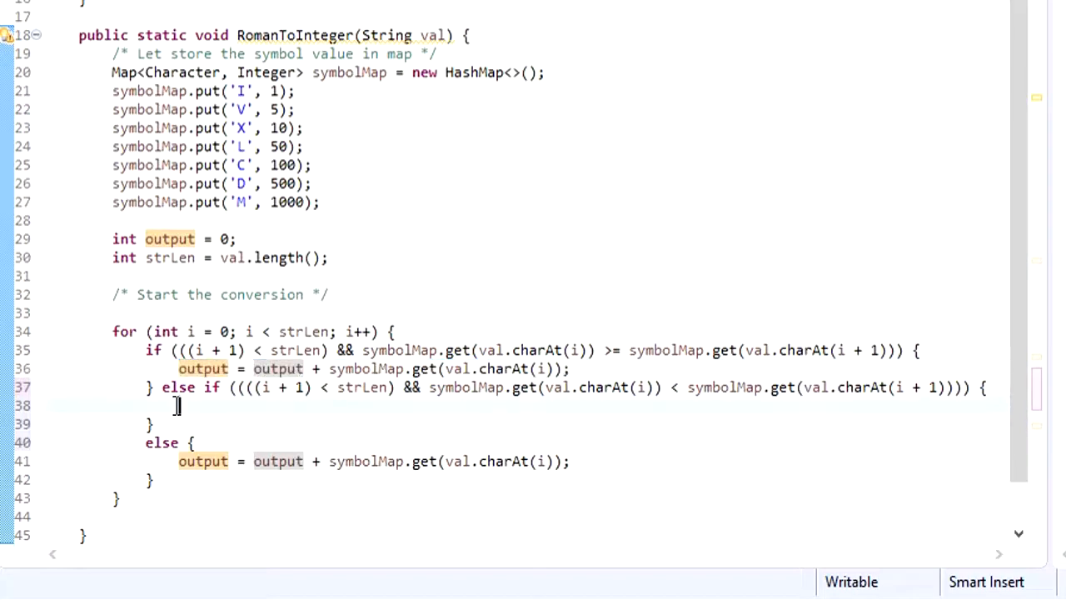
text(output = output + symbolMap.get(val.charAt(i));)
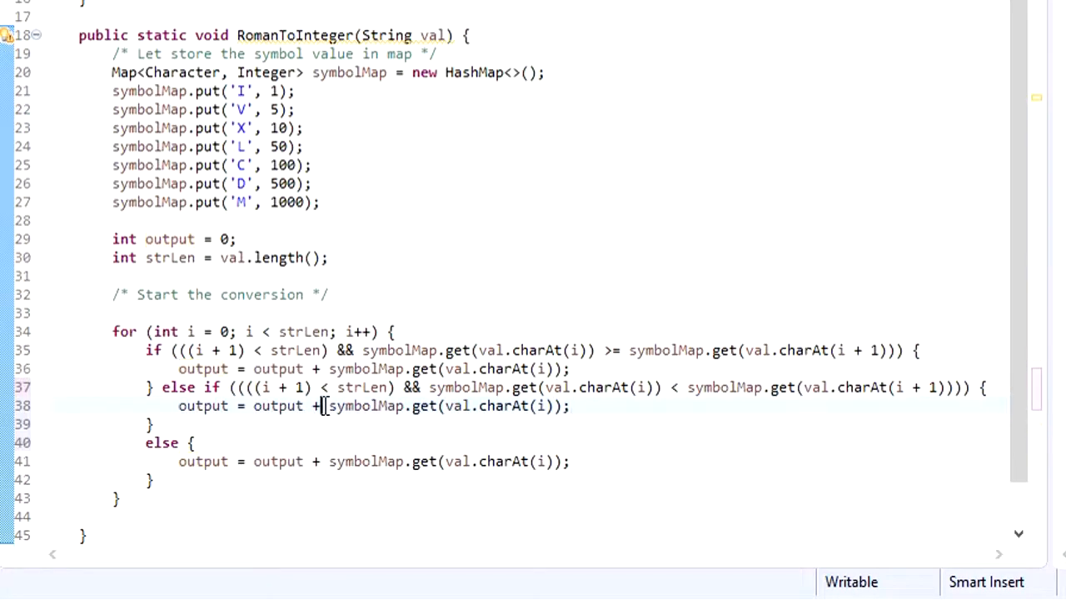
text(-)
click(558, 516)
text(return outpu)
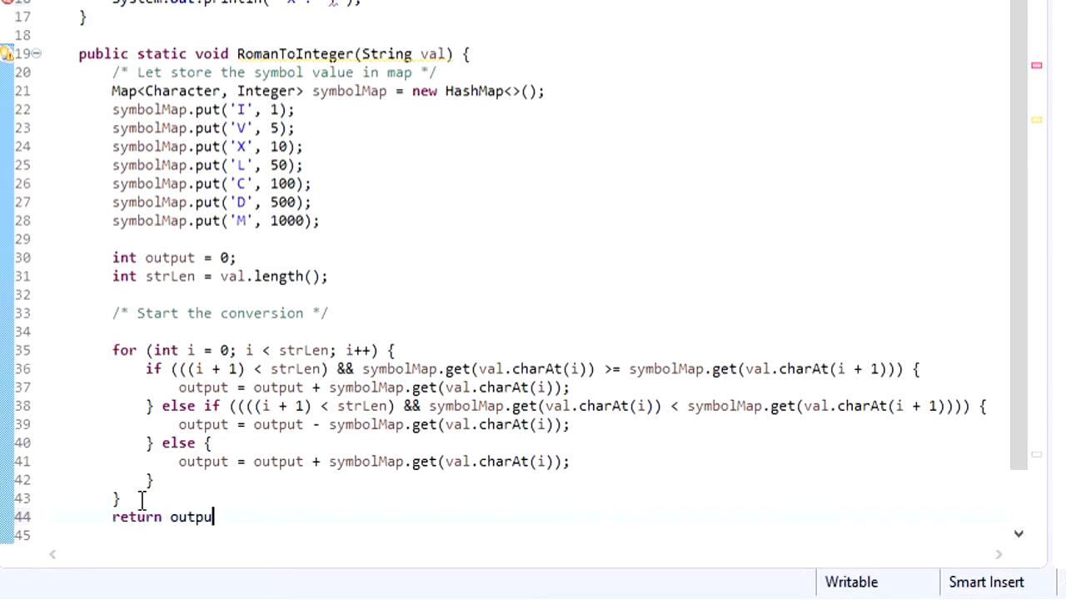
Step: End the method with return output; and change its return type from void to int
text(t;)
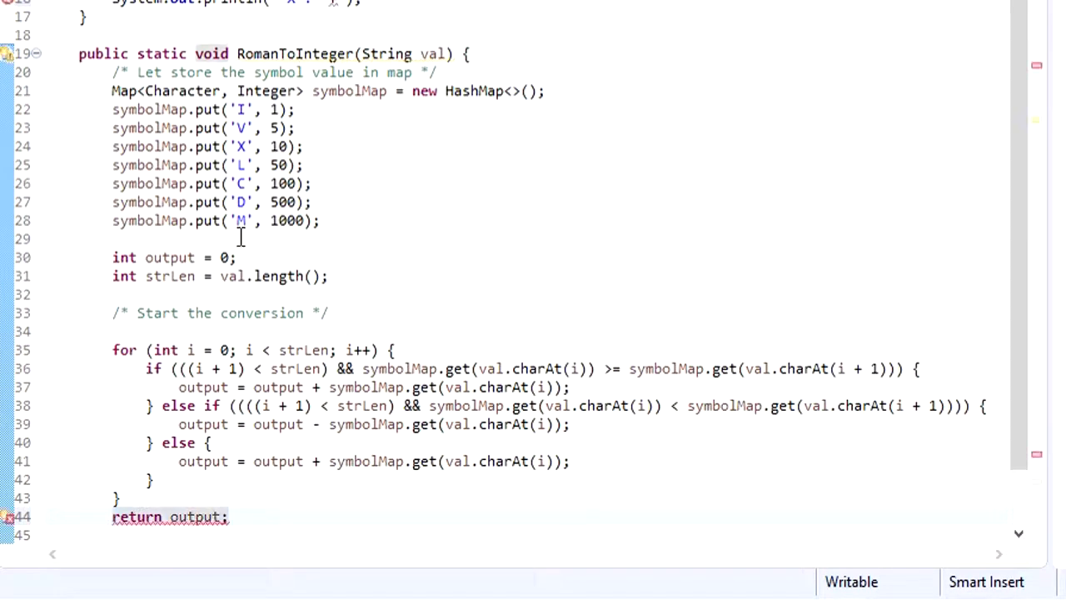
double_click(210, 53)
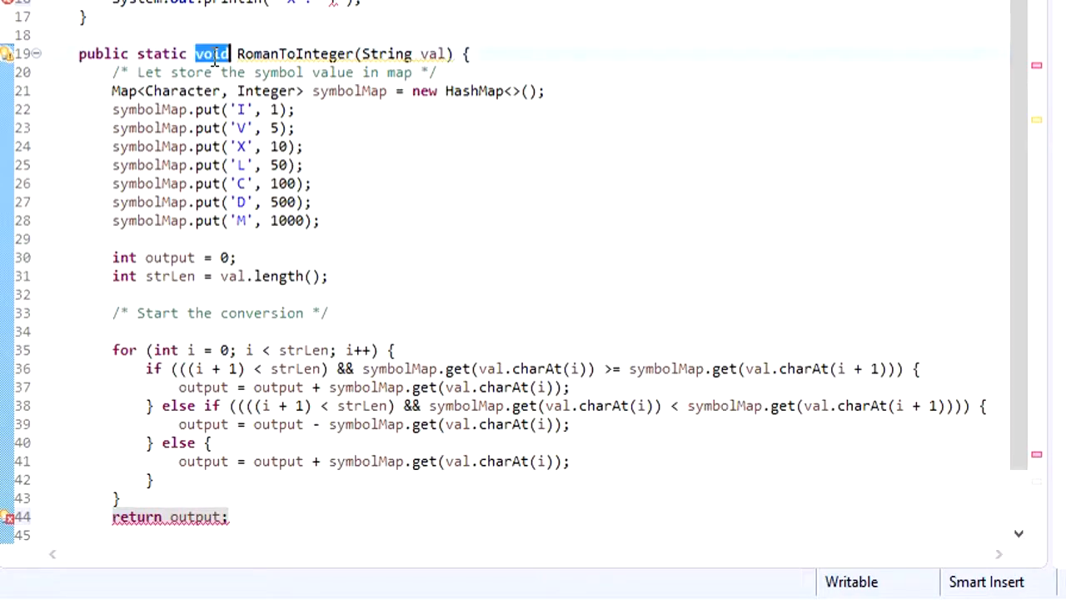
text(int)
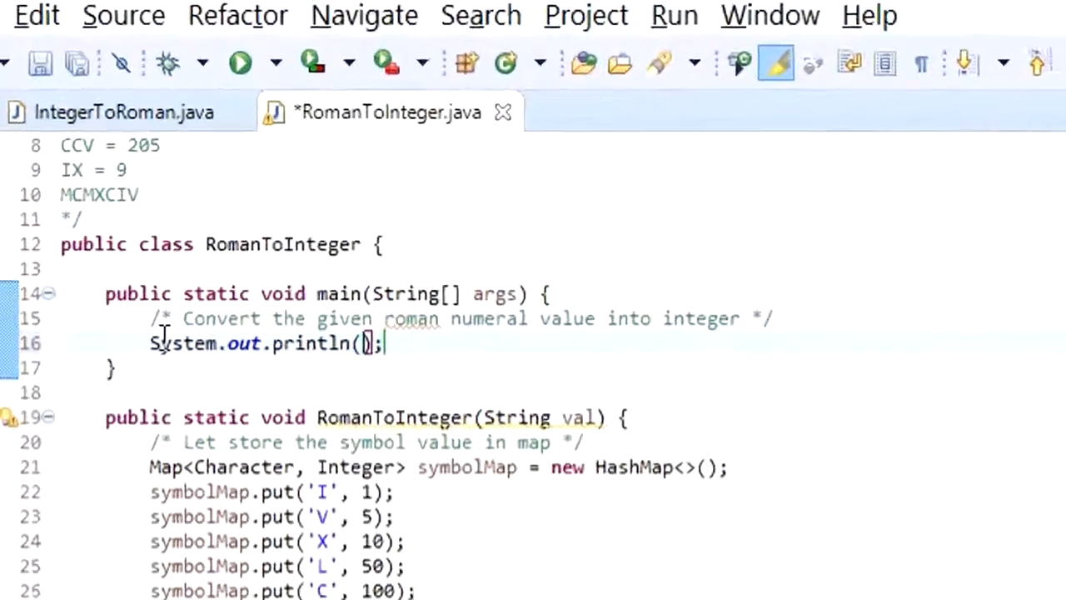
Step: Print labelled RomanToInteger results for "X", "CCV", "IX" and "MCMXCIV" in main
text("")
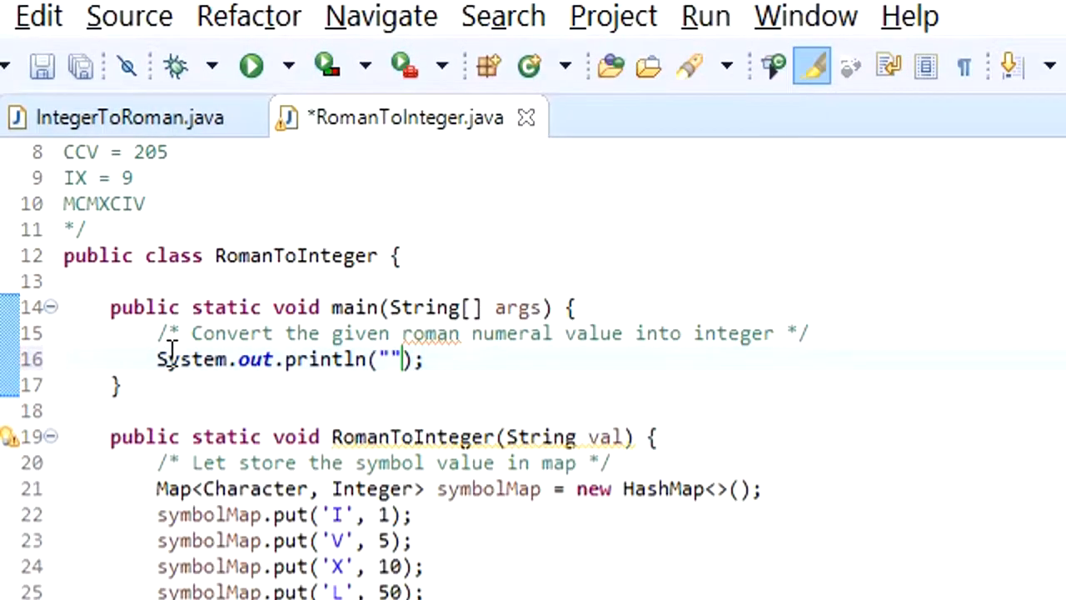
text(X : "+ RomanToInteger("X)
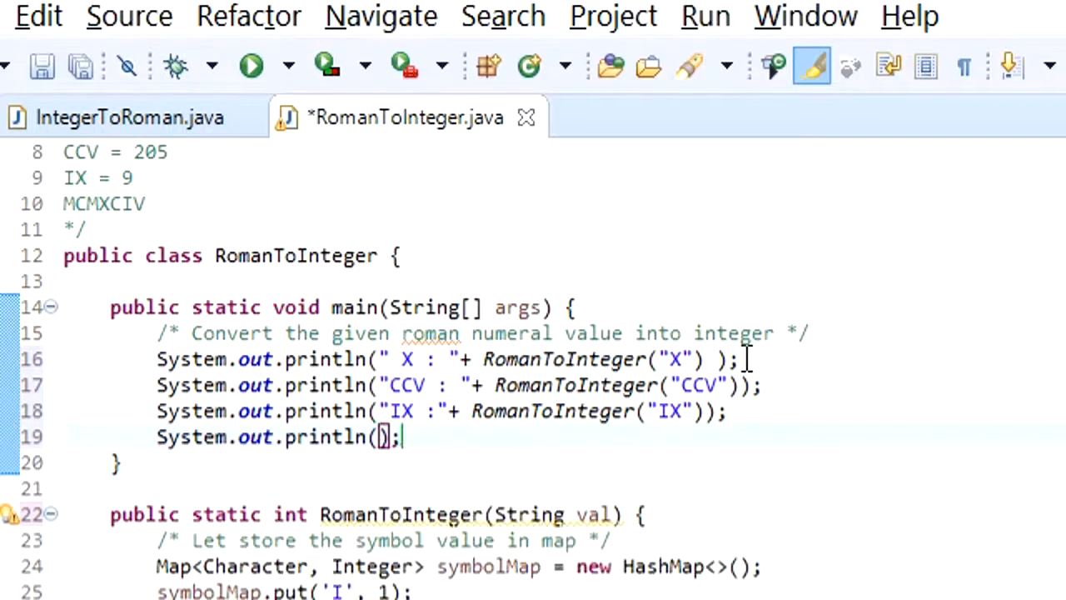
text("MC")
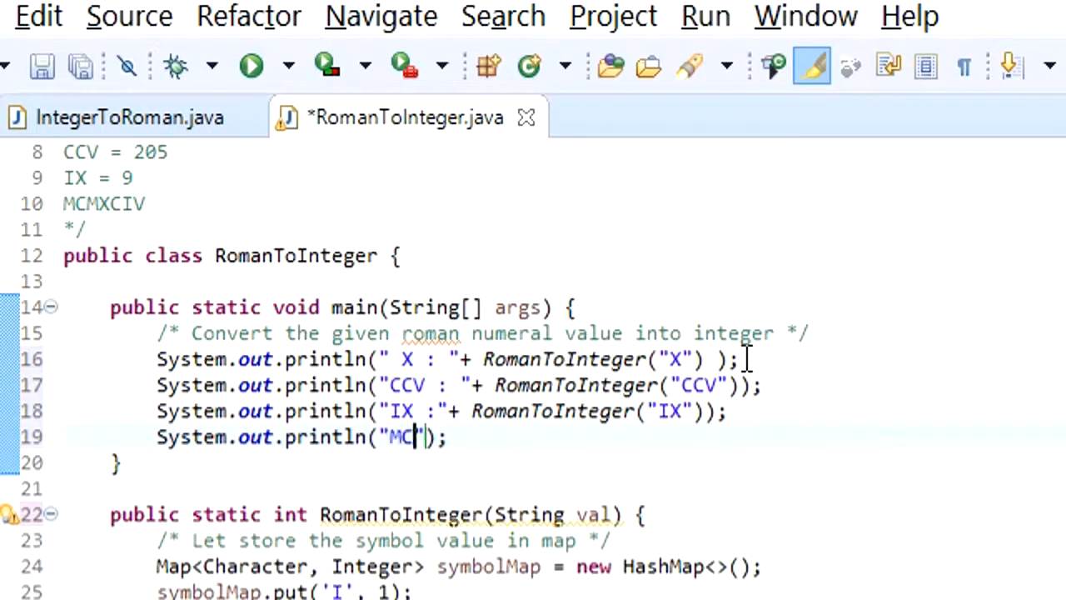
text(M)
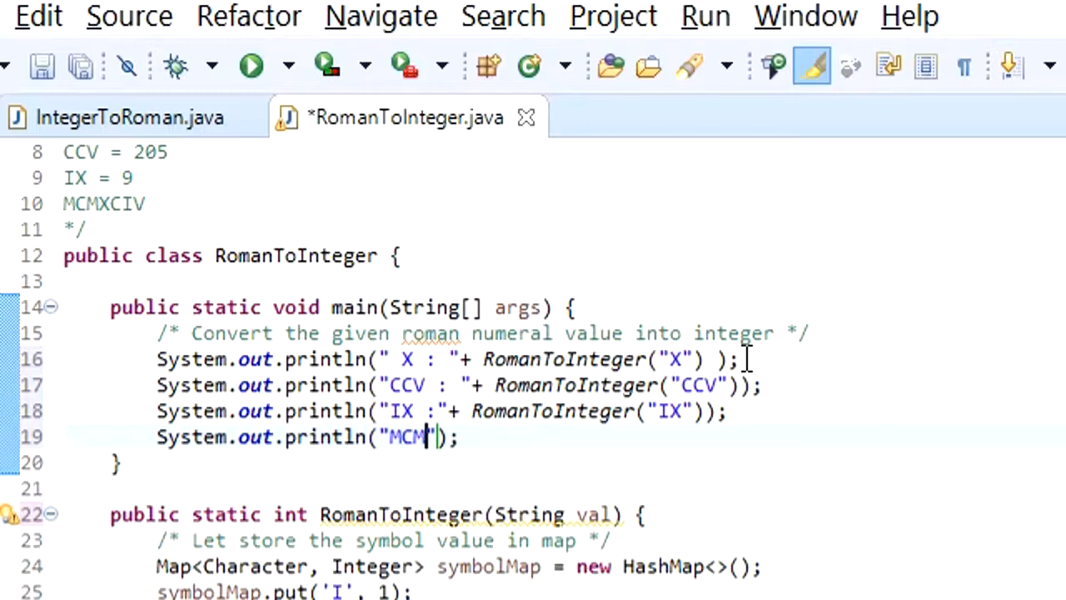
text(X)
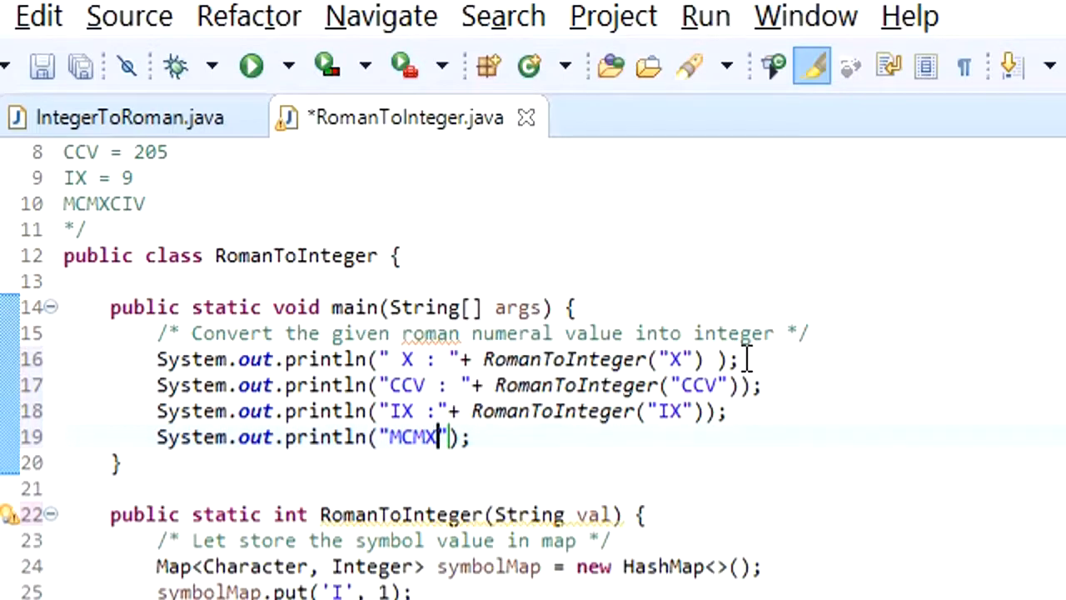
text(CIV)
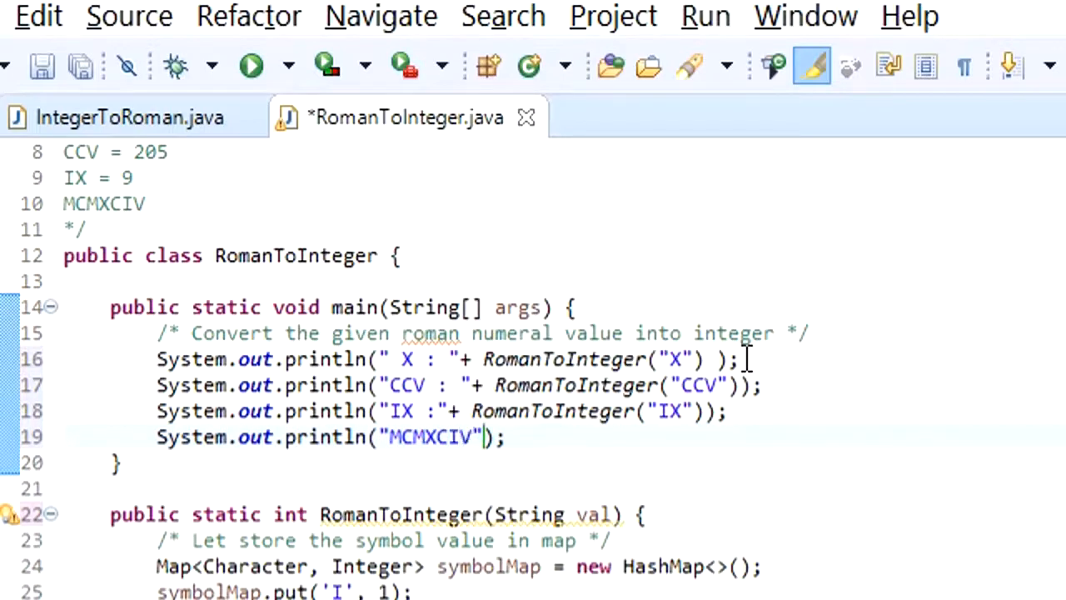
text(:" + RomanToInteger("MCMXCIV)
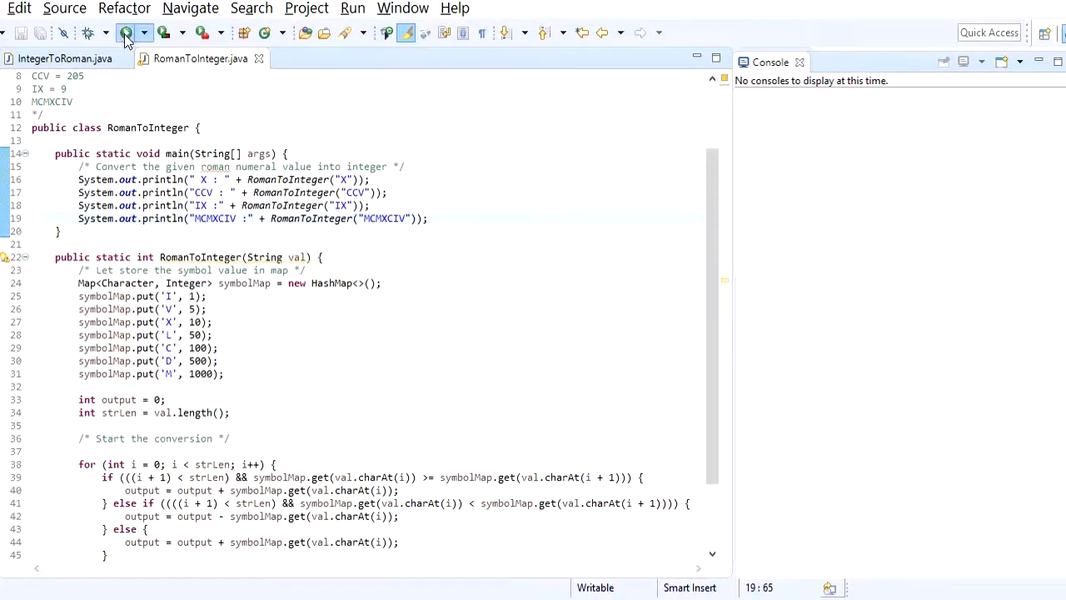
Step: Run the program; console shows X : 10, CCV : 205, IX :9, MCMXCIV :1994
click(125, 32)
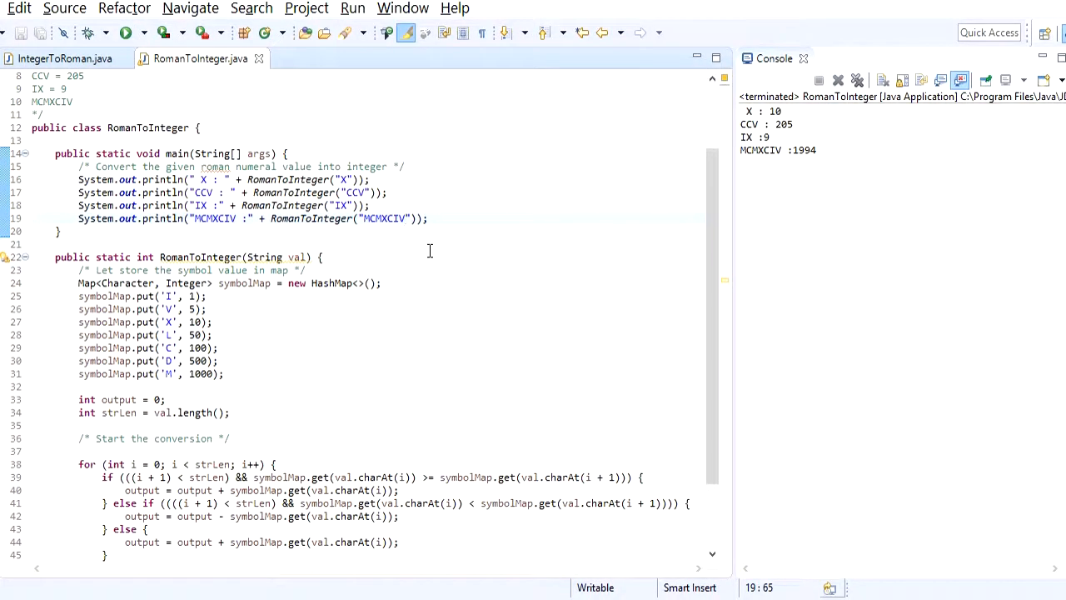